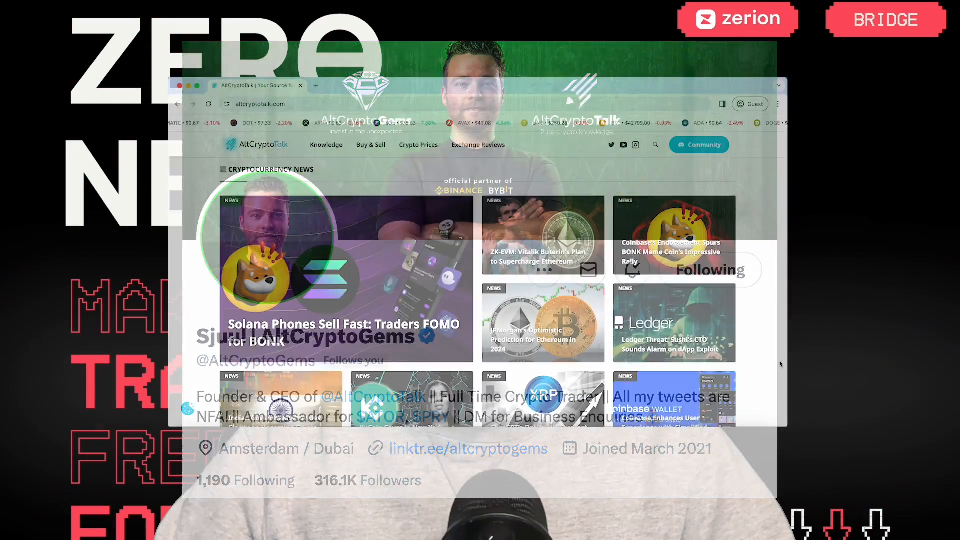
scroll("down", 3)
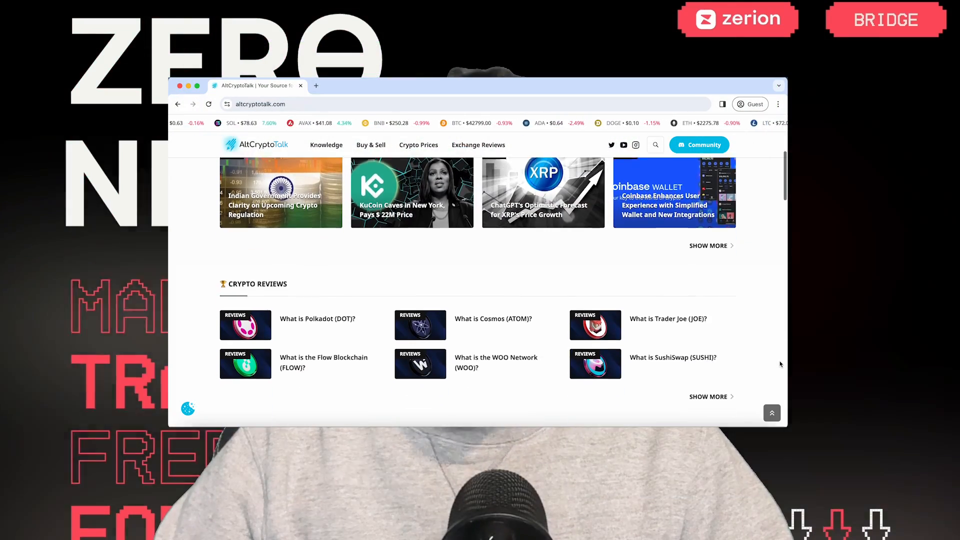
scroll("up", 3)
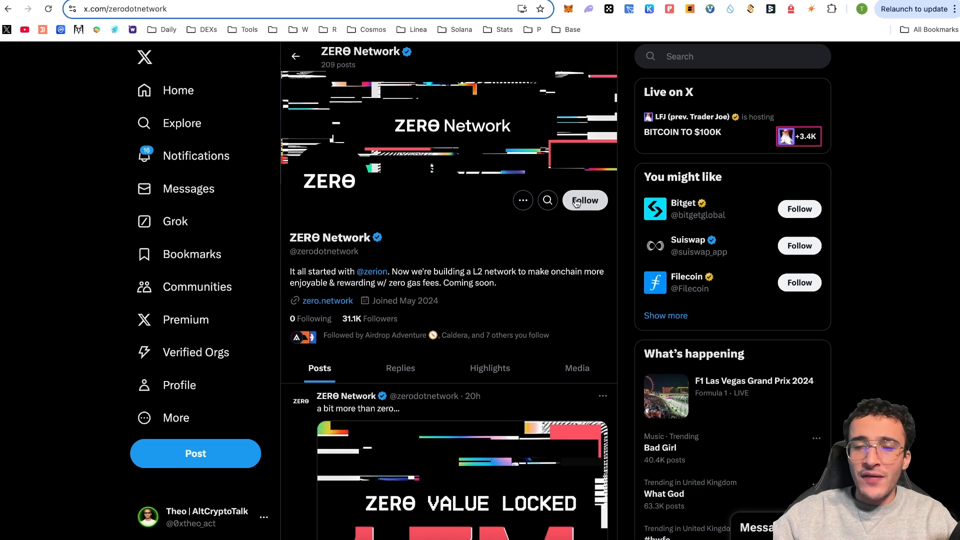
left_click(584, 200)
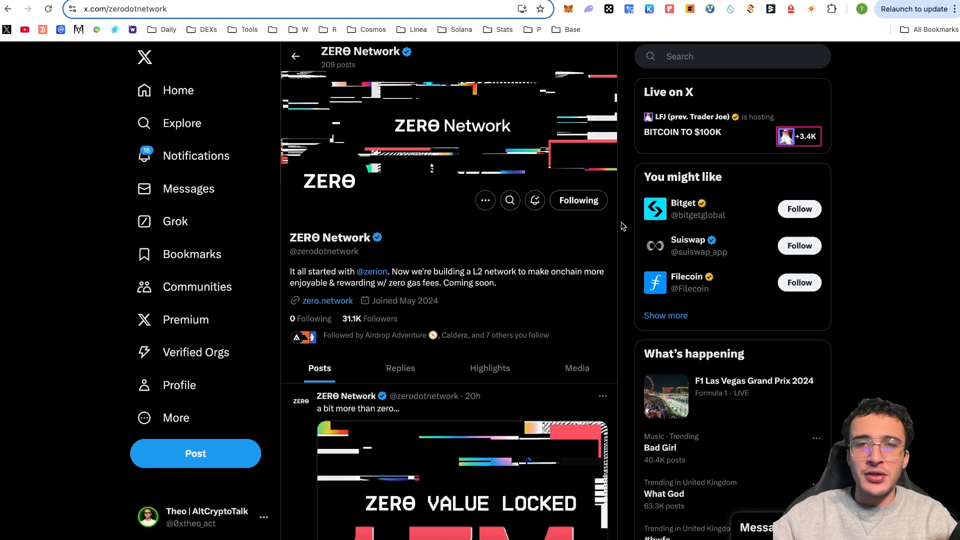
mouse_move(586, 219)
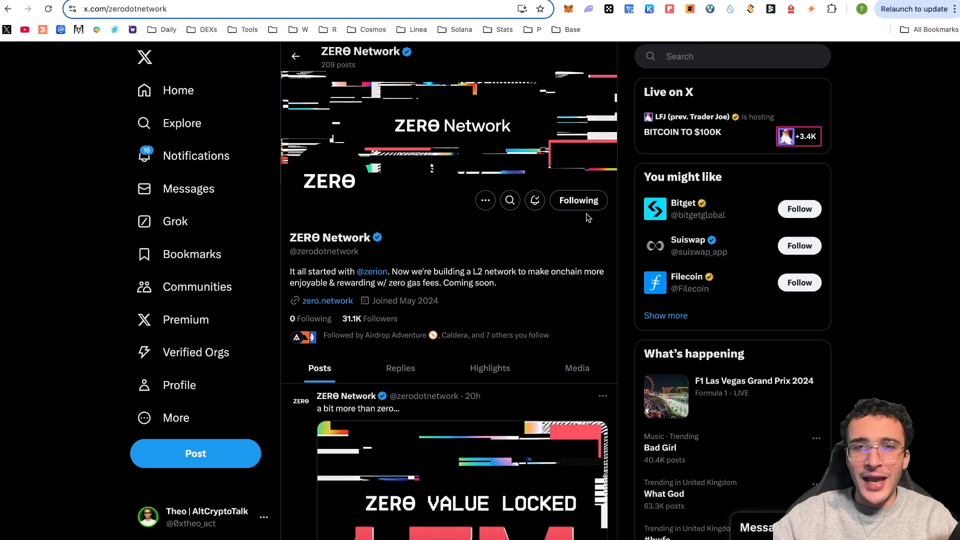
mouse_move(500, 182)
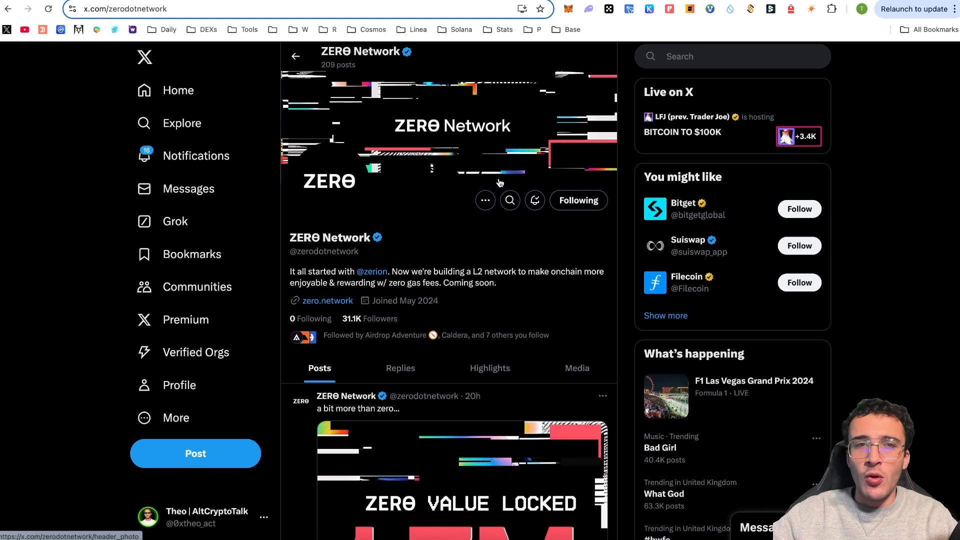
Step: Visit zero.network, then Zerion's extension download page, and return to the Layer3 quests tab
left_click(328, 300)
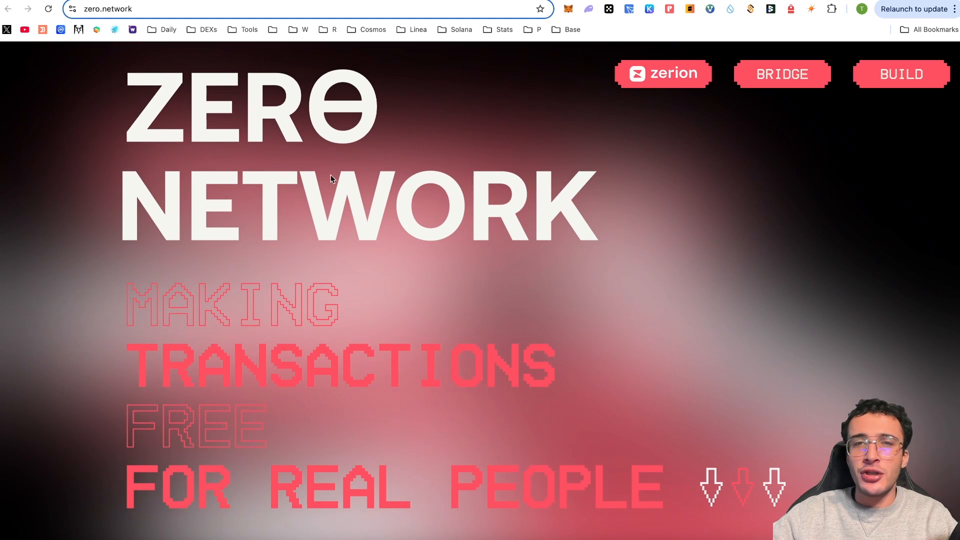
mouse_move(557, 186)
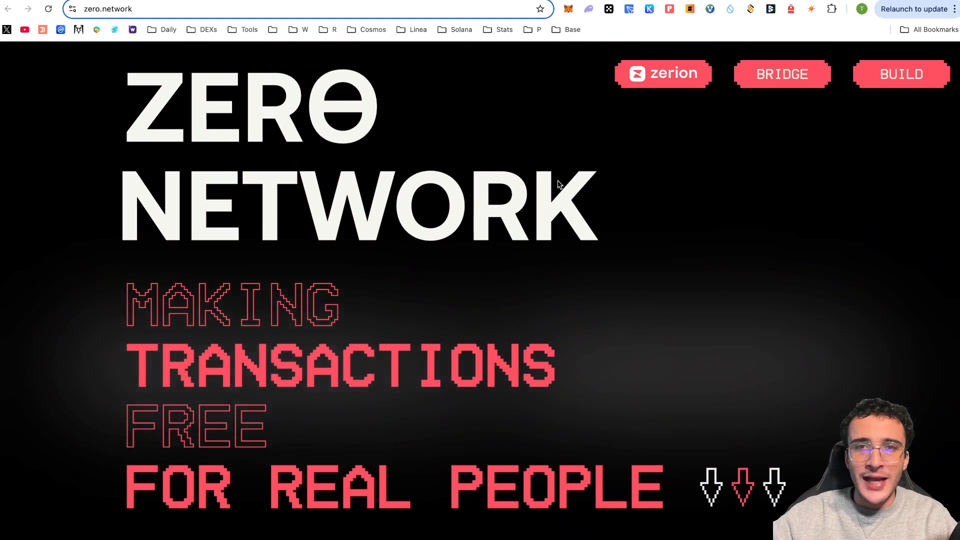
left_click(662, 73)
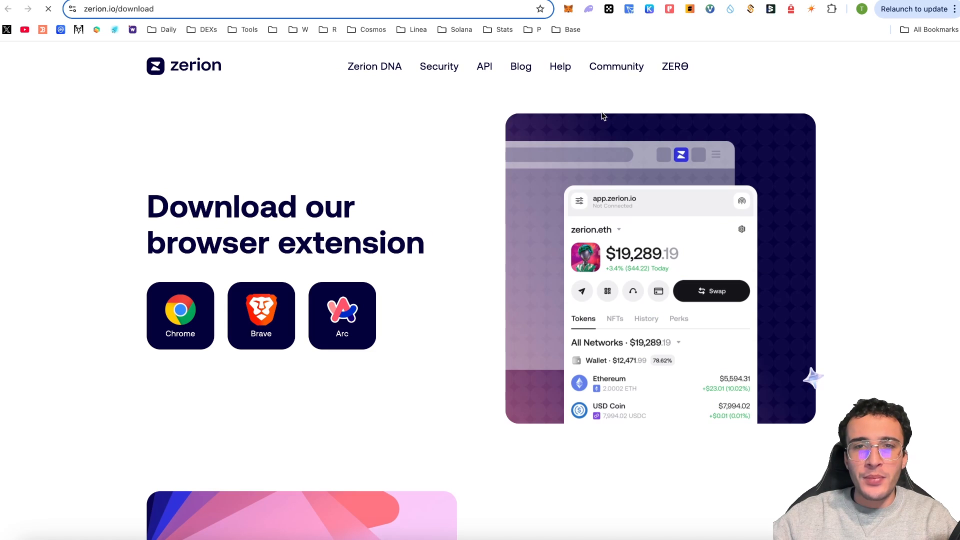
mouse_move(712, 99)
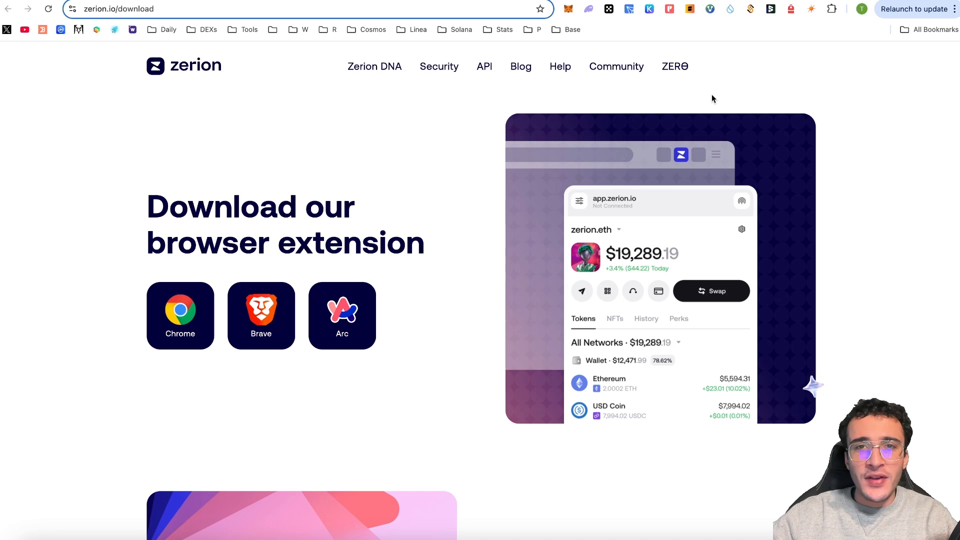
left_click(674, 66)
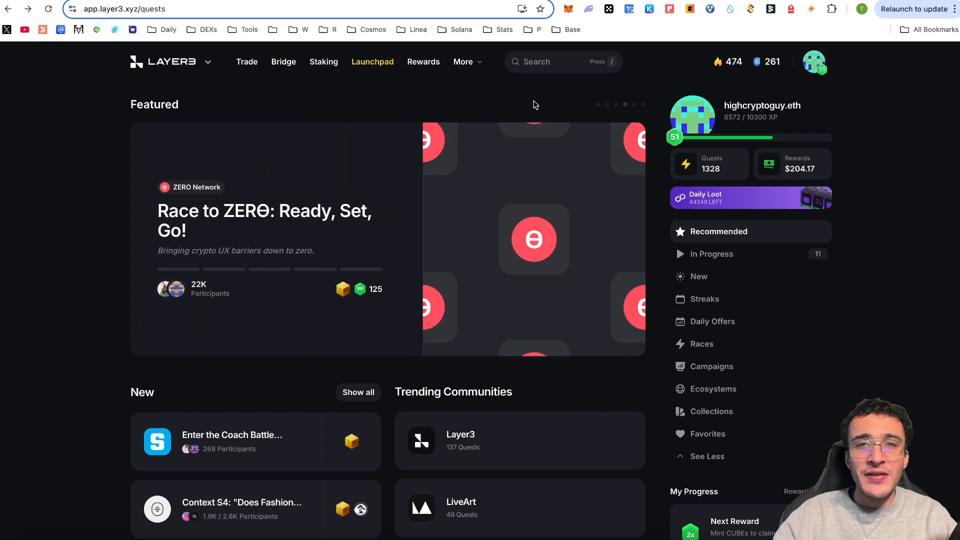
mouse_move(429, 95)
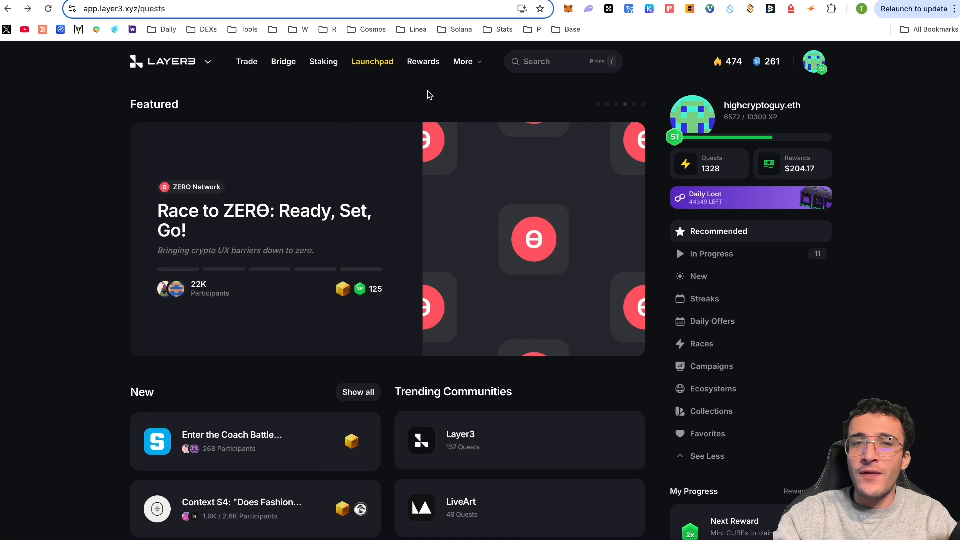
left_click(422, 61)
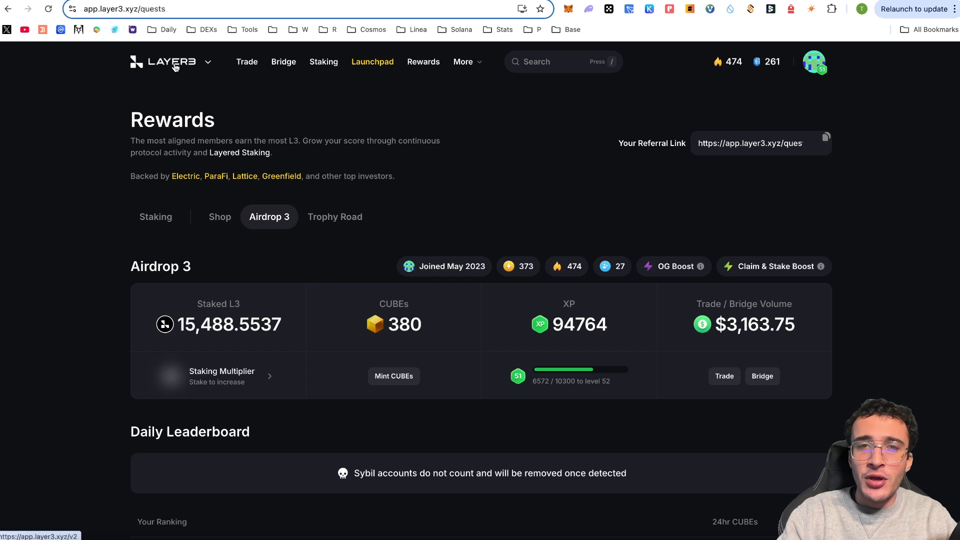
left_click(372, 61)
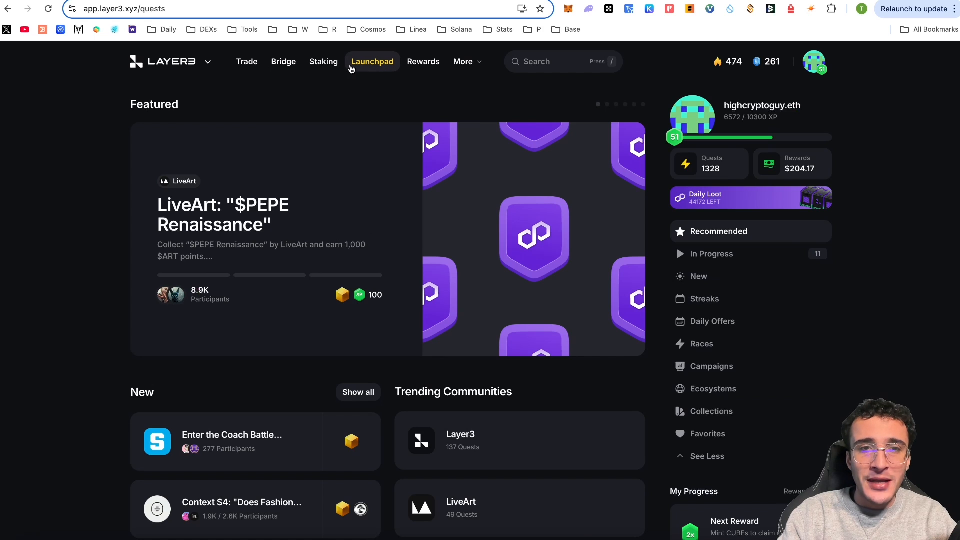
Step: Go to the Launchpad page listing the live Race to ZERO campaign
left_click(372, 61)
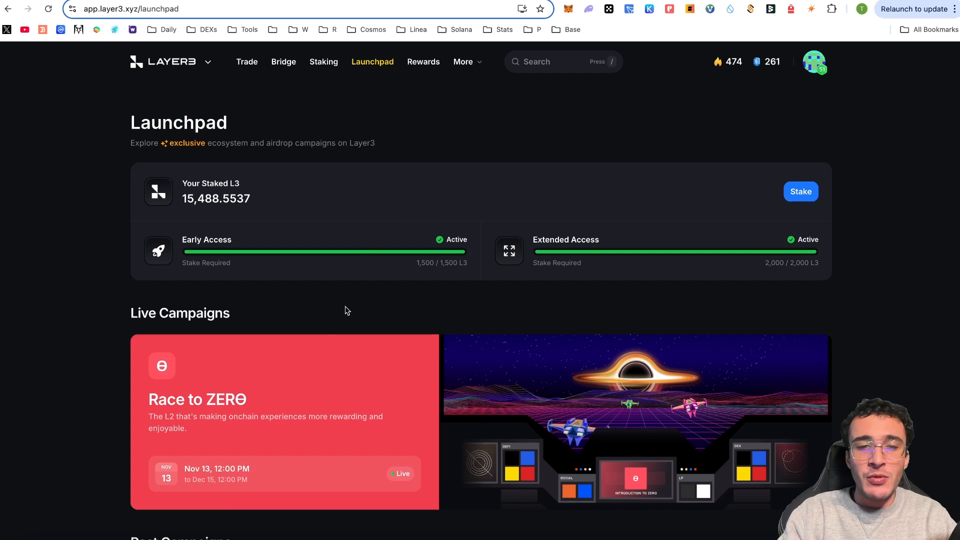
mouse_move(359, 403)
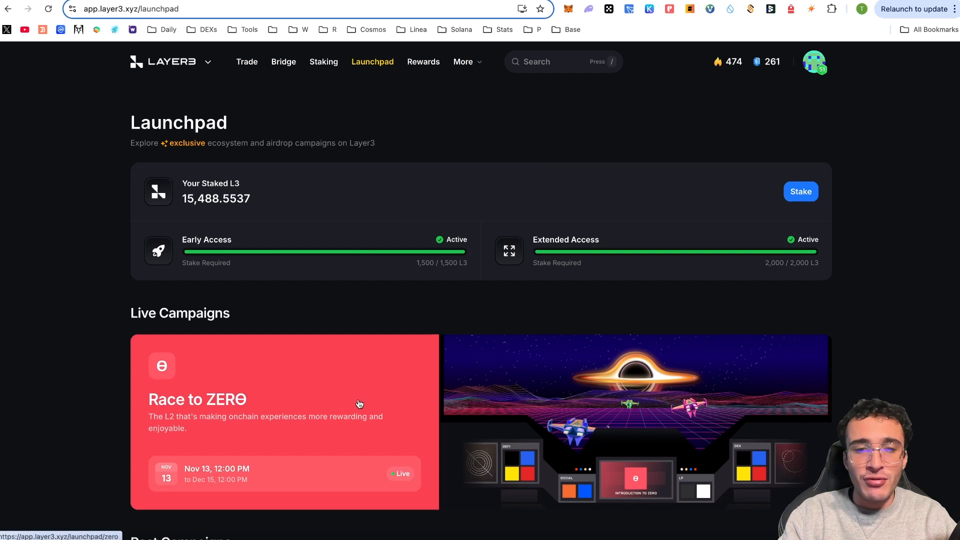
mouse_move(237, 426)
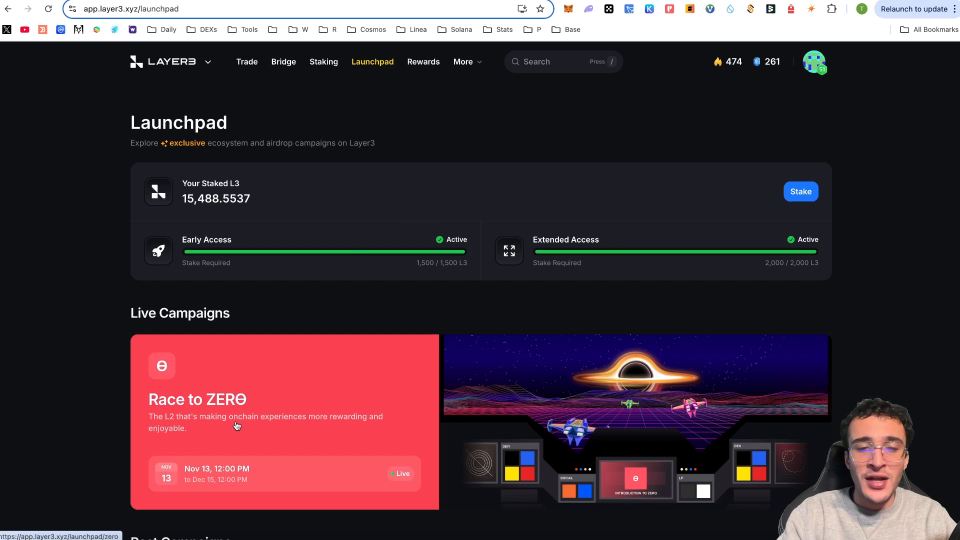
mouse_move(230, 456)
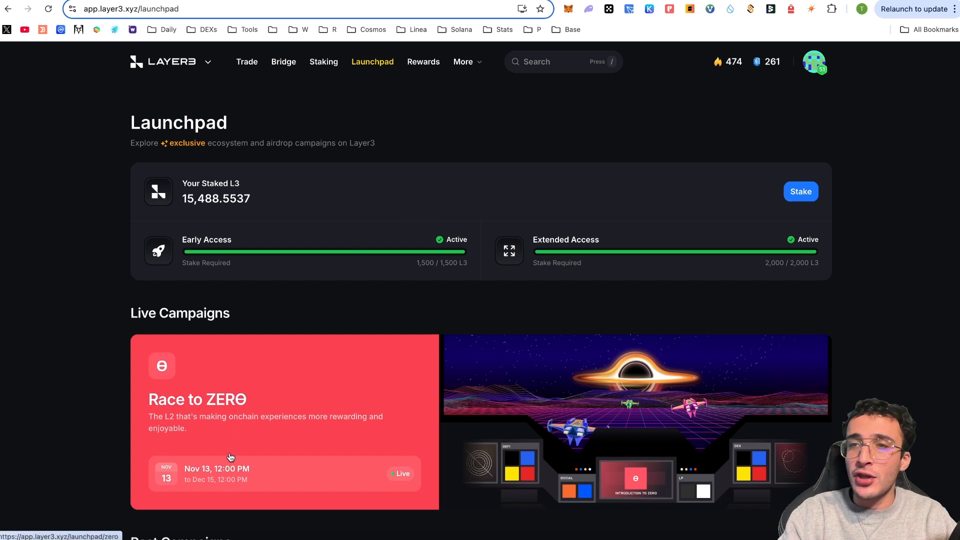
mouse_move(268, 474)
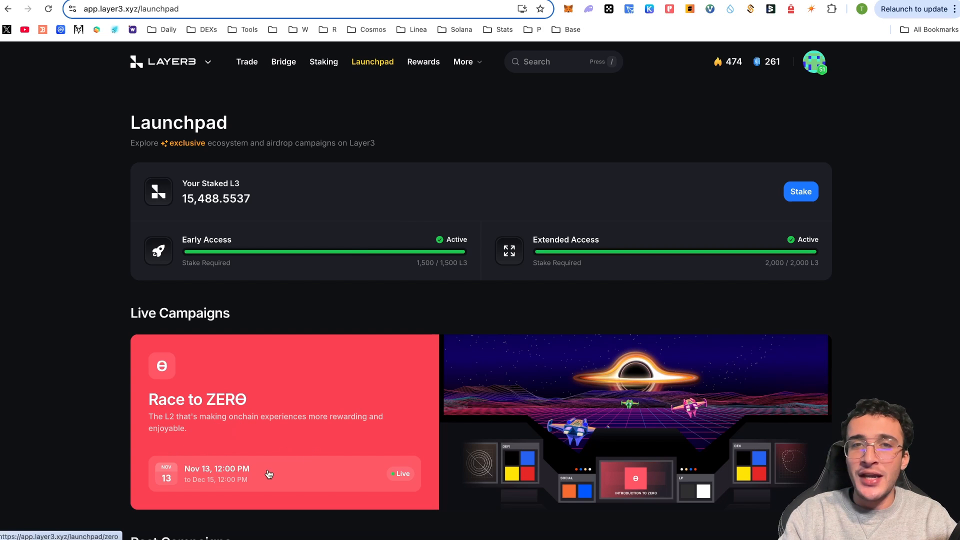
mouse_move(375, 449)
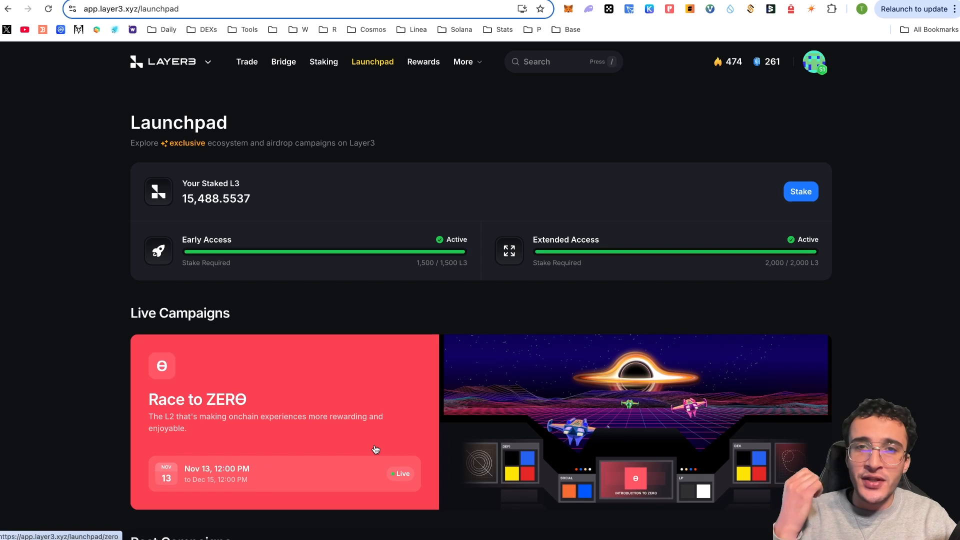
mouse_move(384, 440)
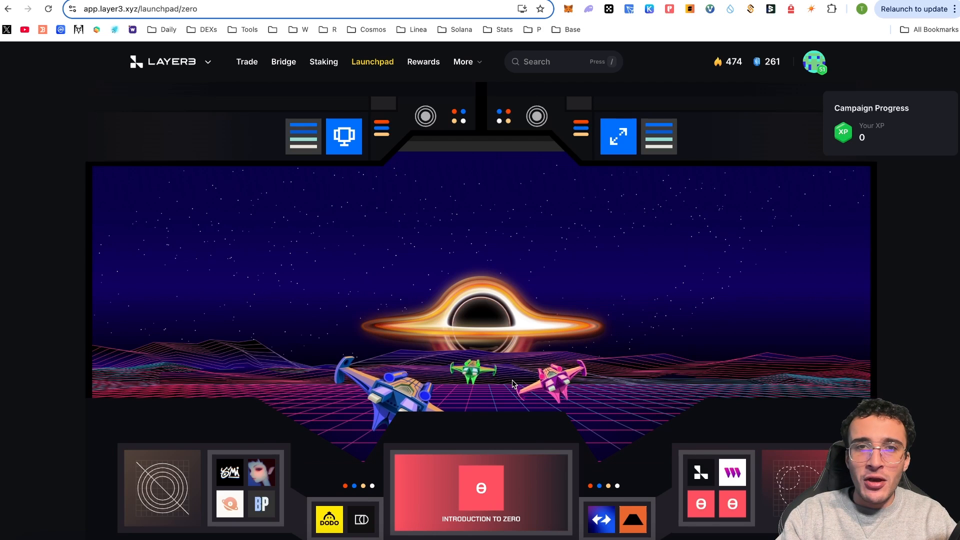
scroll("down", 3)
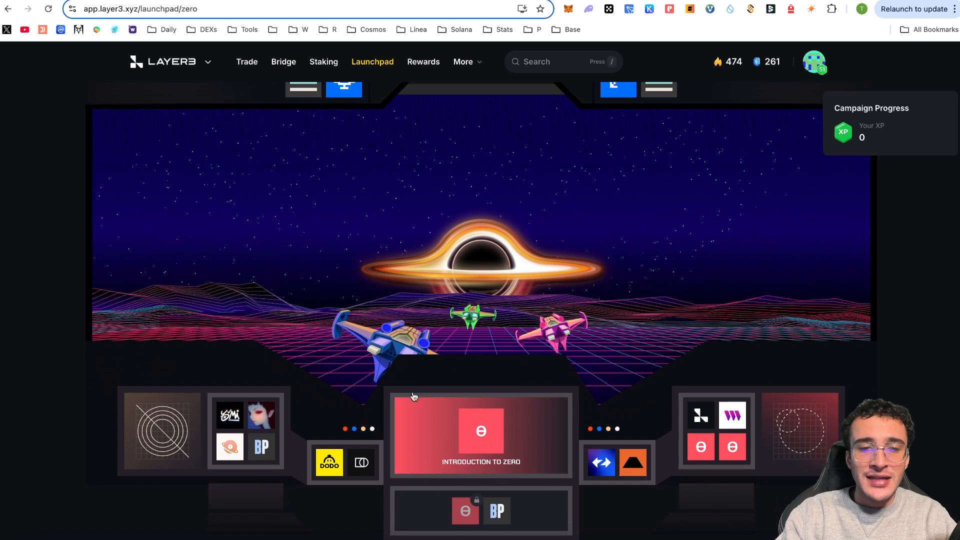
mouse_move(732, 416)
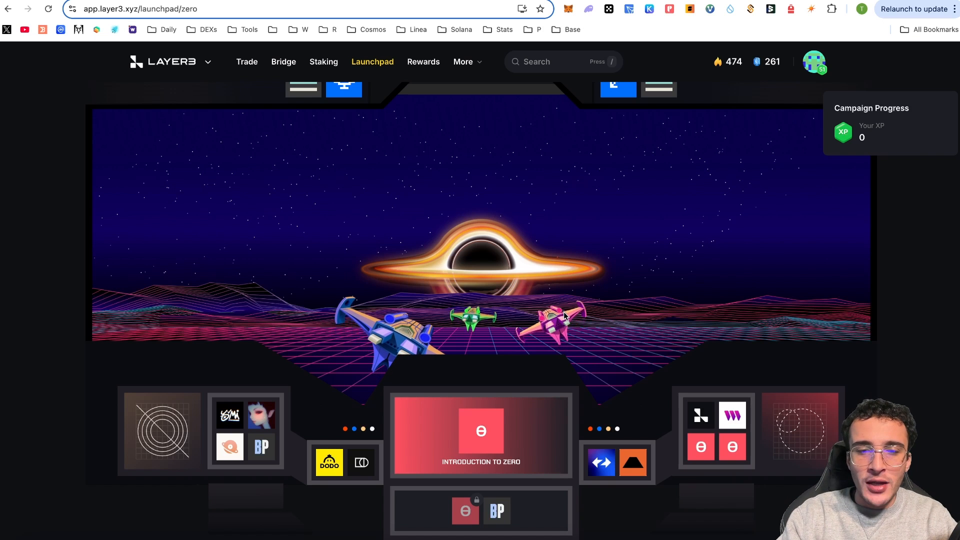
mouse_move(936, 145)
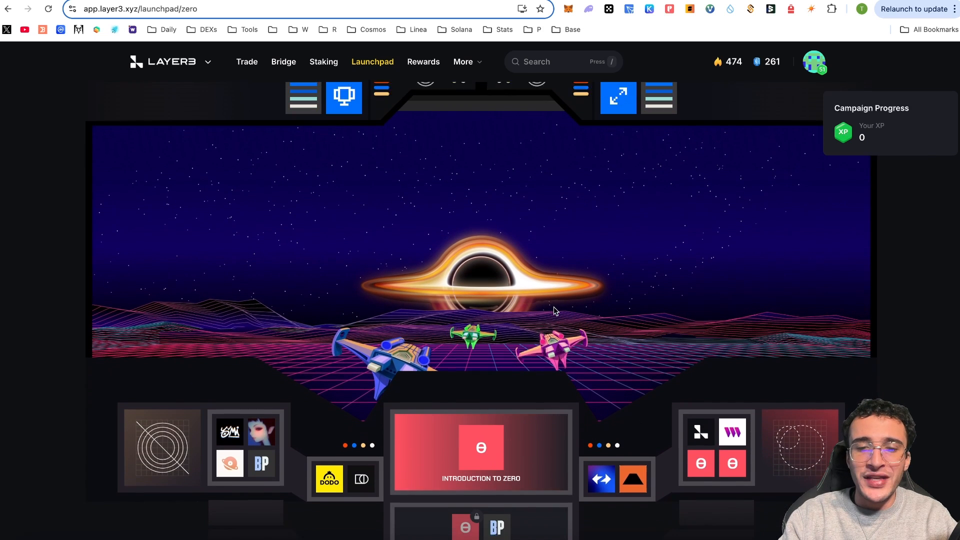
Step: Enter the Introduction to ZERO quest and advance through the What is ZERO slides
left_click(481, 453)
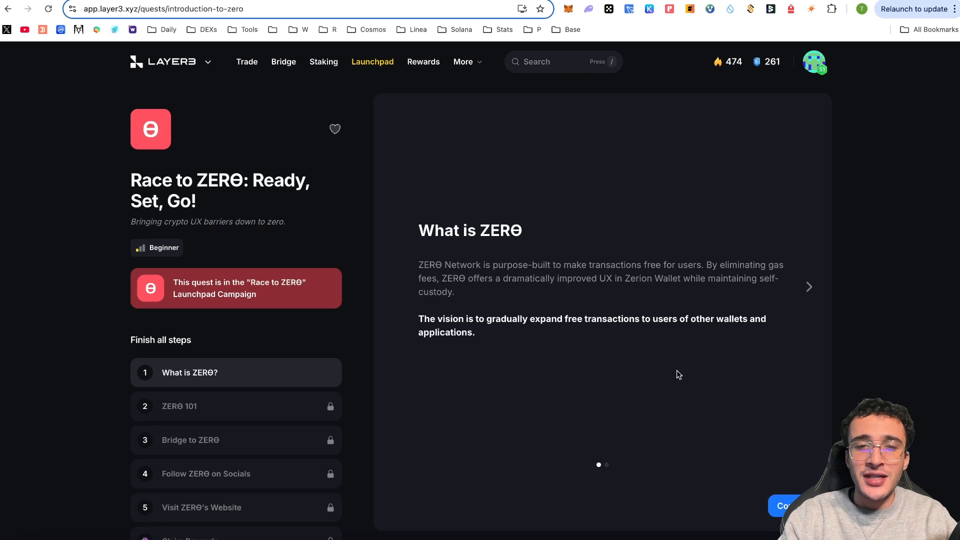
mouse_move(912, 319)
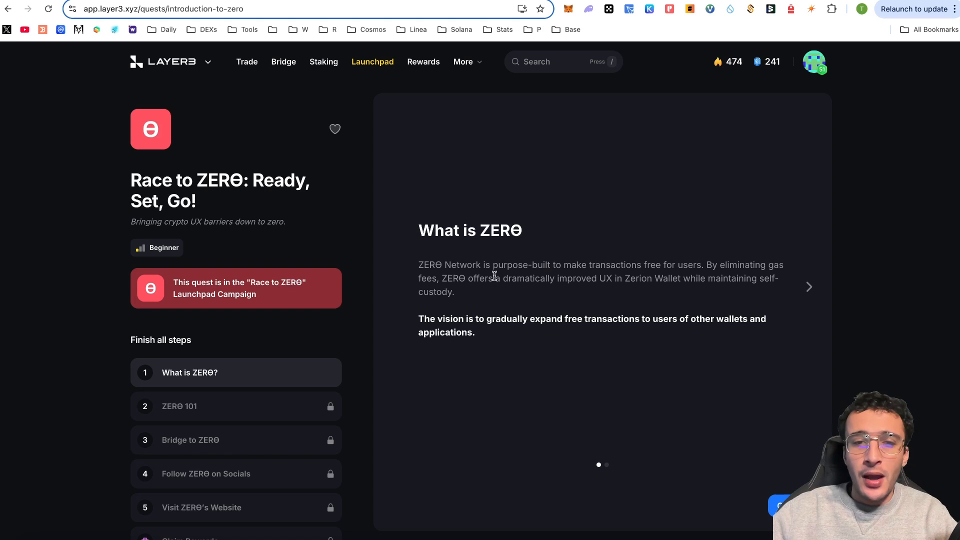
mouse_move(541, 290)
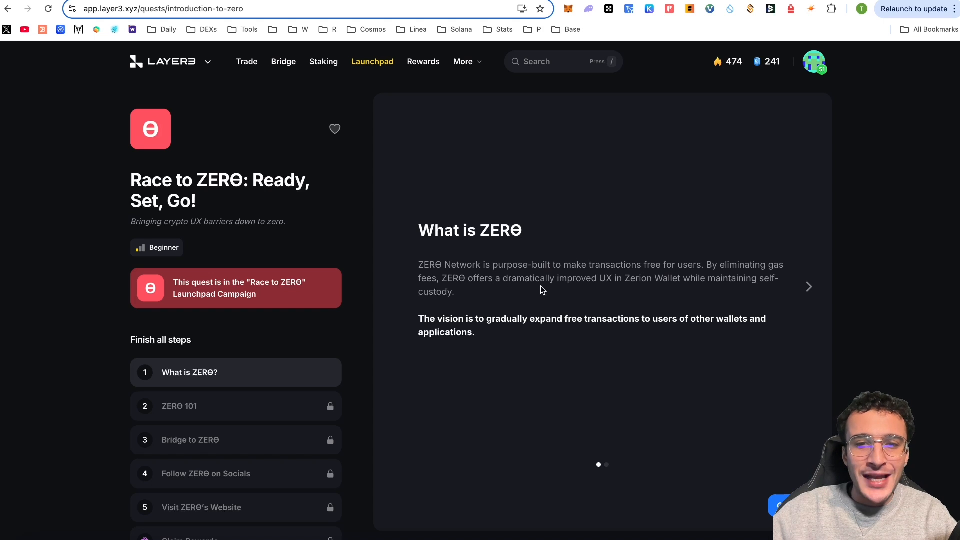
mouse_move(643, 292)
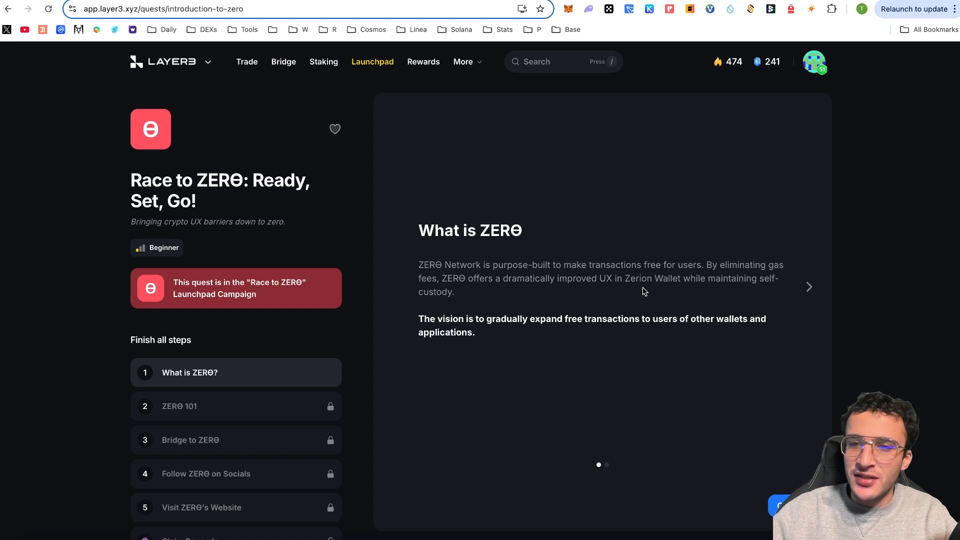
mouse_move(579, 308)
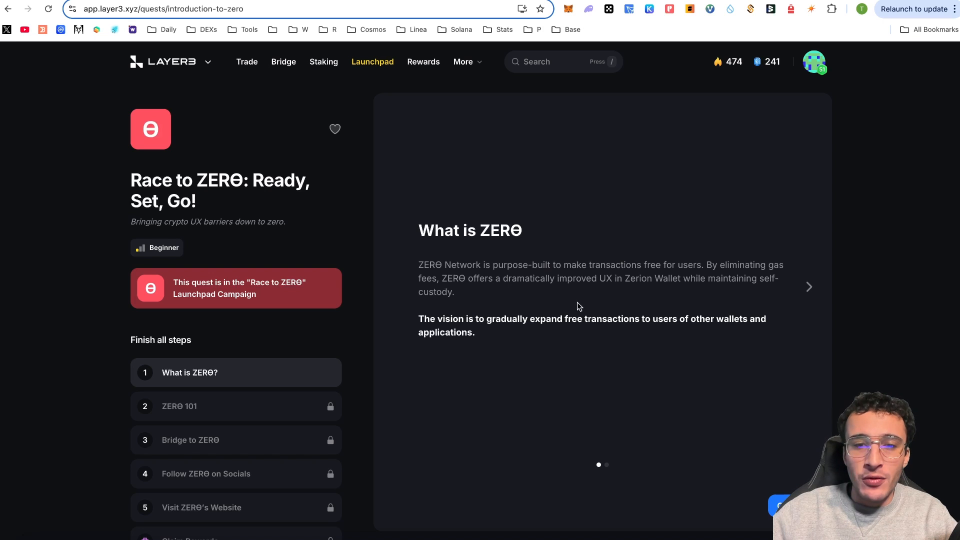
mouse_move(566, 329)
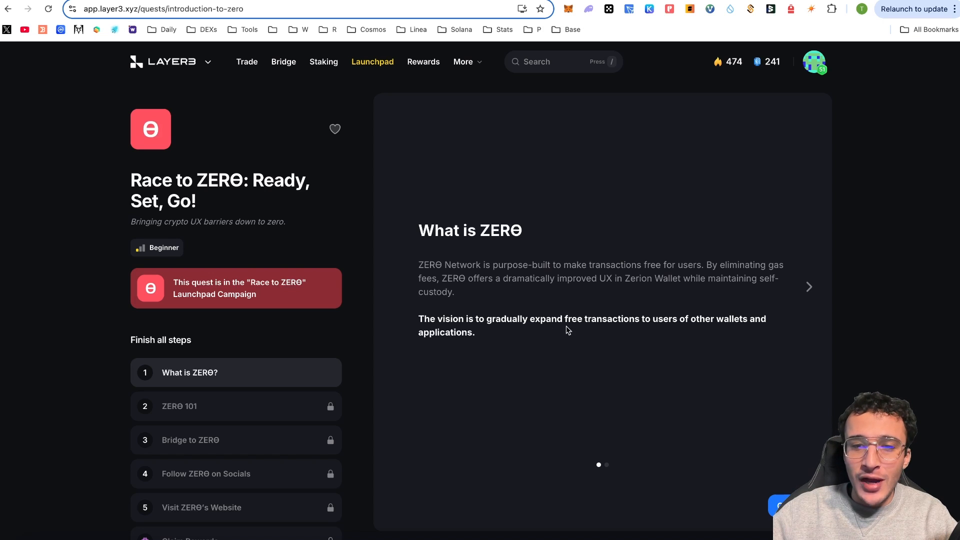
mouse_move(717, 329)
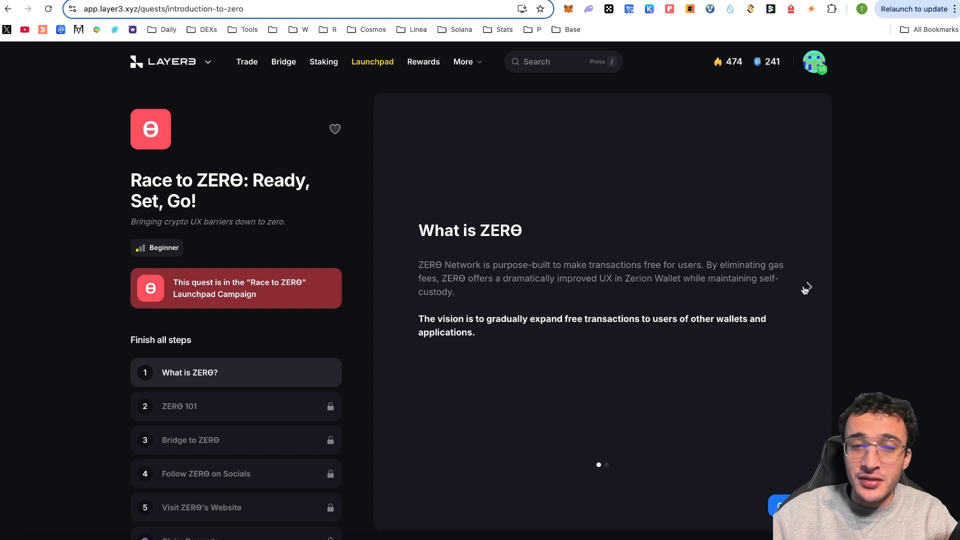
left_click(807, 287)
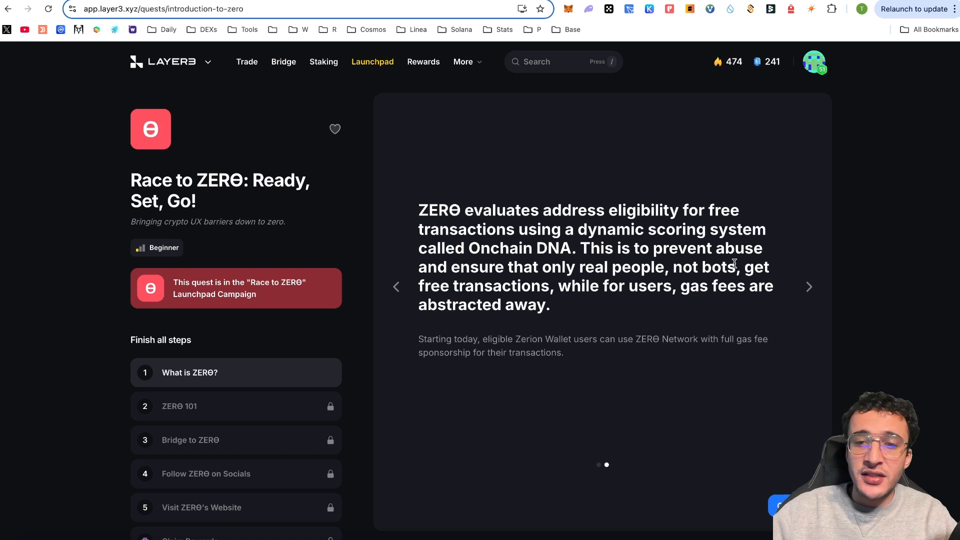
mouse_move(648, 272)
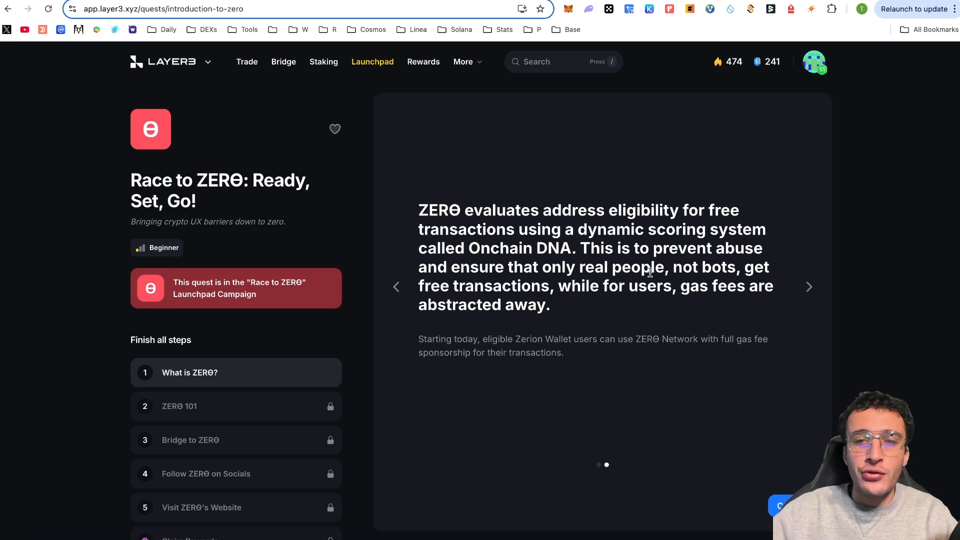
mouse_move(566, 287)
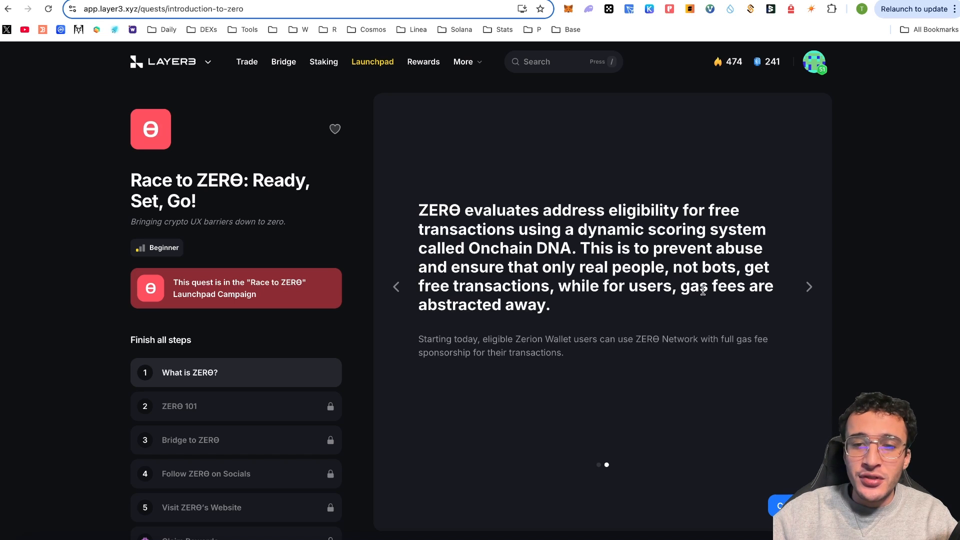
mouse_move(552, 310)
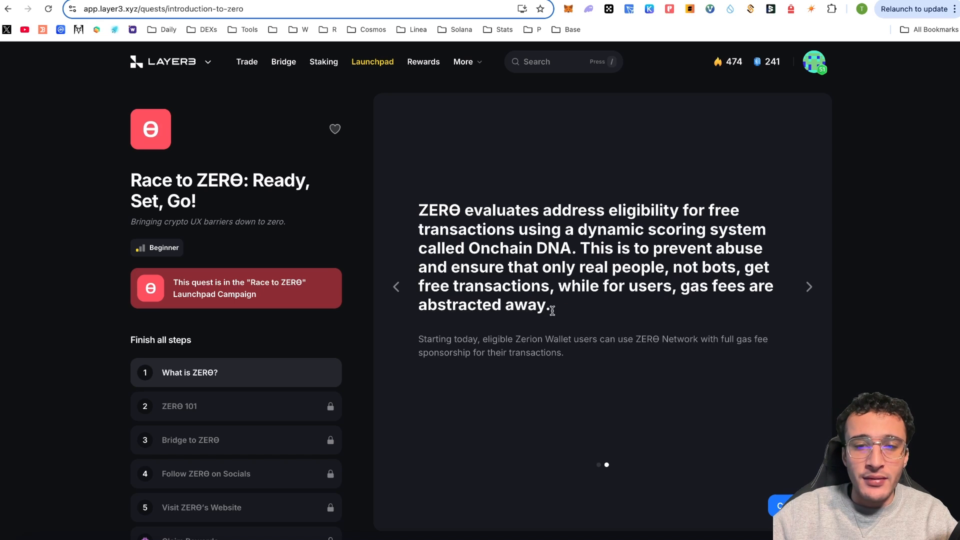
mouse_move(579, 355)
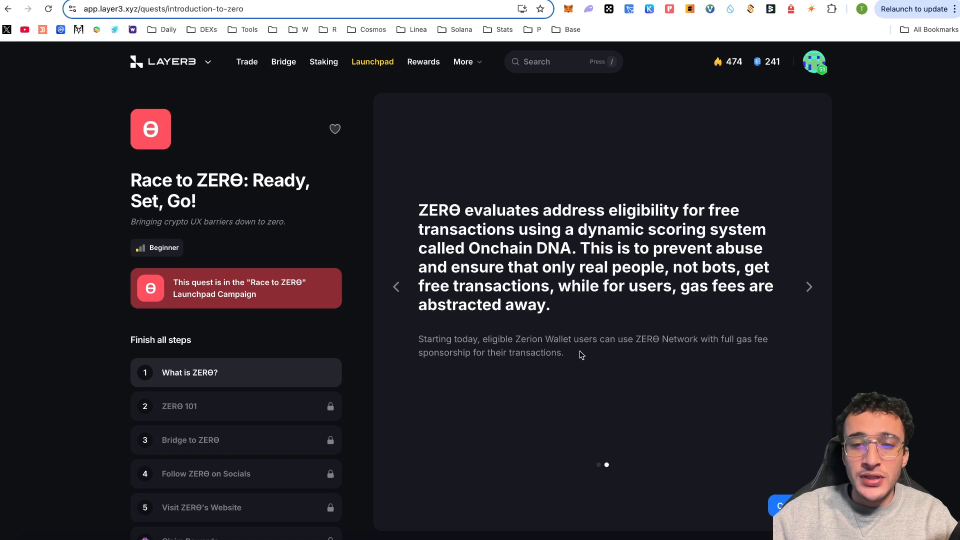
mouse_move(753, 350)
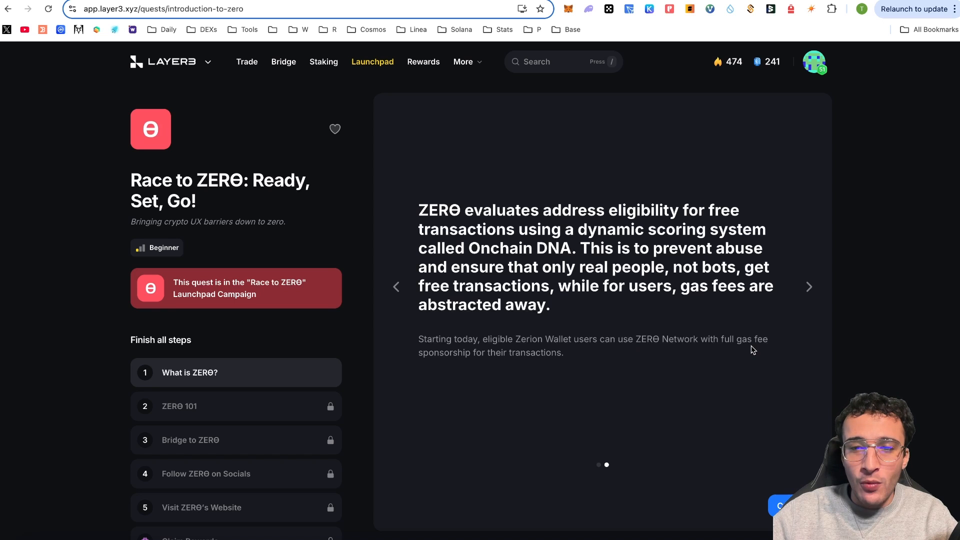
mouse_move(571, 358)
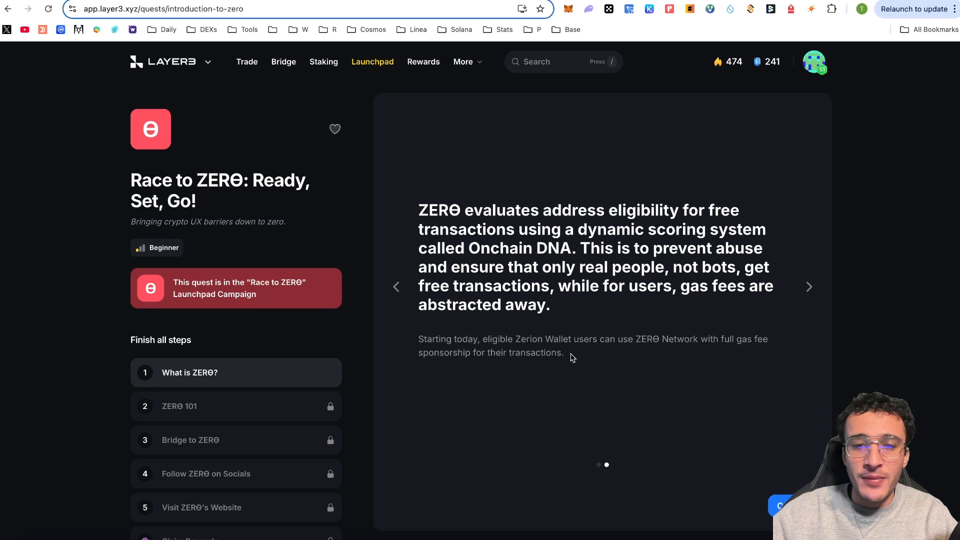
mouse_move(643, 334)
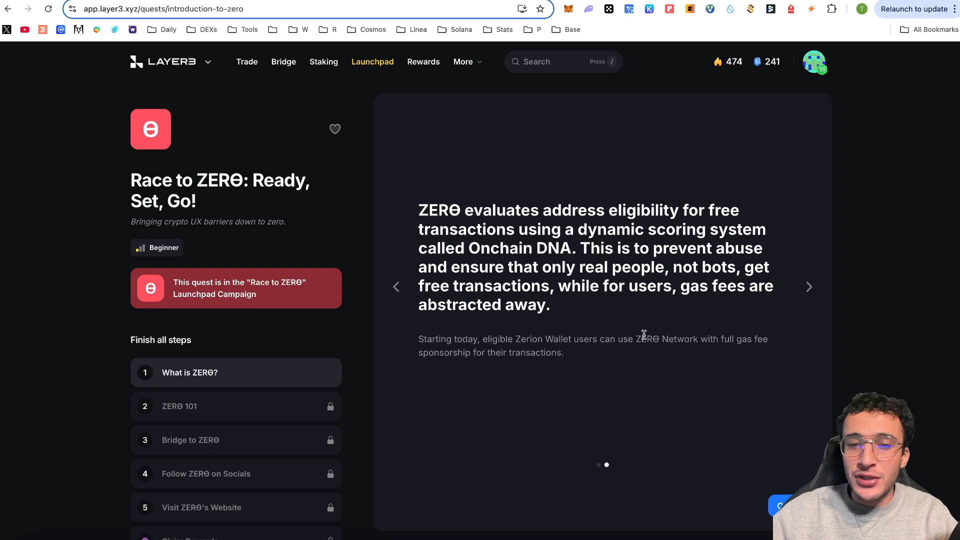
mouse_move(789, 409)
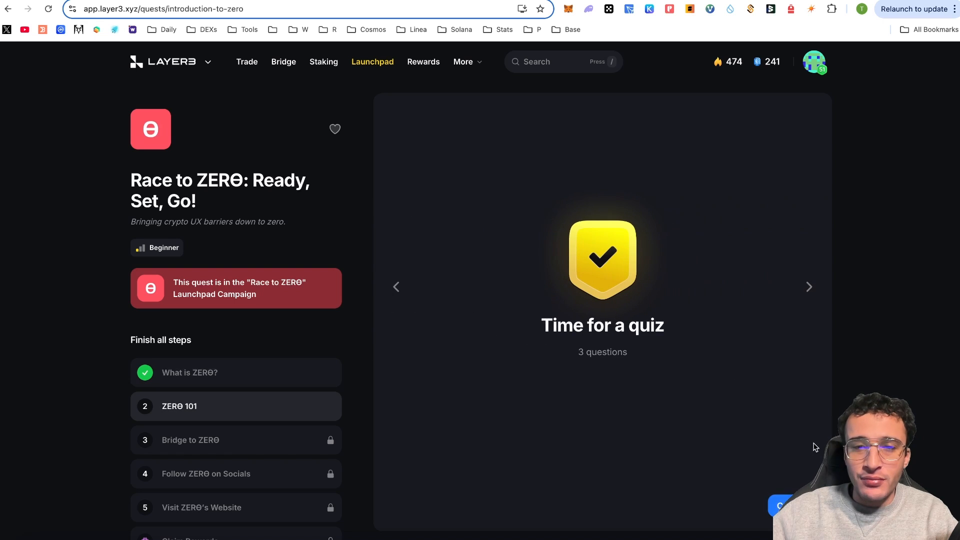
Step: Answer the ZERO 101 quiz: zk-rollup by Zerion, Onchain DNA, then All the above
left_click(809, 287)
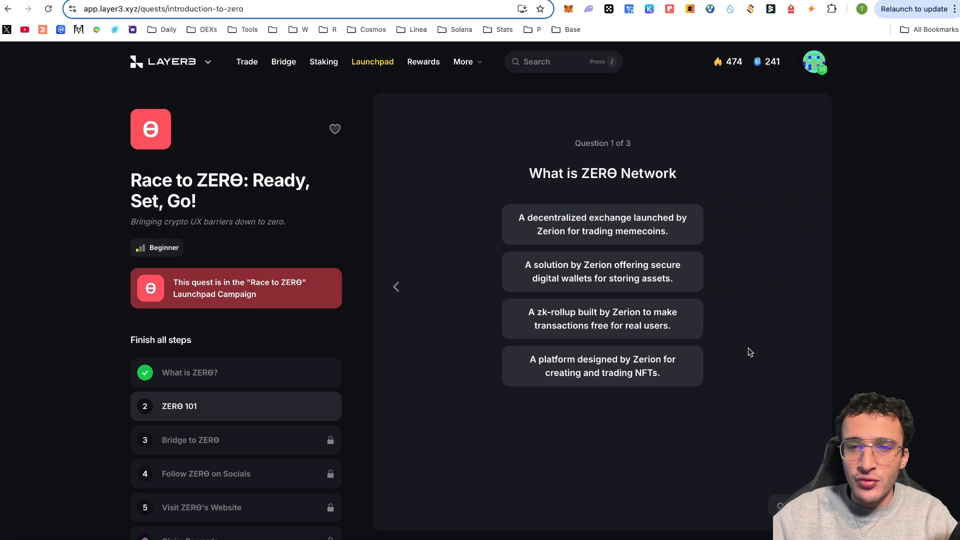
mouse_move(769, 339)
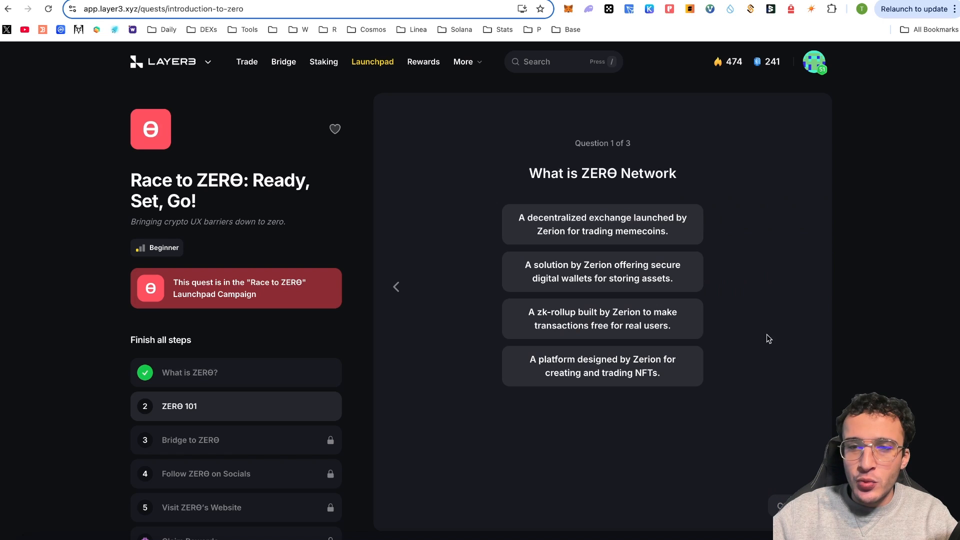
left_click(602, 317)
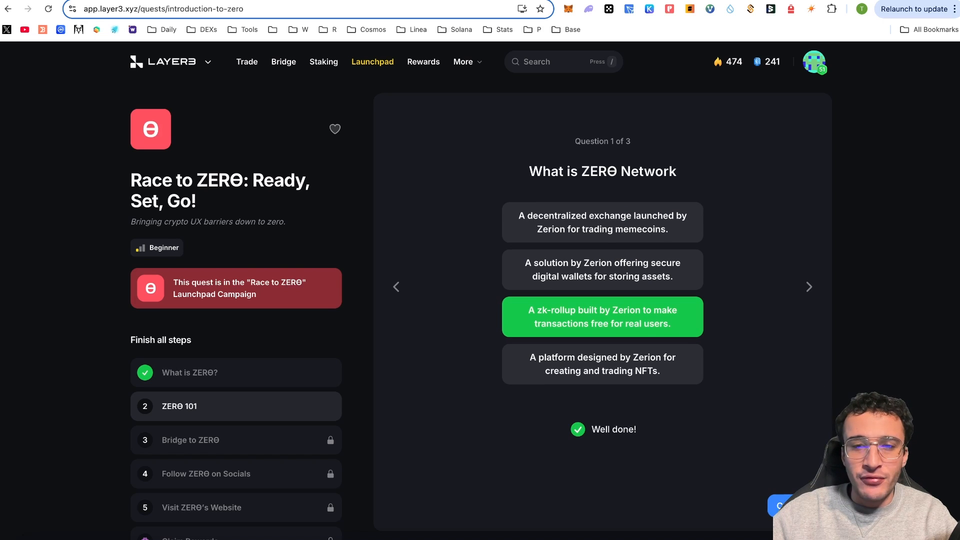
left_click(809, 287)
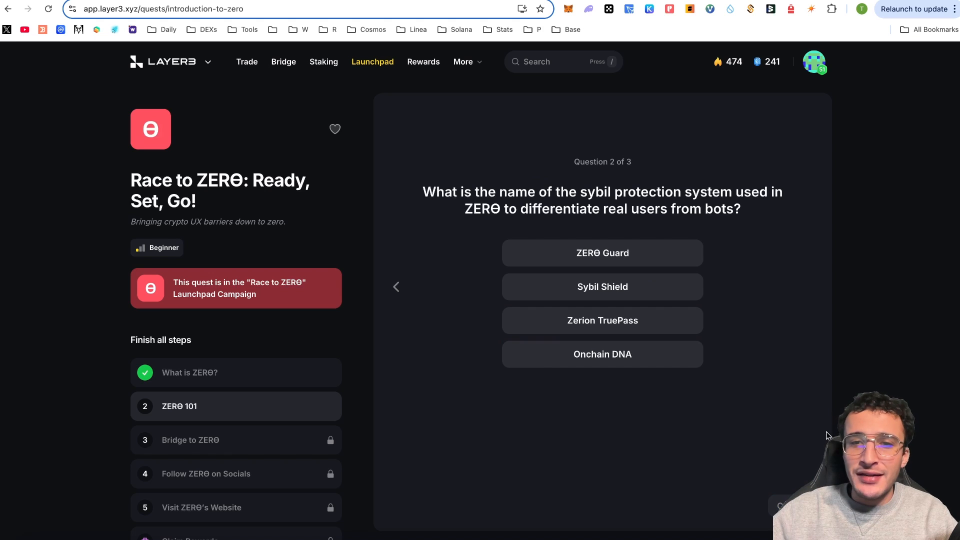
mouse_move(676, 363)
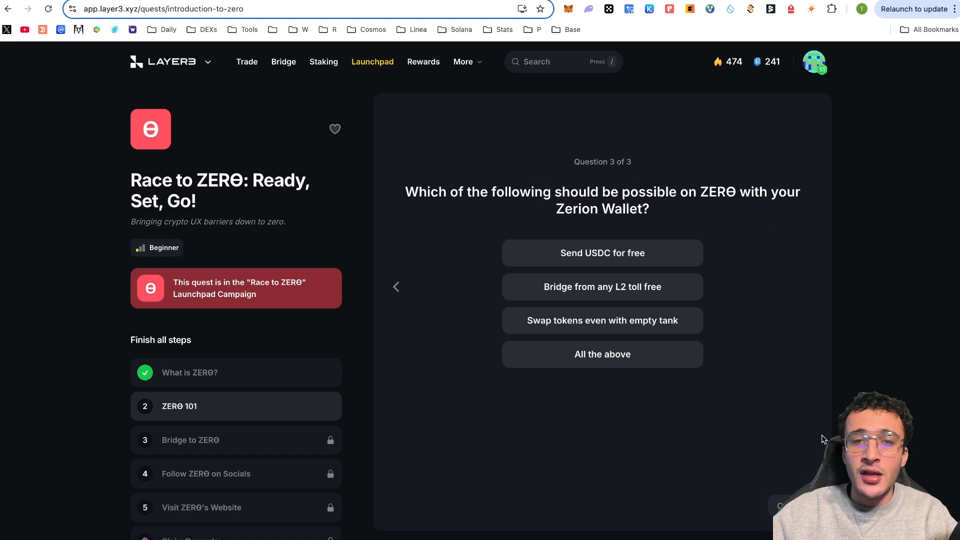
mouse_move(732, 228)
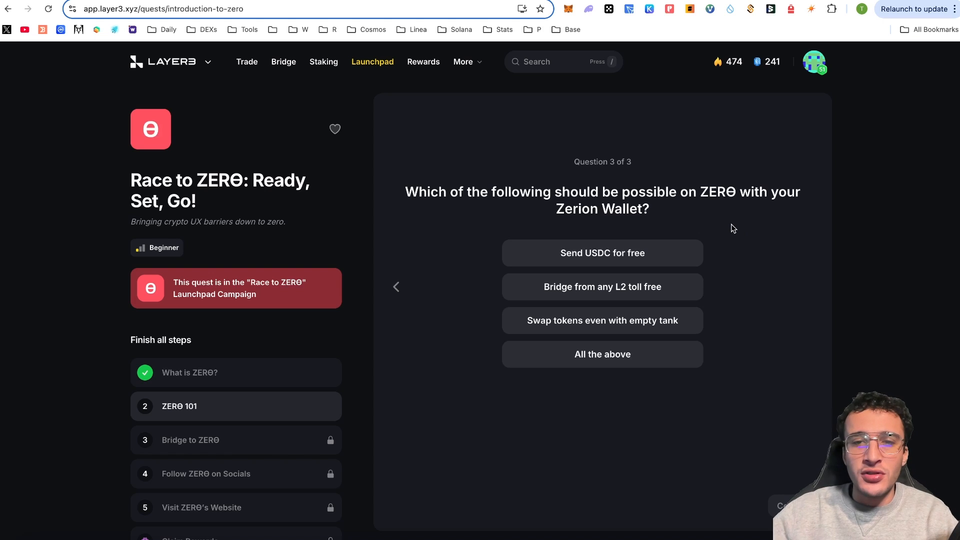
mouse_move(811, 212)
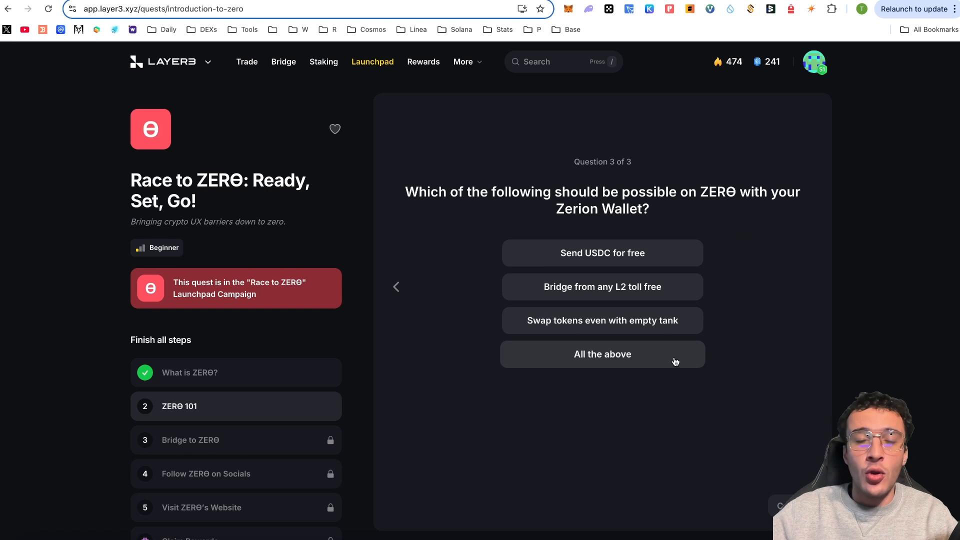
left_click(602, 353)
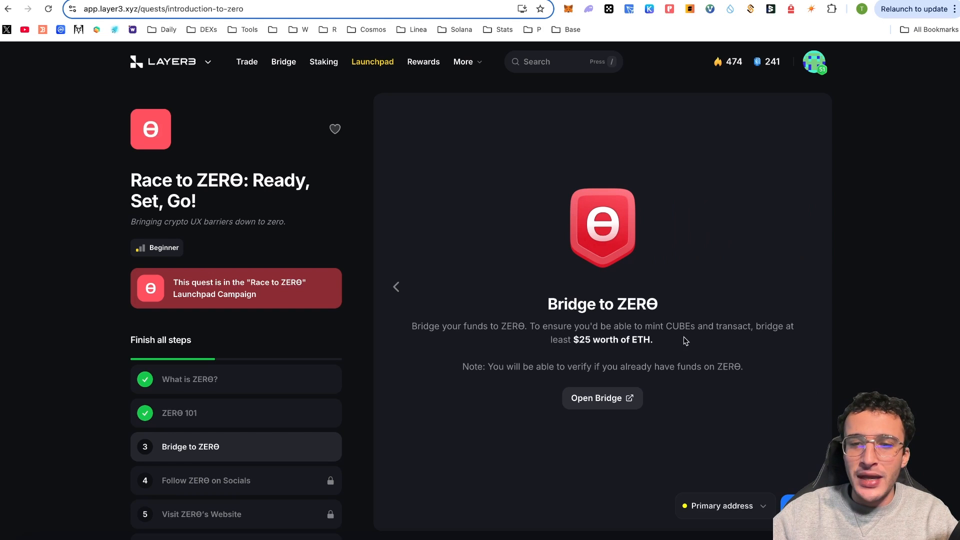
mouse_move(628, 349)
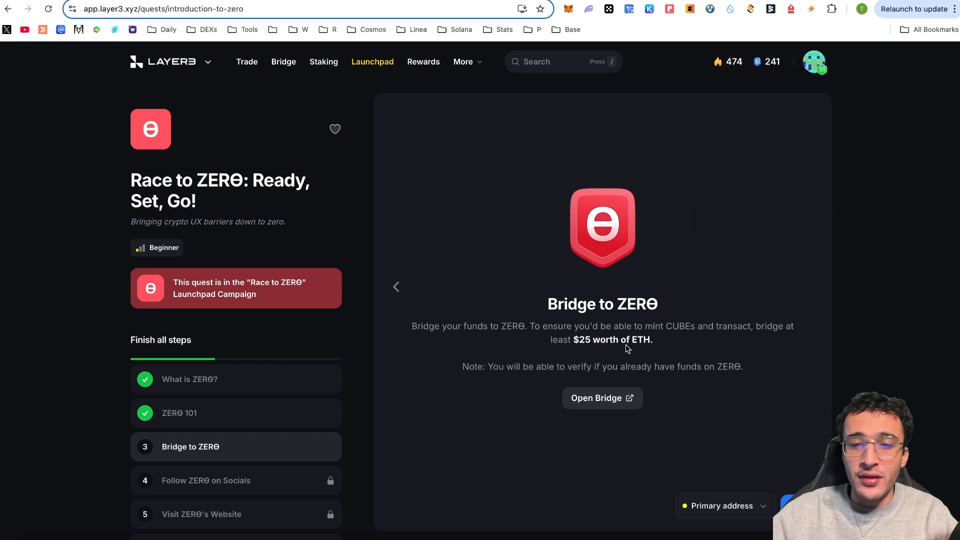
mouse_move(626, 380)
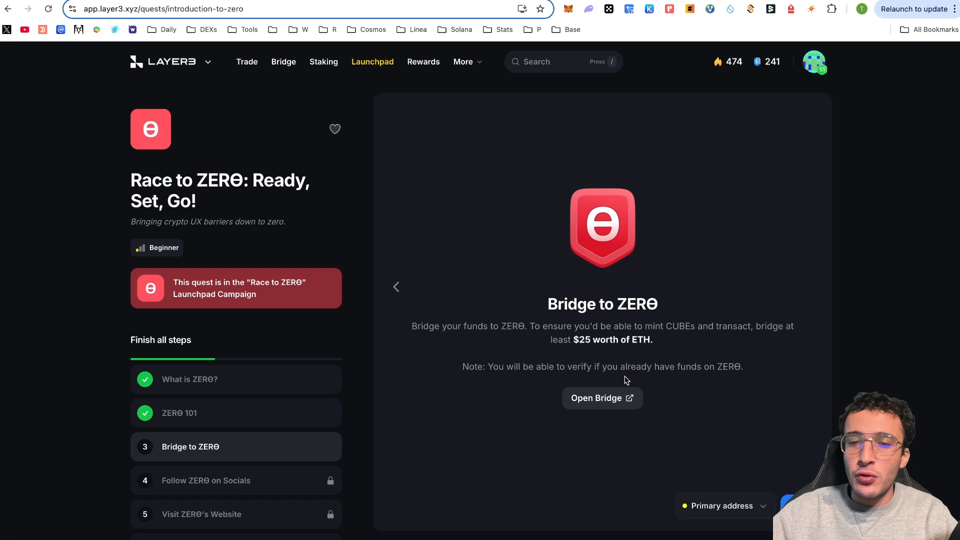
mouse_move(615, 404)
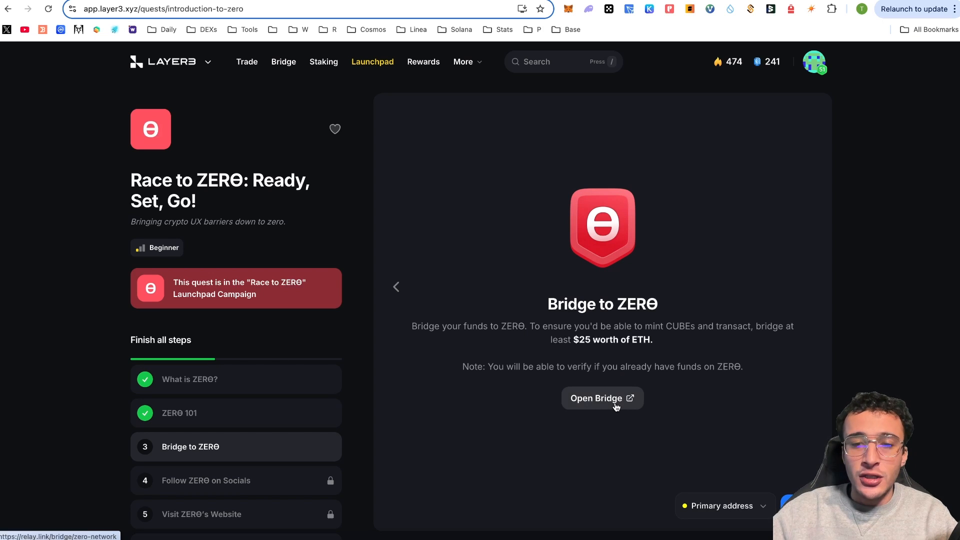
Step: On Relay's bridge, choose Arbitrum as the source chain with ZERO as destination
left_click(601, 398)
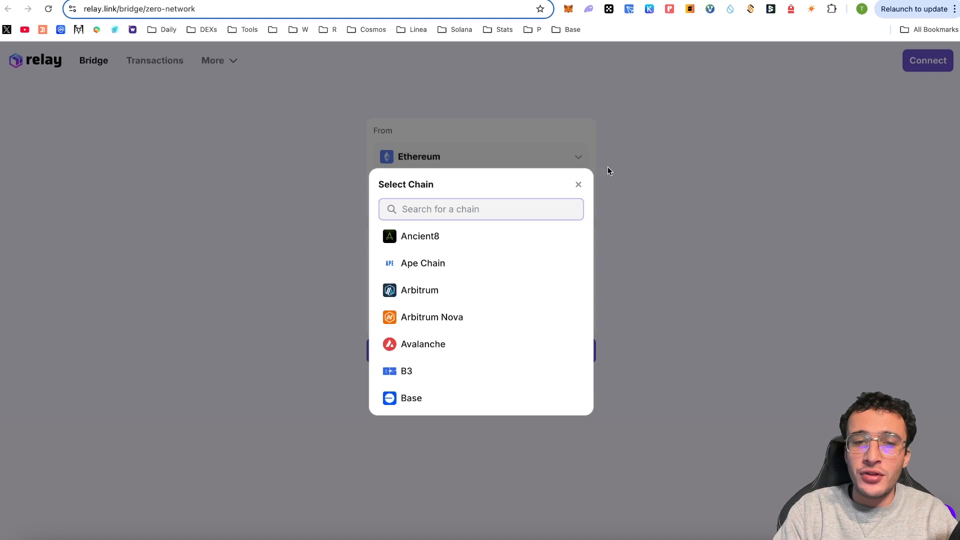
left_click(576, 184)
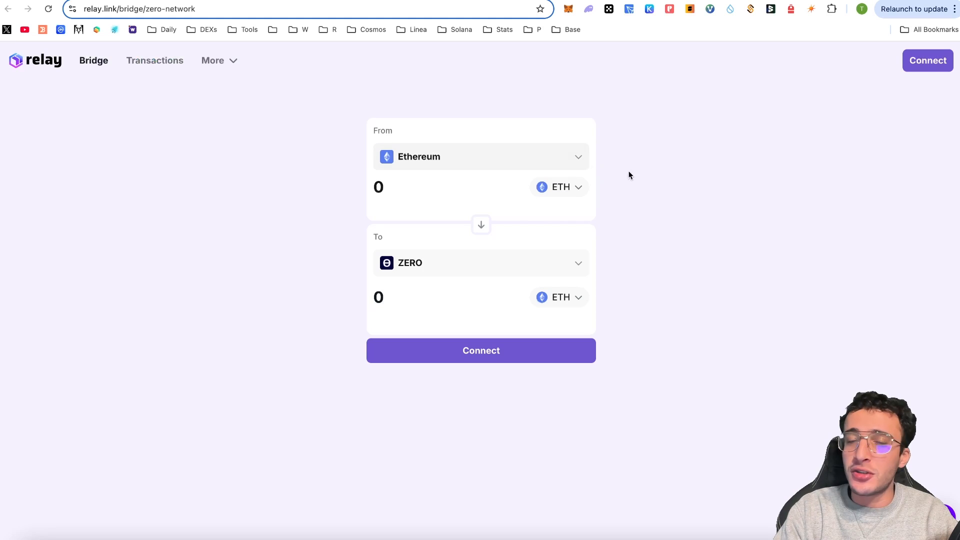
mouse_move(367, 152)
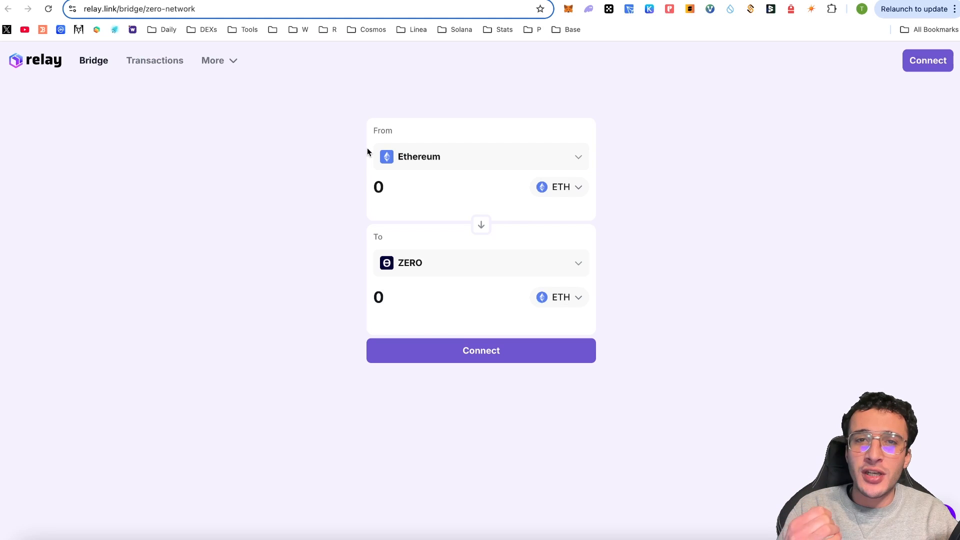
left_click(481, 156)
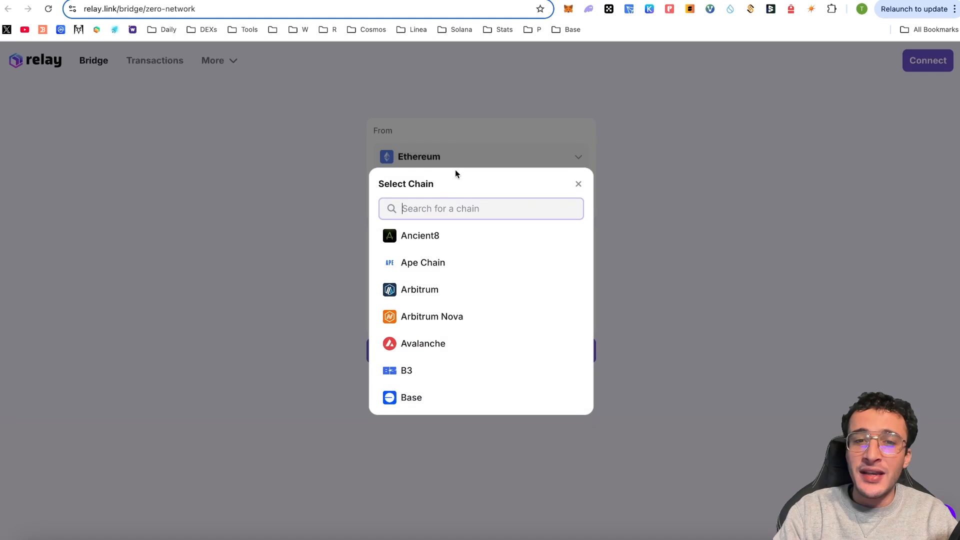
scroll("down", 3)
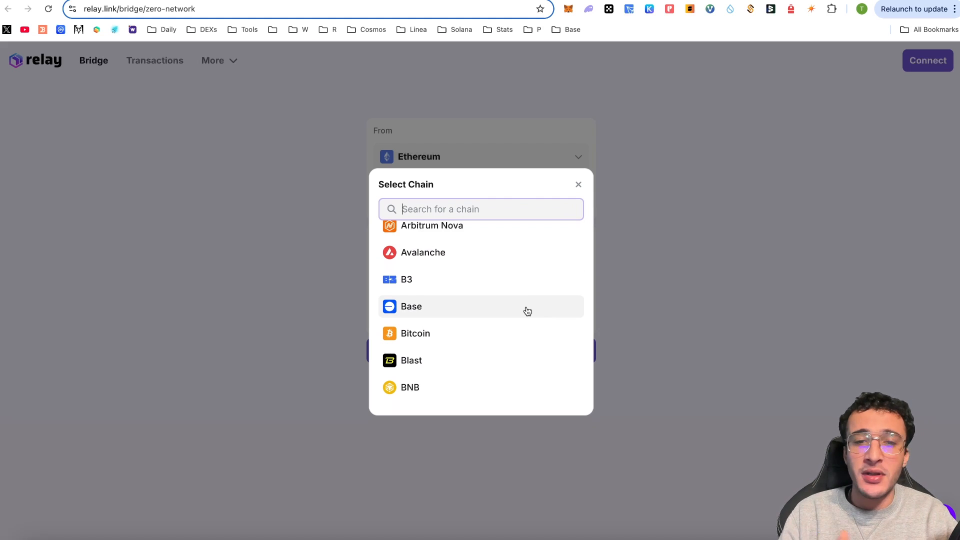
mouse_move(500, 310)
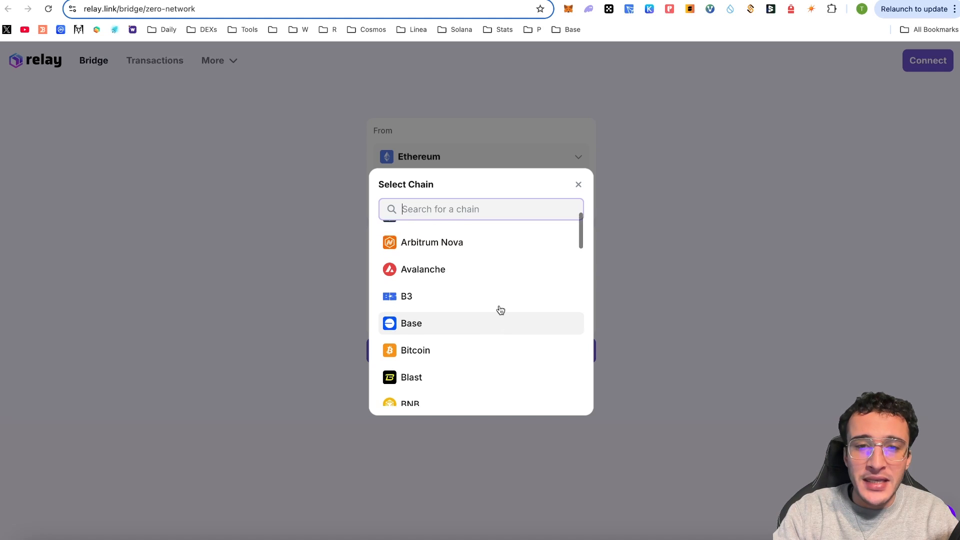
scroll("up", 3)
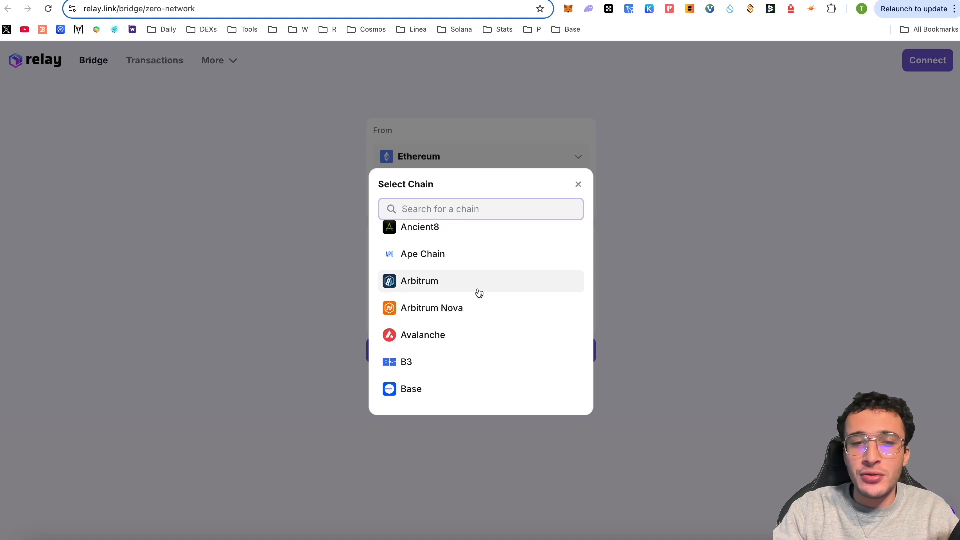
mouse_move(468, 331)
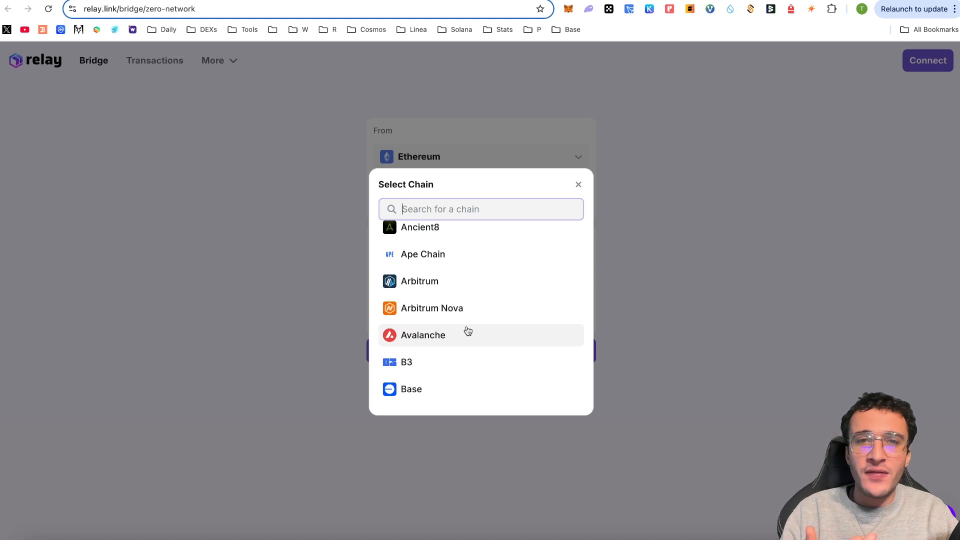
mouse_move(470, 308)
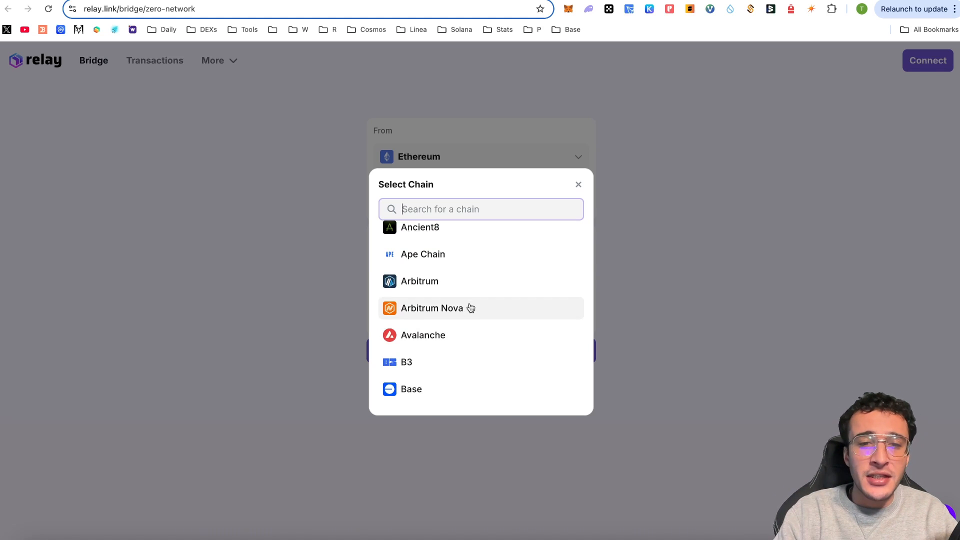
left_click(418, 280)
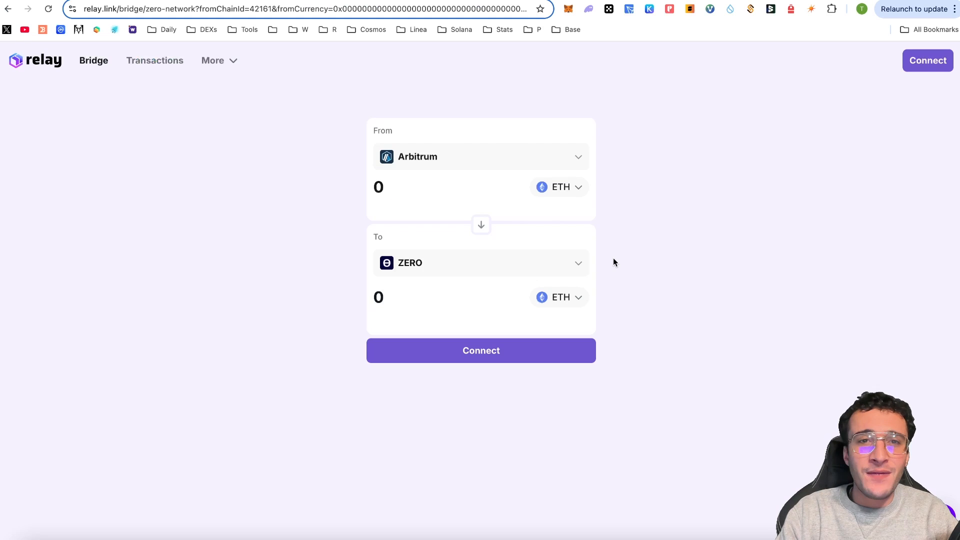
mouse_move(614, 288)
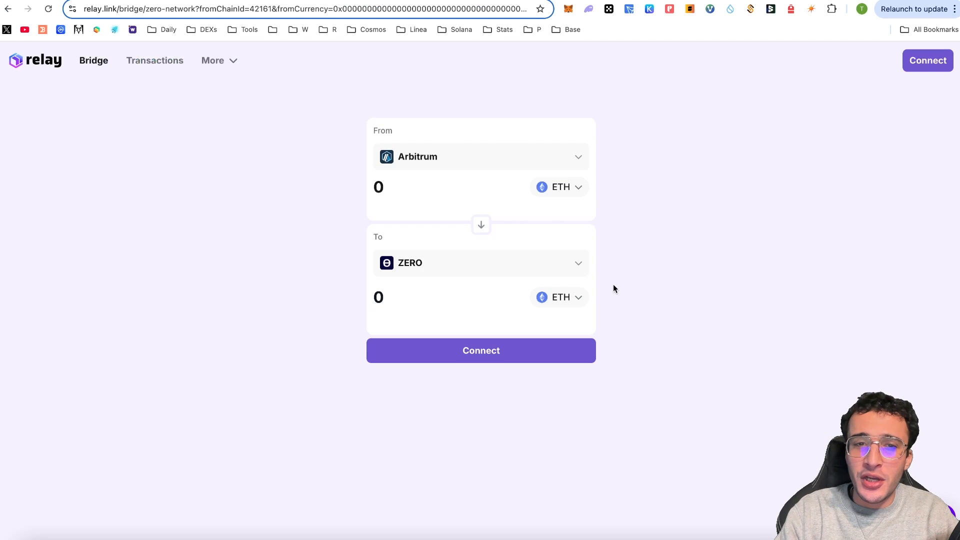
Step: Connect the MetaMask wallet to Relay and check its Arbitrum ETH balance
left_click(481, 350)
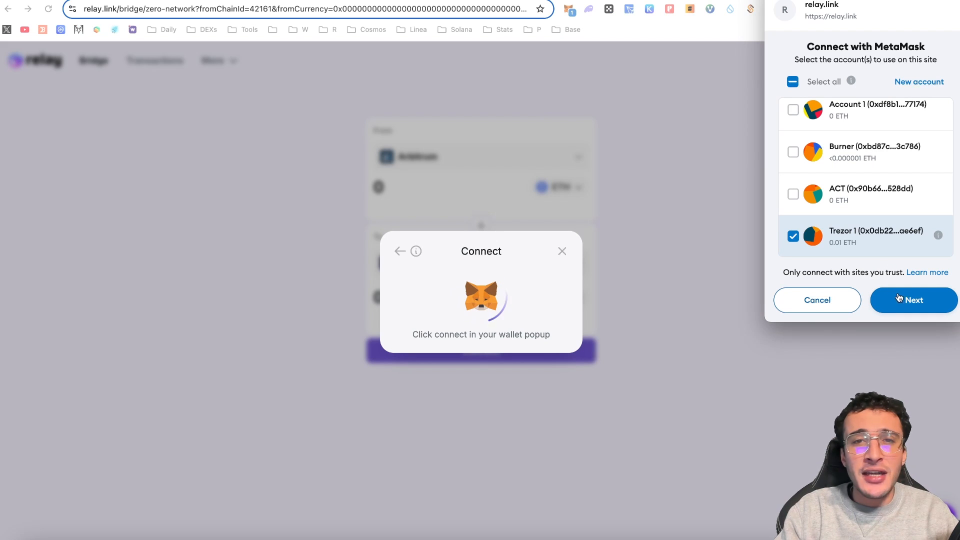
left_click(913, 299)
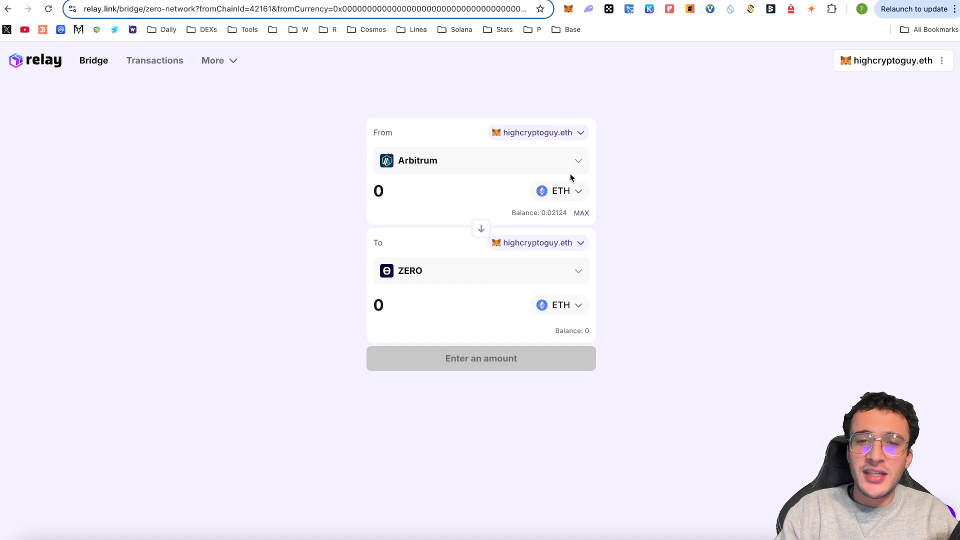
mouse_move(600, 26)
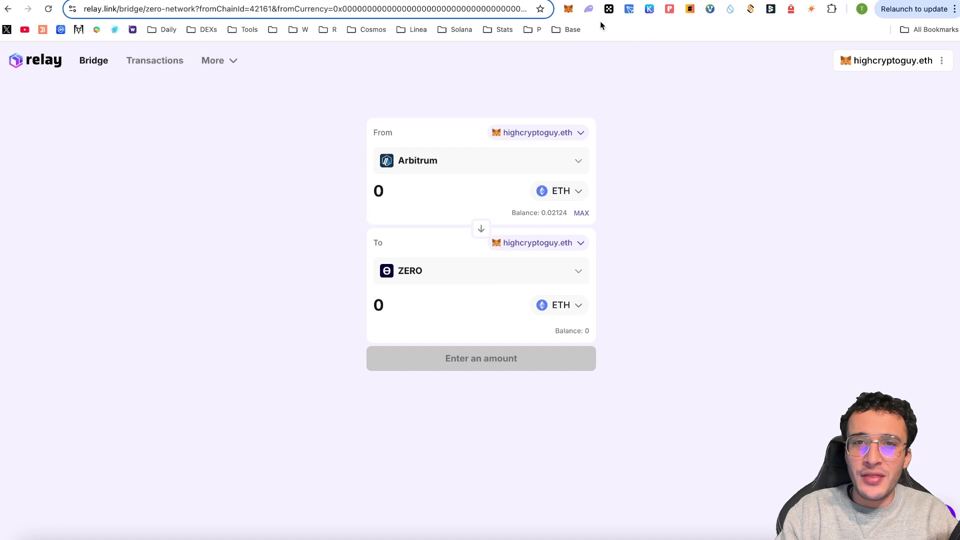
left_click(567, 9)
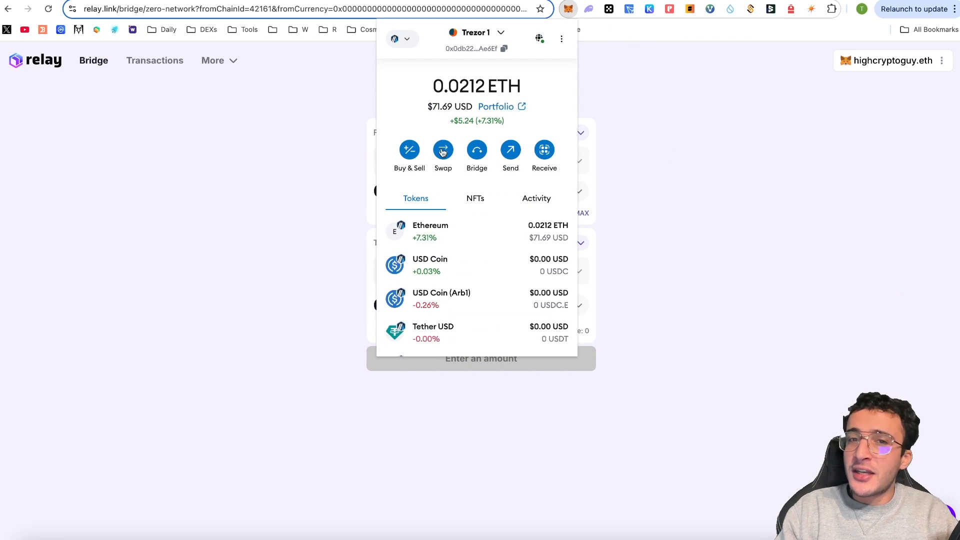
mouse_move(628, 142)
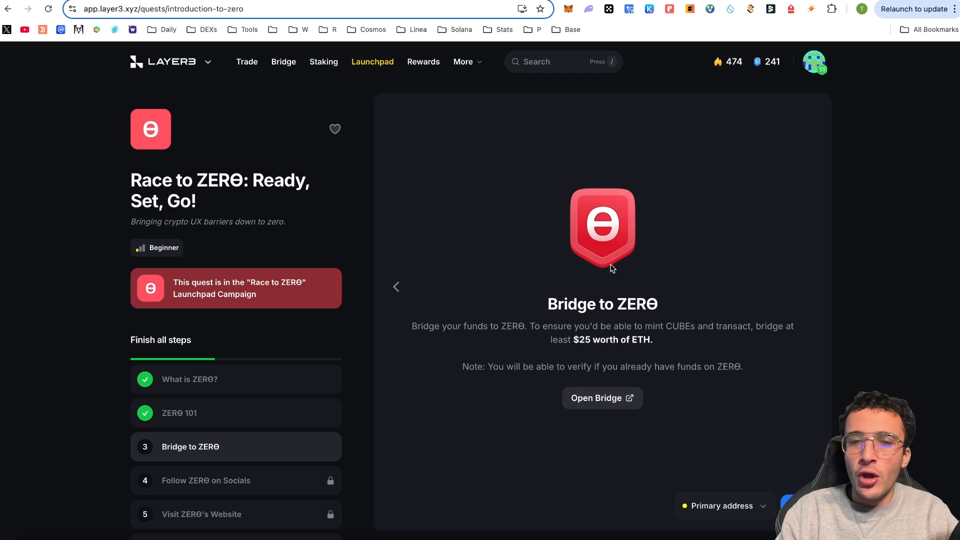
mouse_move(580, 282)
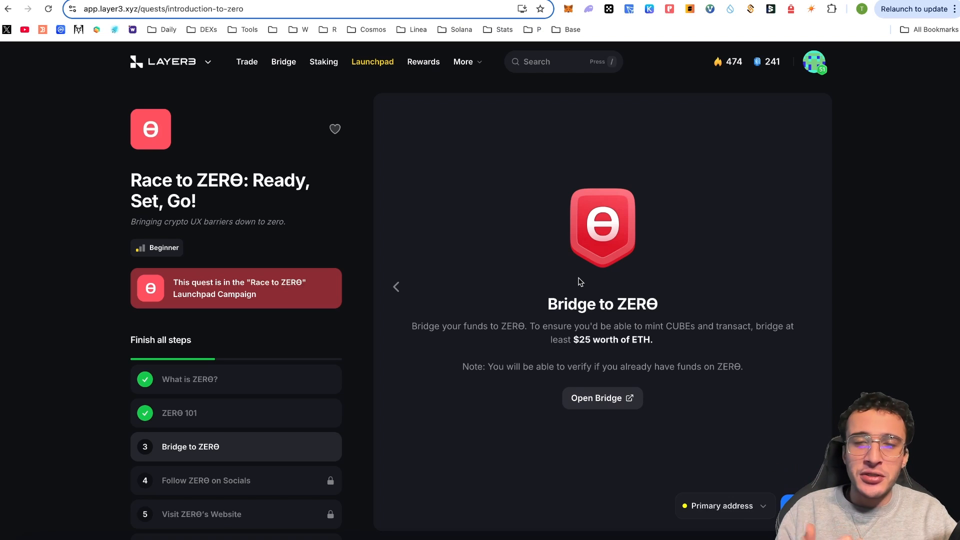
mouse_move(398, 3)
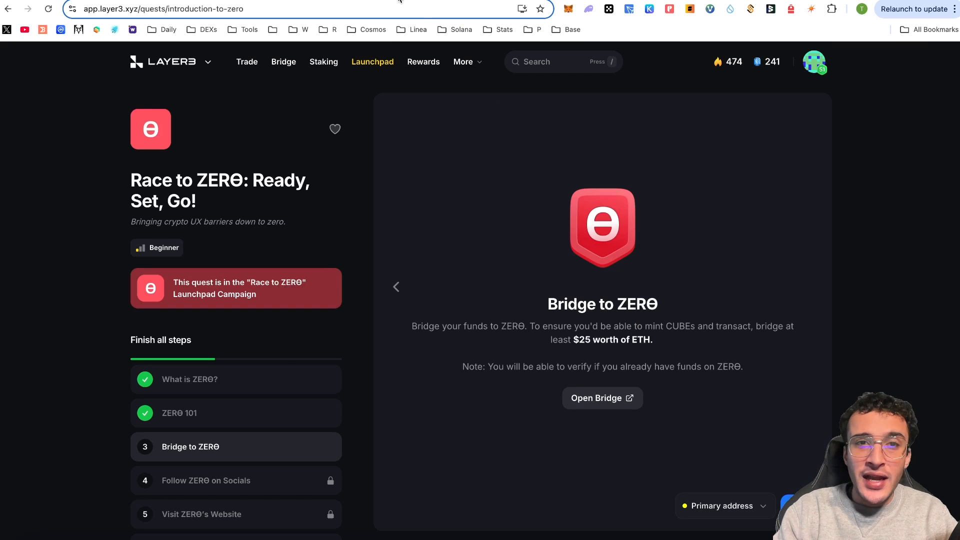
Step: Return from the Bridge to ZERO quest step to the Relay bridge page
left_click(601, 398)
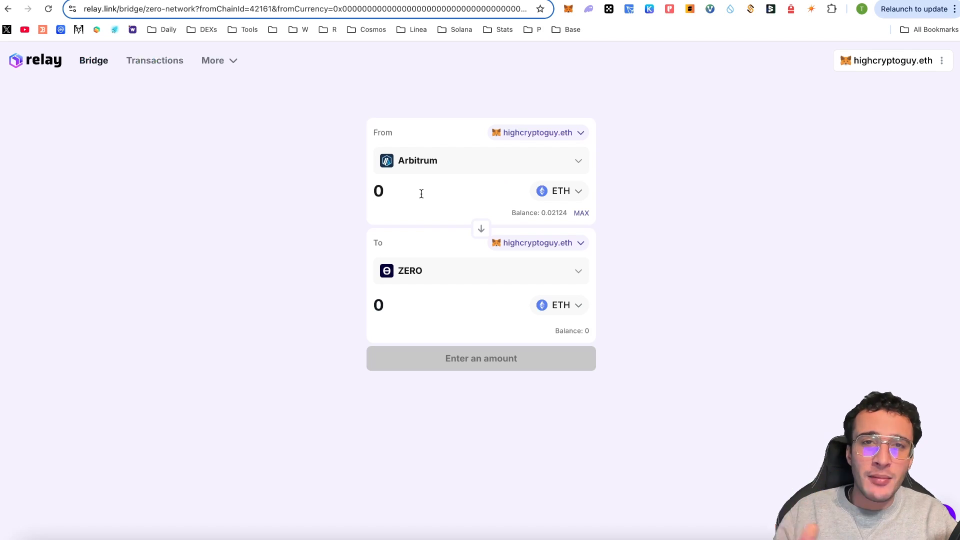
Step: Bridge 0.0123 ETH from Arbitrum to ZERO, confirming the quote and the MetaMask transaction
left_click(378, 191)
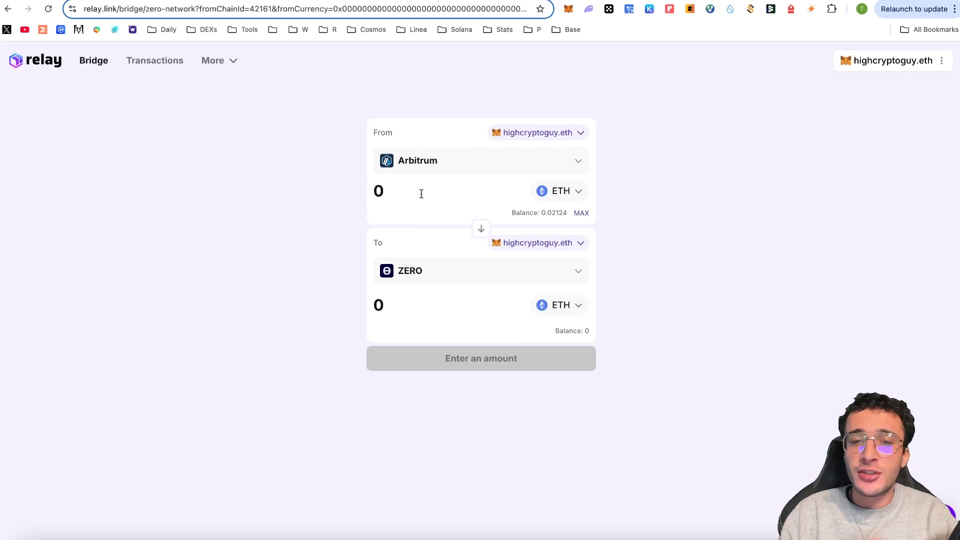
mouse_move(434, 240)
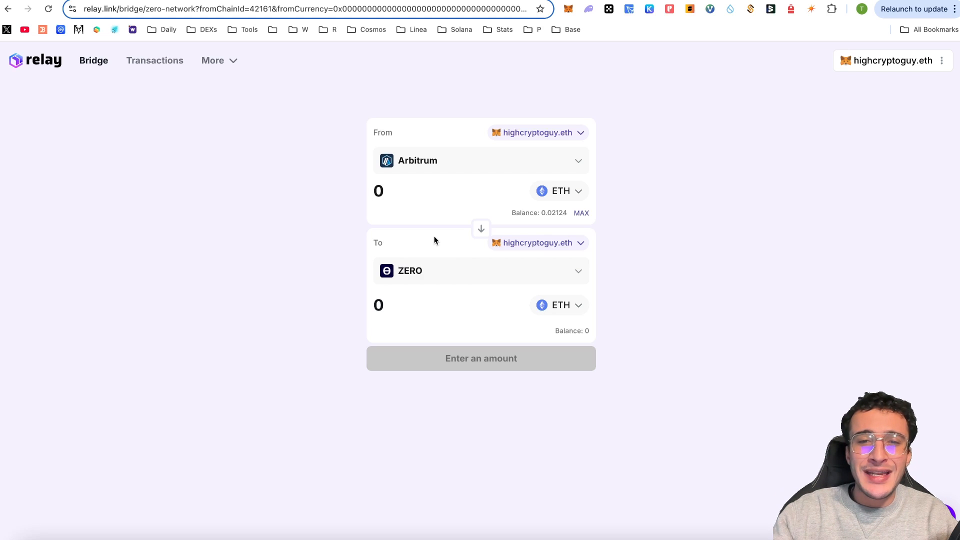
type("0.0")
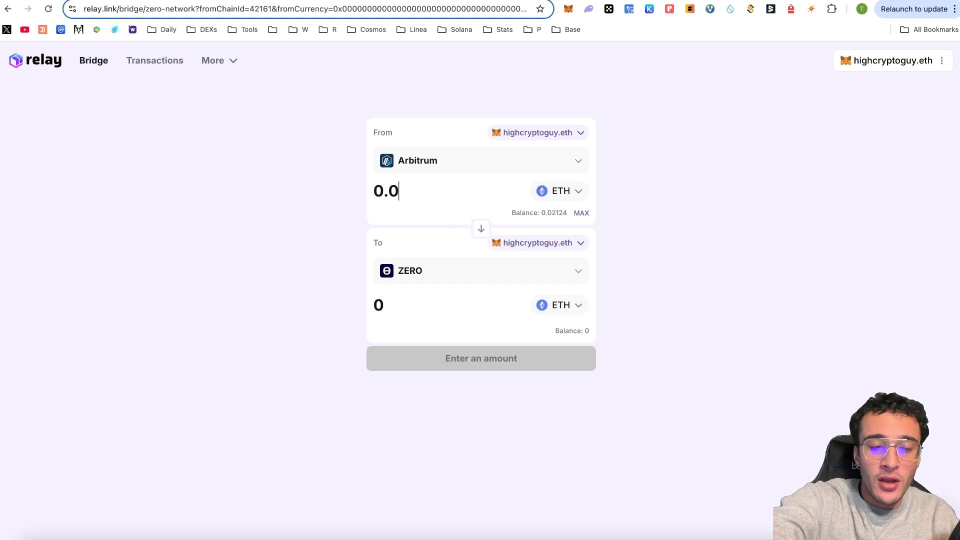
type("123")
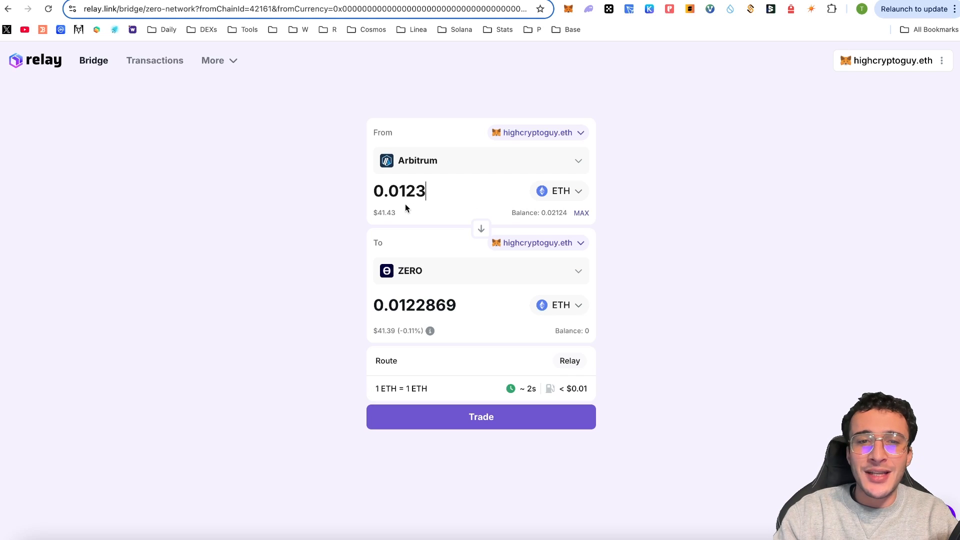
mouse_move(486, 384)
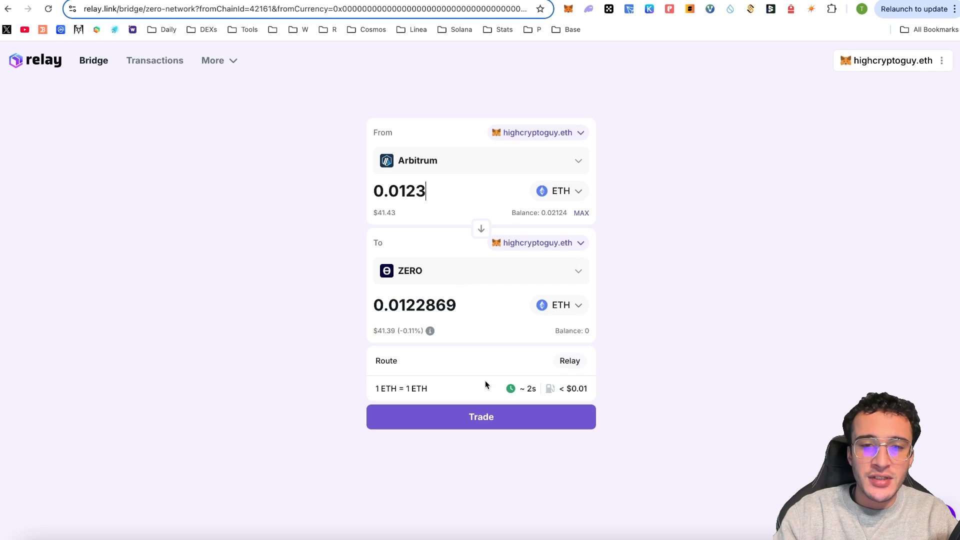
mouse_move(474, 392)
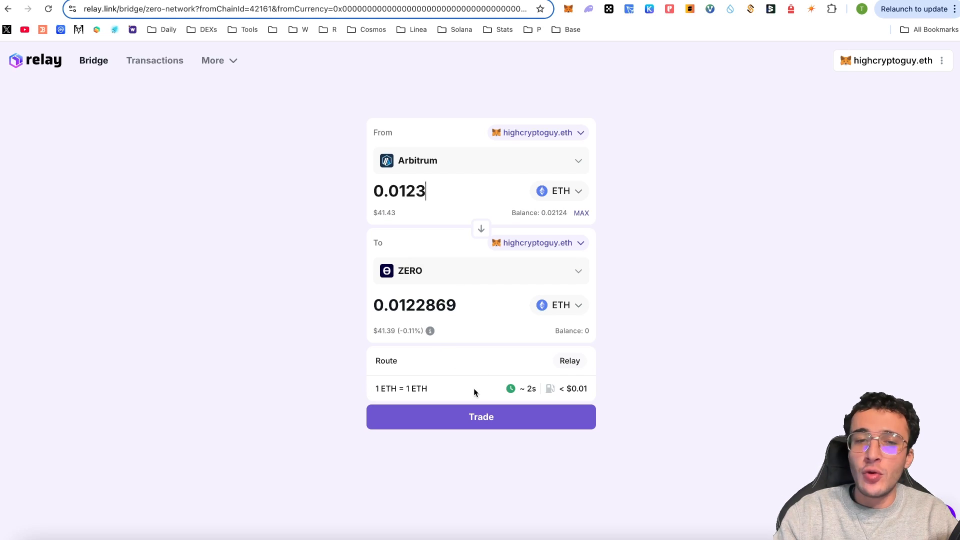
left_click(481, 417)
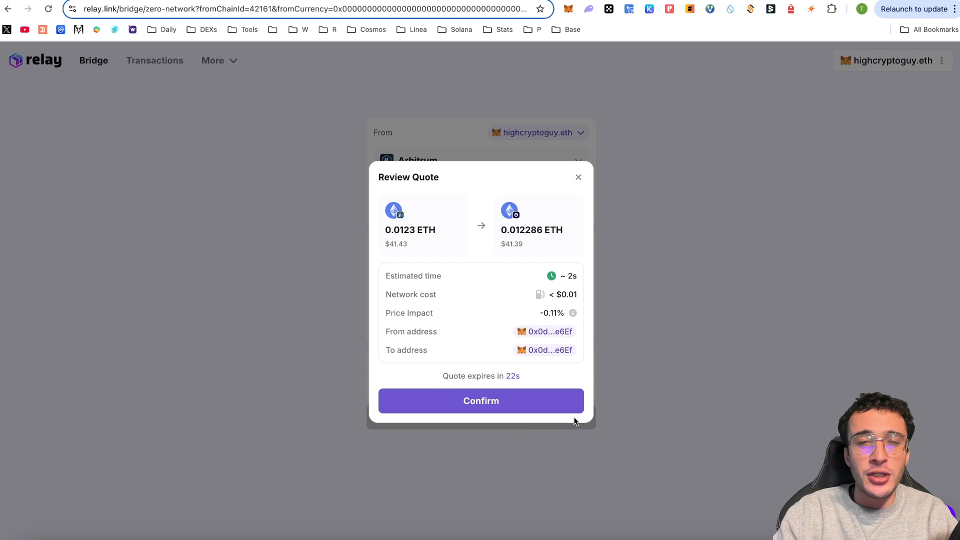
left_click(481, 399)
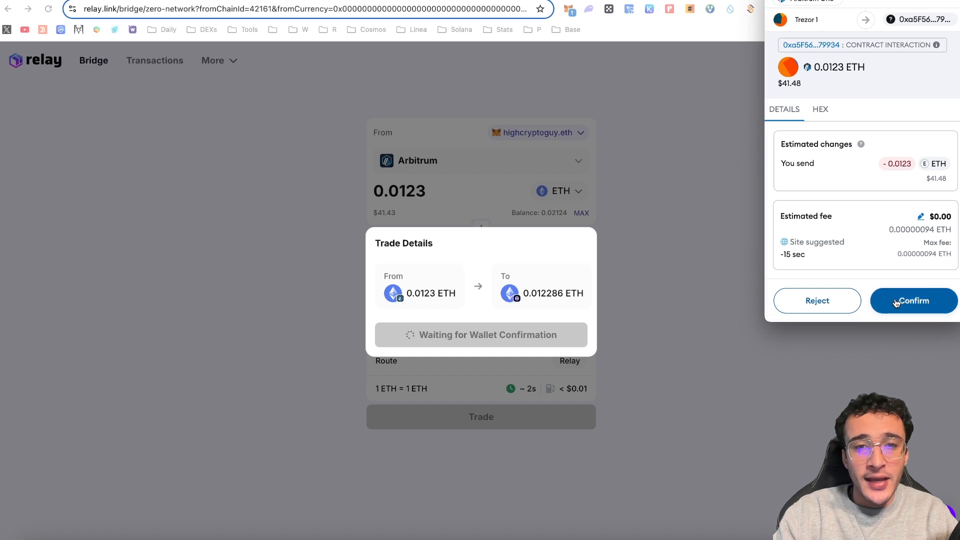
left_click(913, 301)
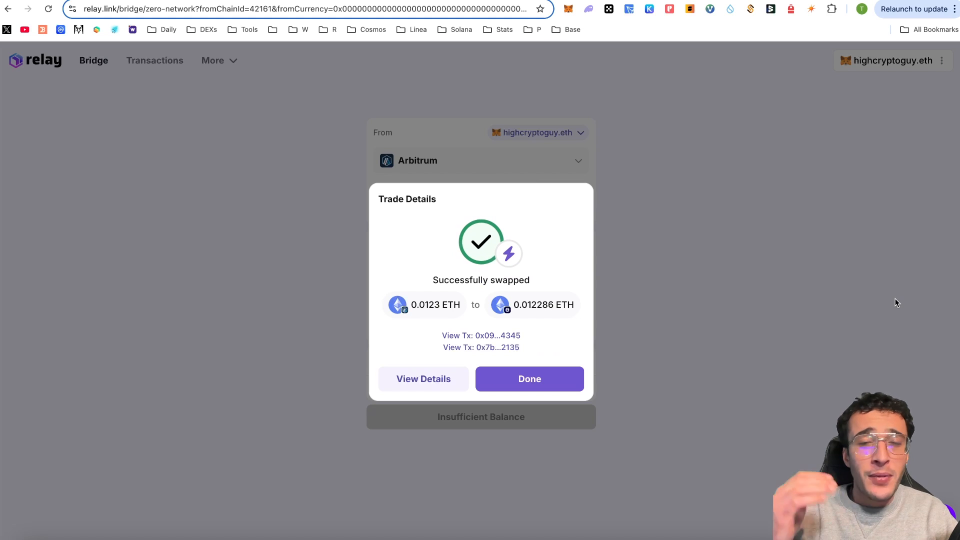
mouse_move(579, 366)
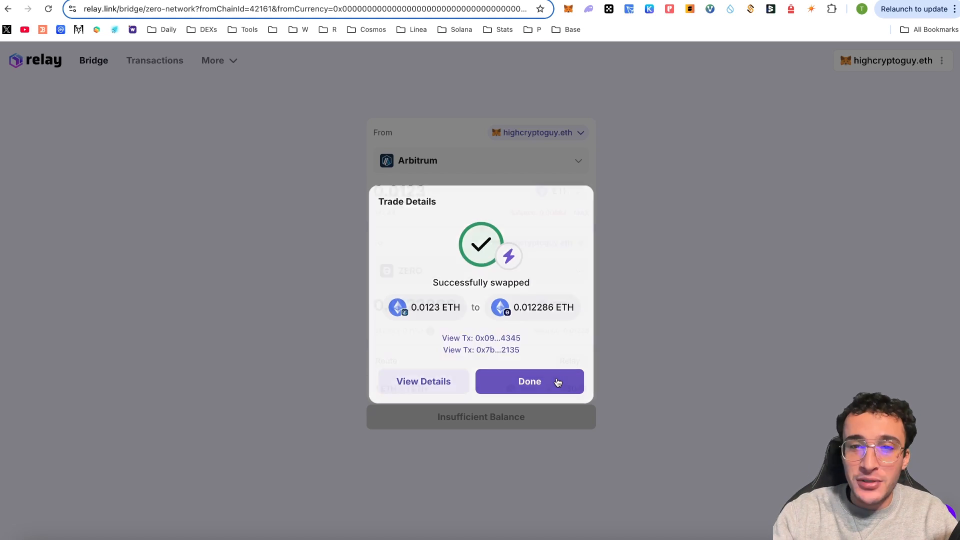
Step: Dismiss the swap summary and complete the Visit ZERO's Website step for the 125 XP reward
left_click(529, 381)
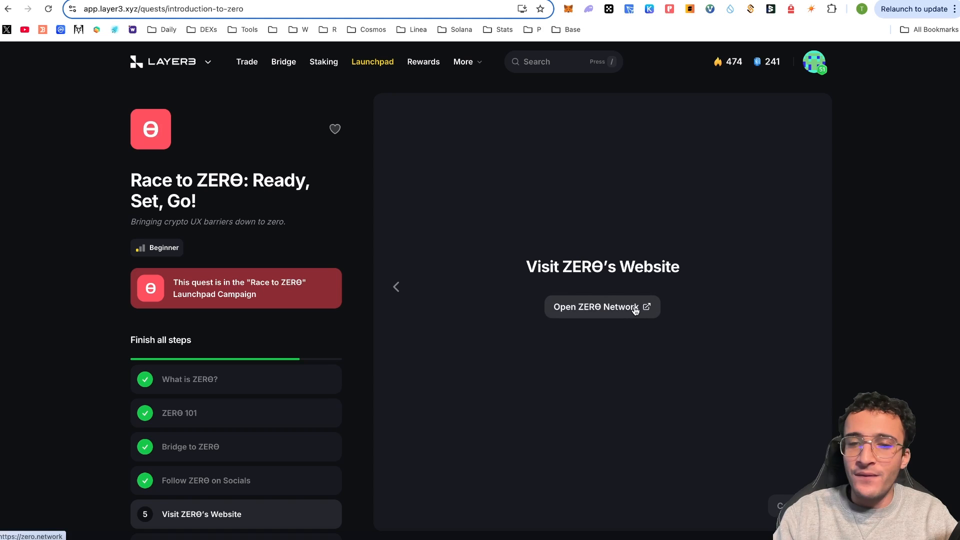
left_click(594, 307)
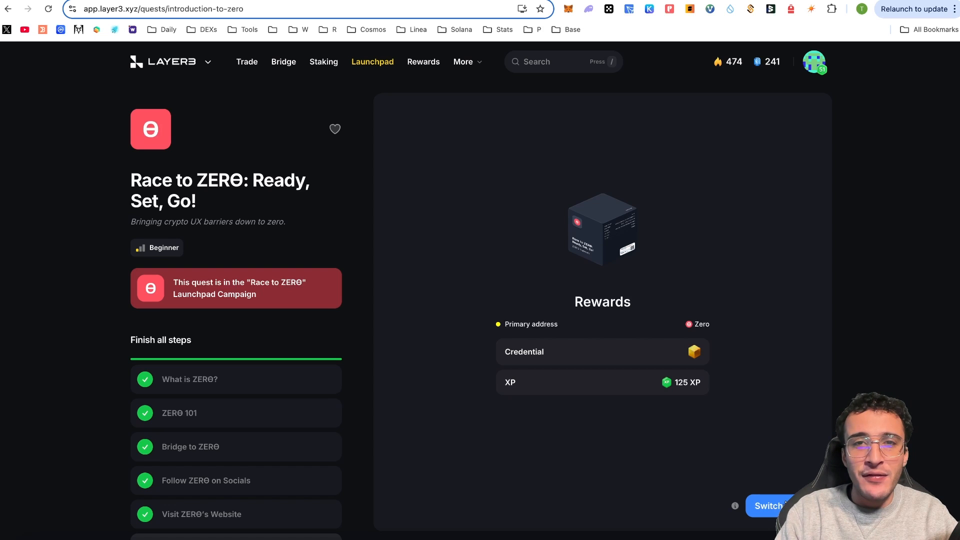
Step: Approve adding the ZERO network to the wallet and switch onto it
left_click(769, 506)
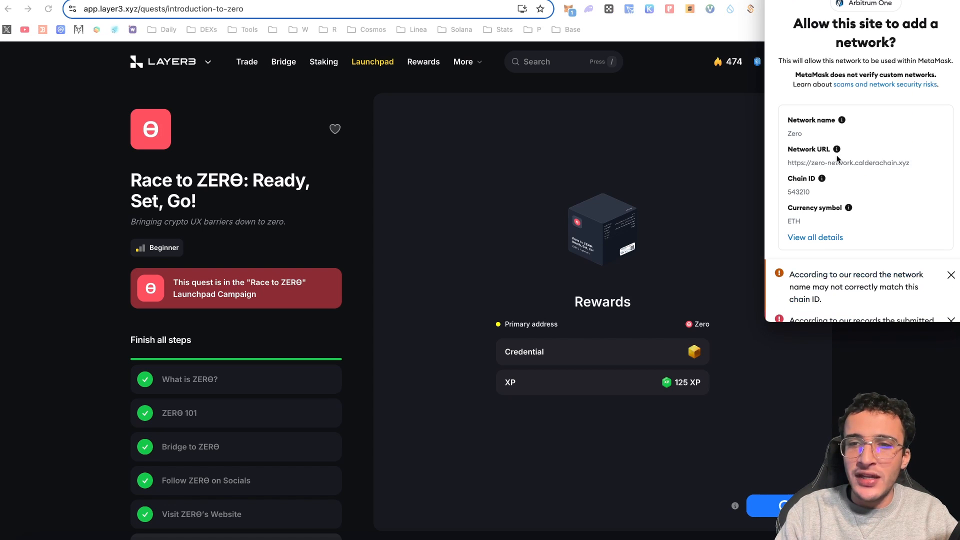
scroll("down", 3)
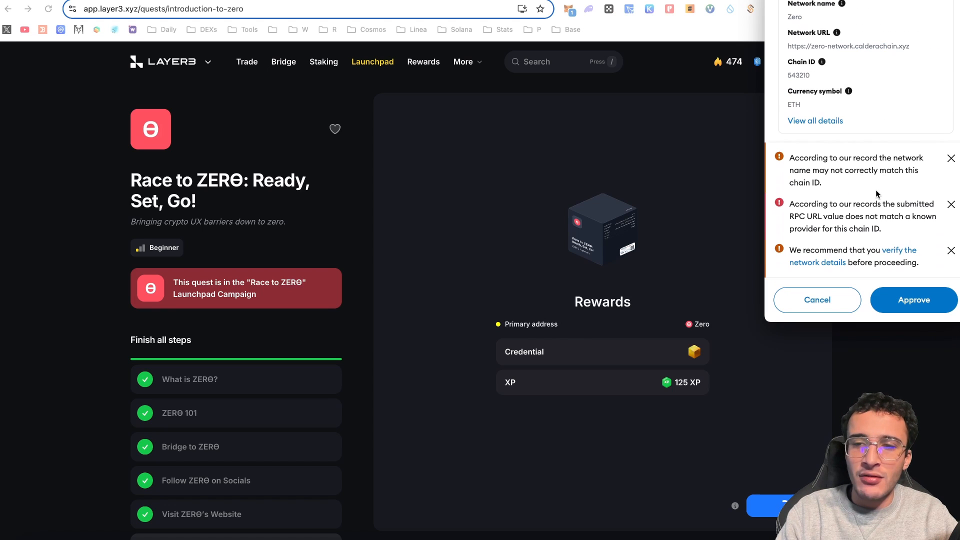
mouse_move(913, 299)
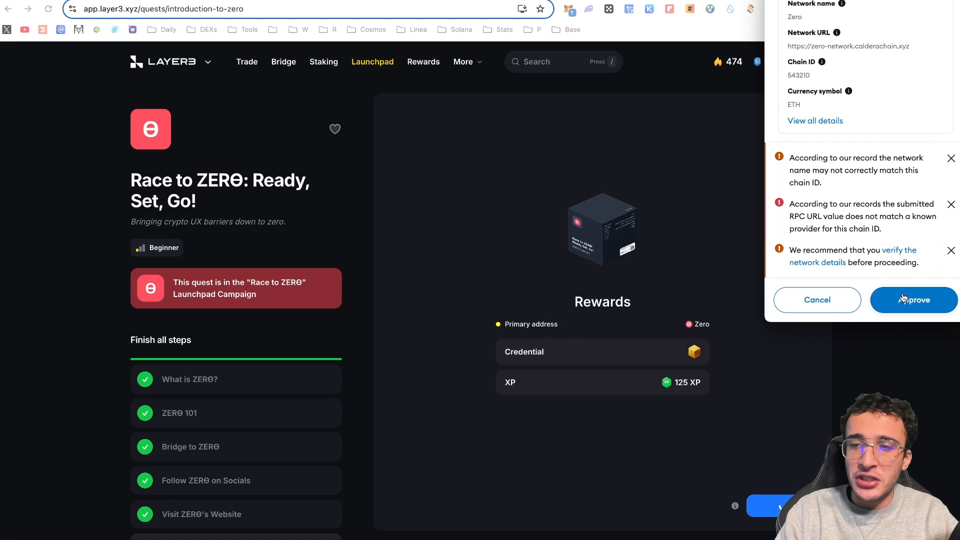
left_click(913, 299)
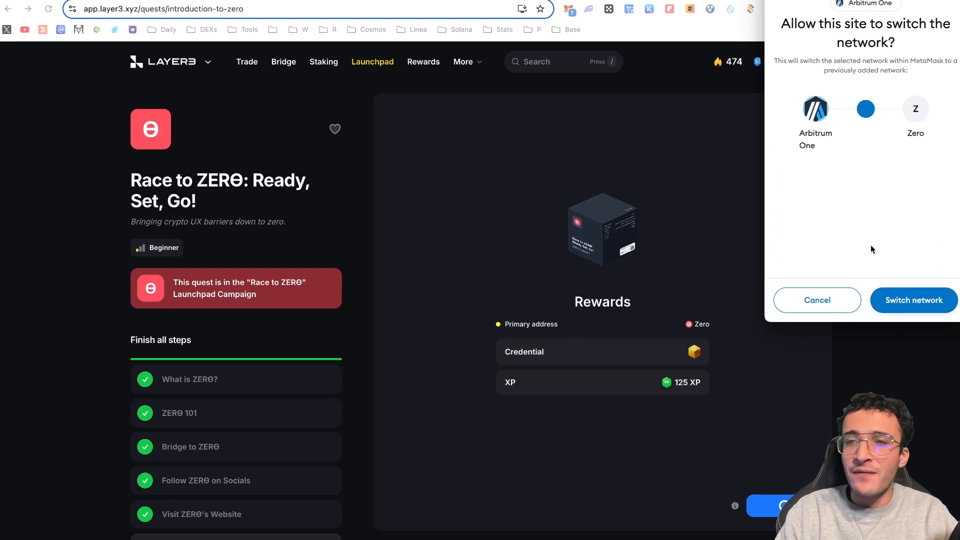
left_click(912, 300)
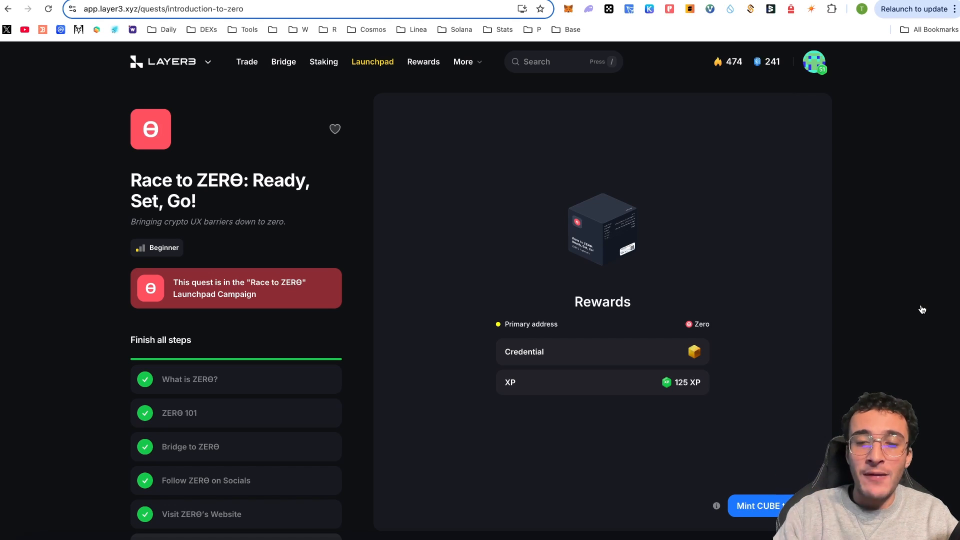
Step: Mint the quest's CUBE credential and approve the mint transaction in the wallet
left_click(759, 506)
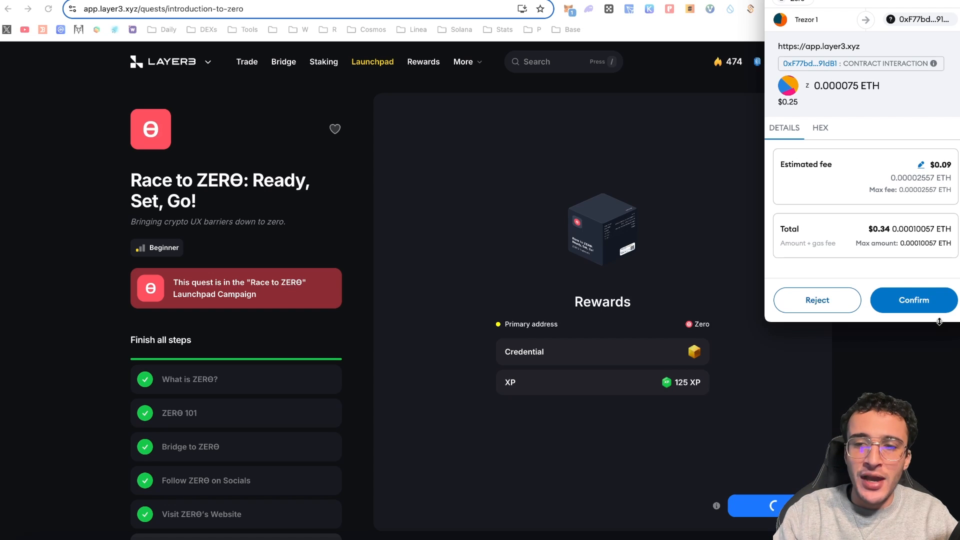
left_click(913, 300)
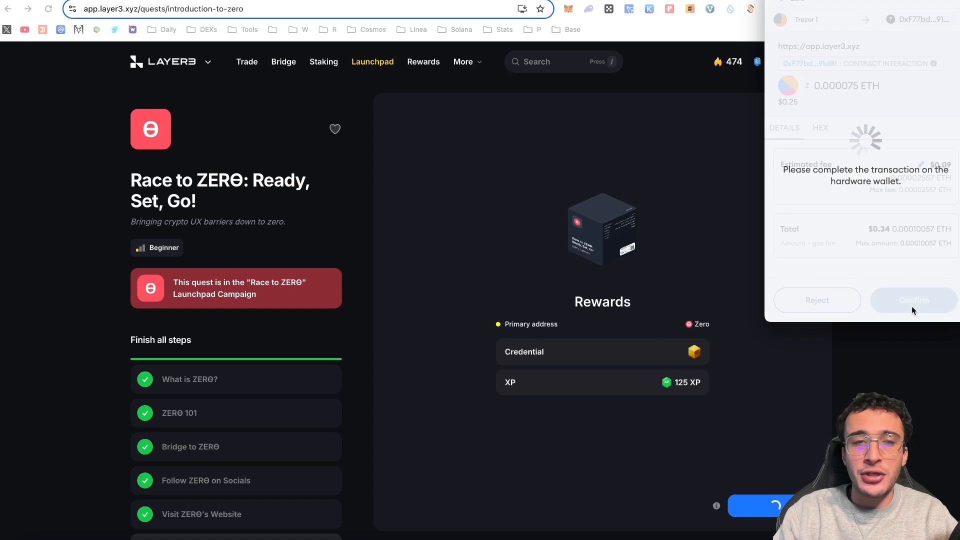
left_click(913, 300)
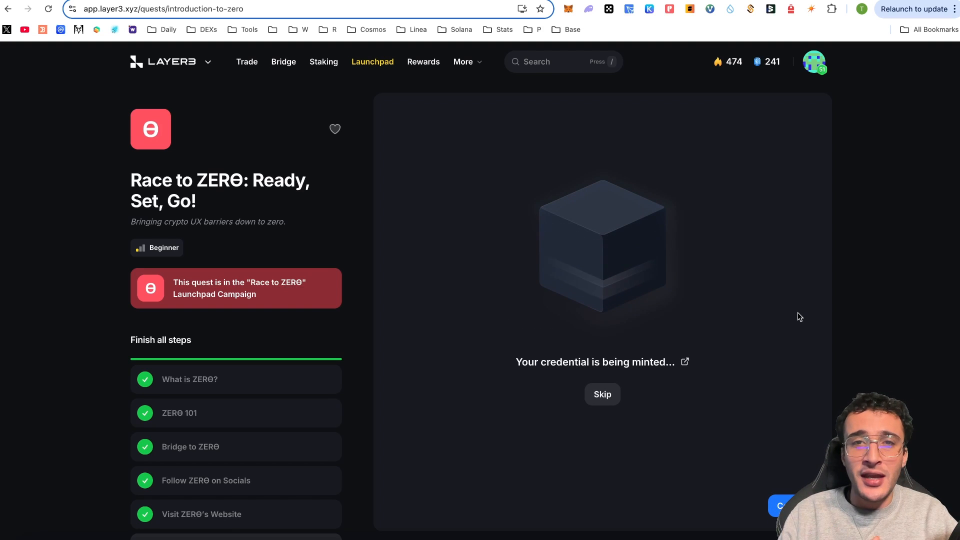
Step: Skip waiting for the credential mint and return to the campaign page
left_click(601, 394)
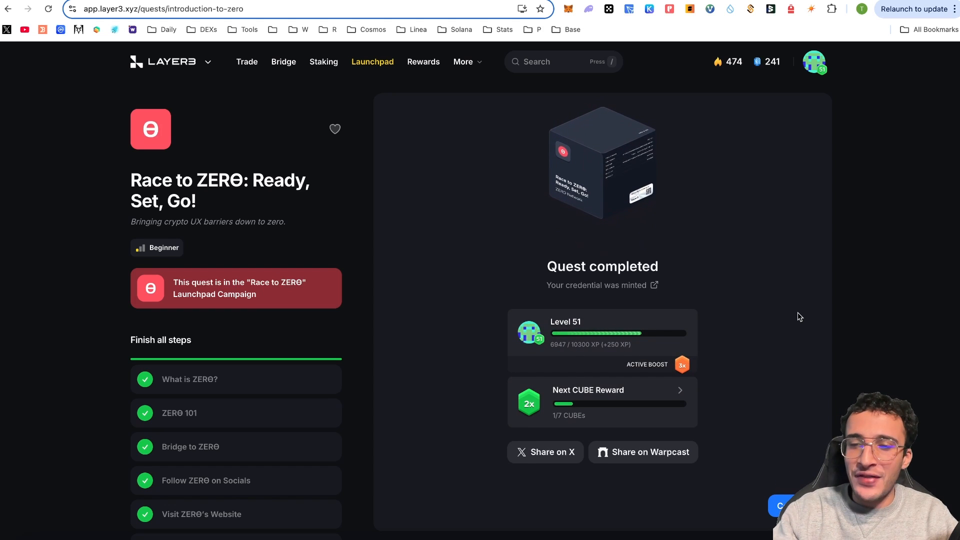
mouse_move(372, 61)
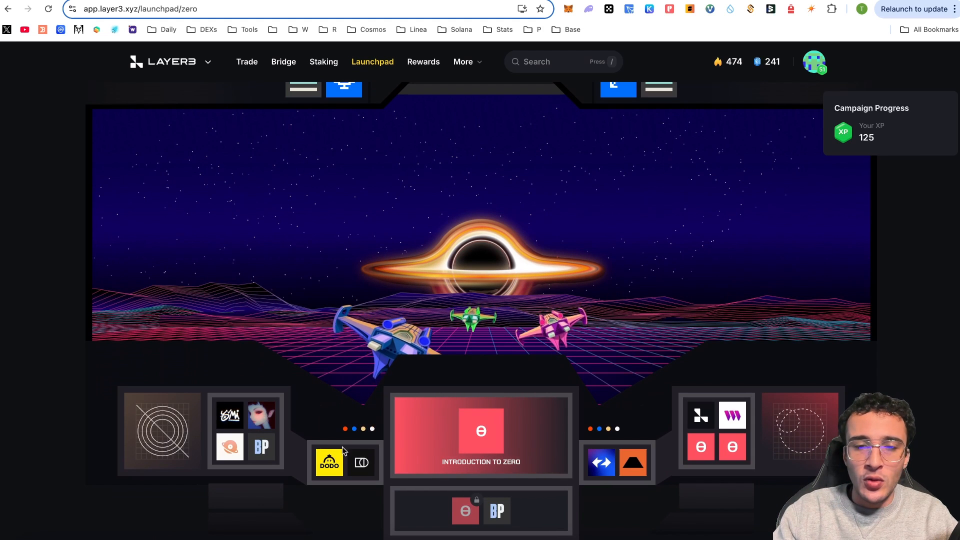
mouse_move(628, 398)
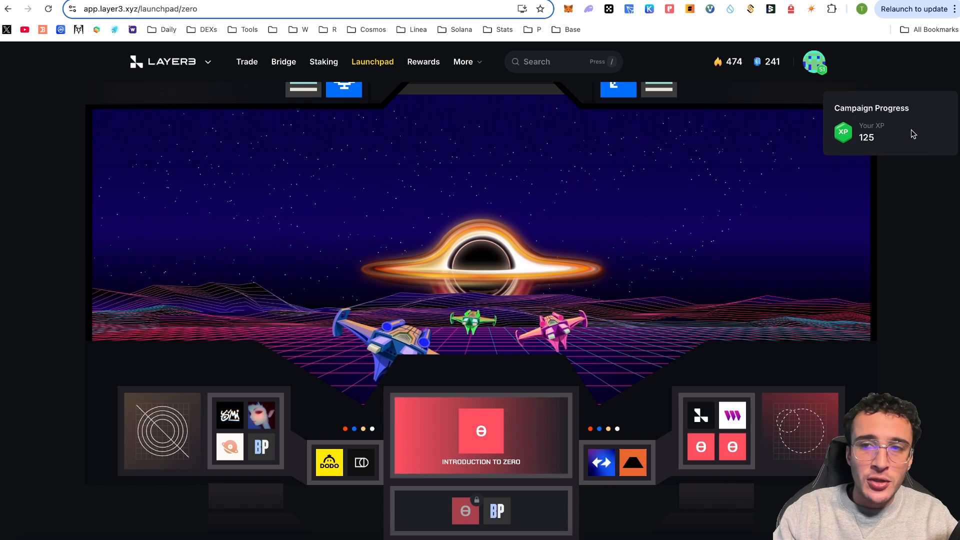
mouse_move(892, 139)
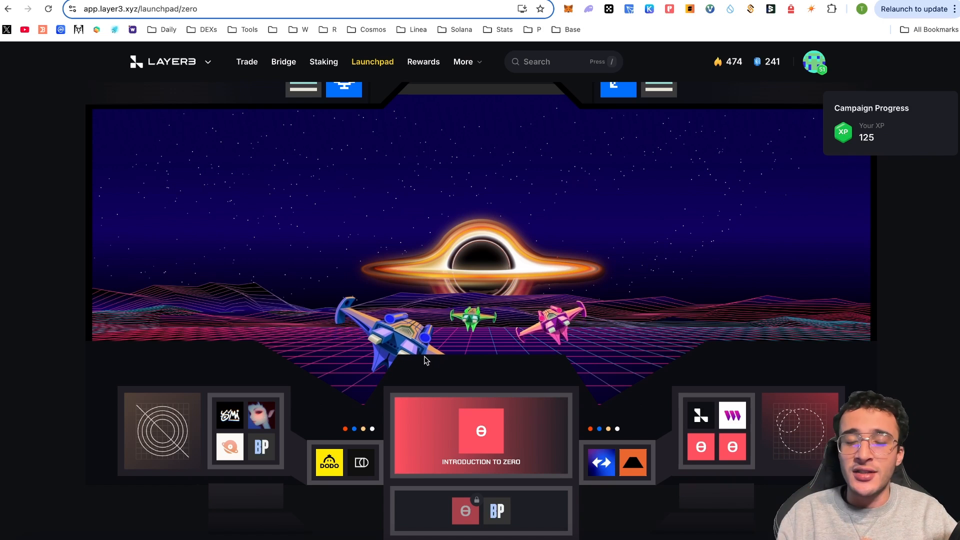
mouse_move(318, 377)
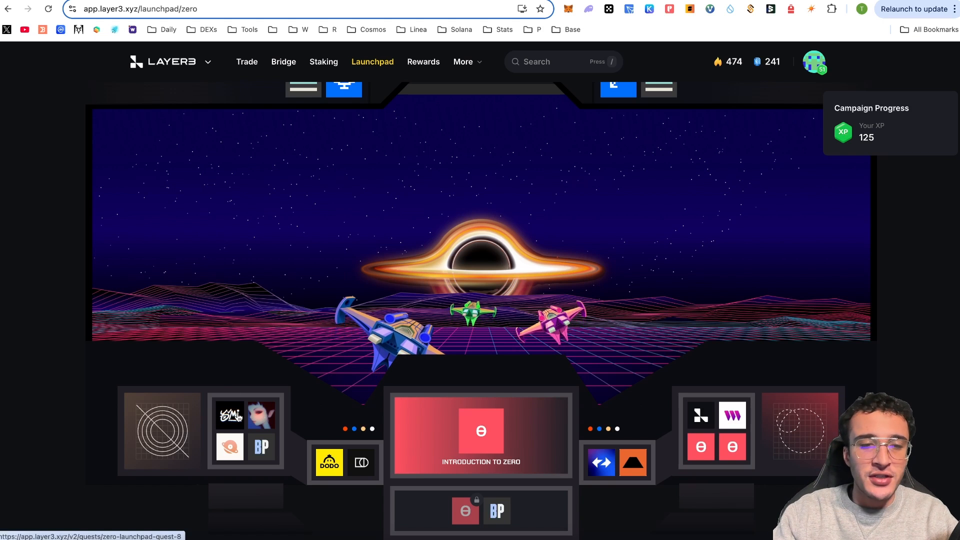
Step: Open the Race to ZERO: JVMI quest and advance to the second intro slide
left_click(230, 415)
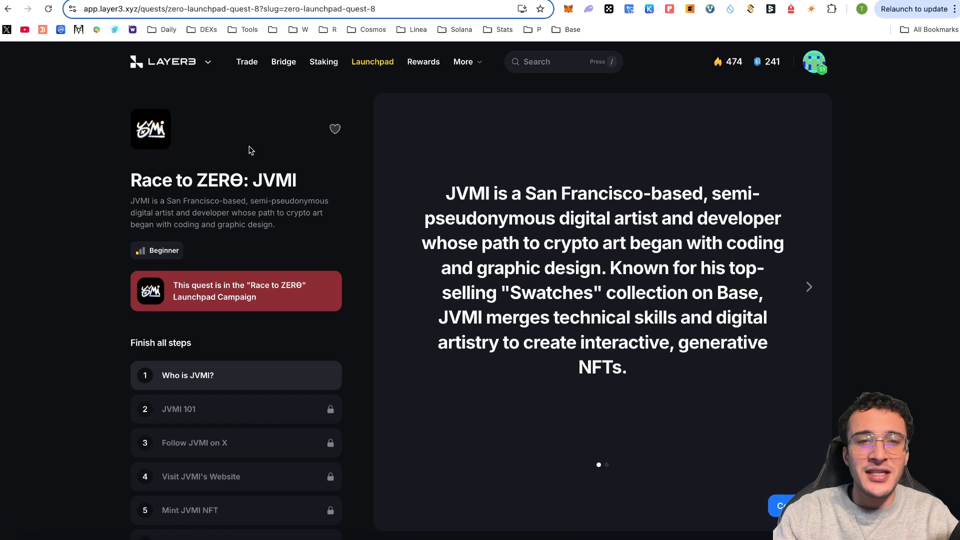
mouse_move(512, 208)
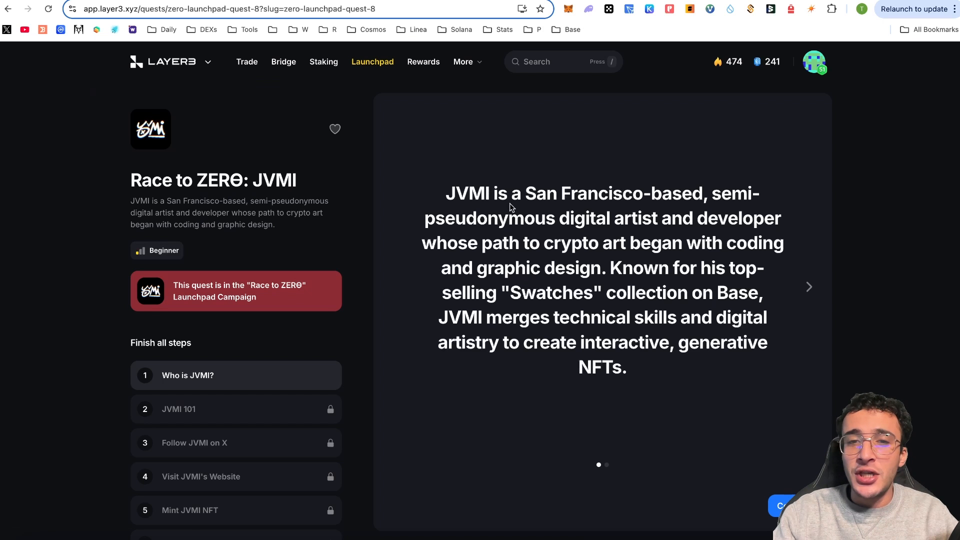
mouse_move(536, 234)
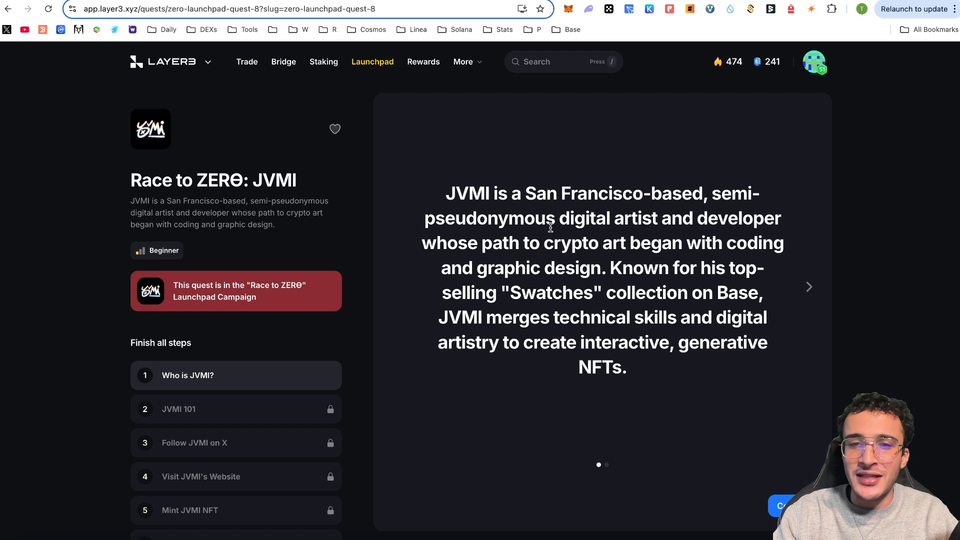
mouse_move(708, 238)
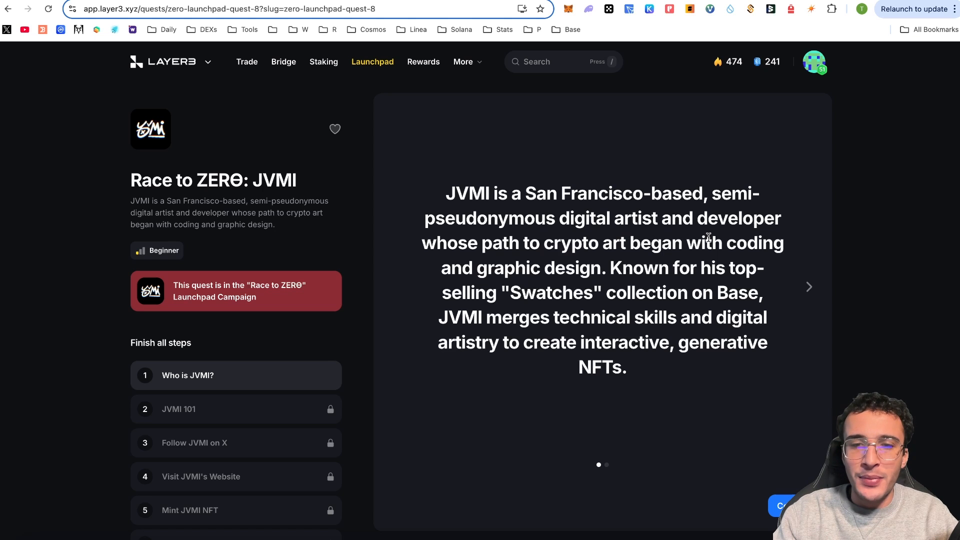
mouse_move(619, 247)
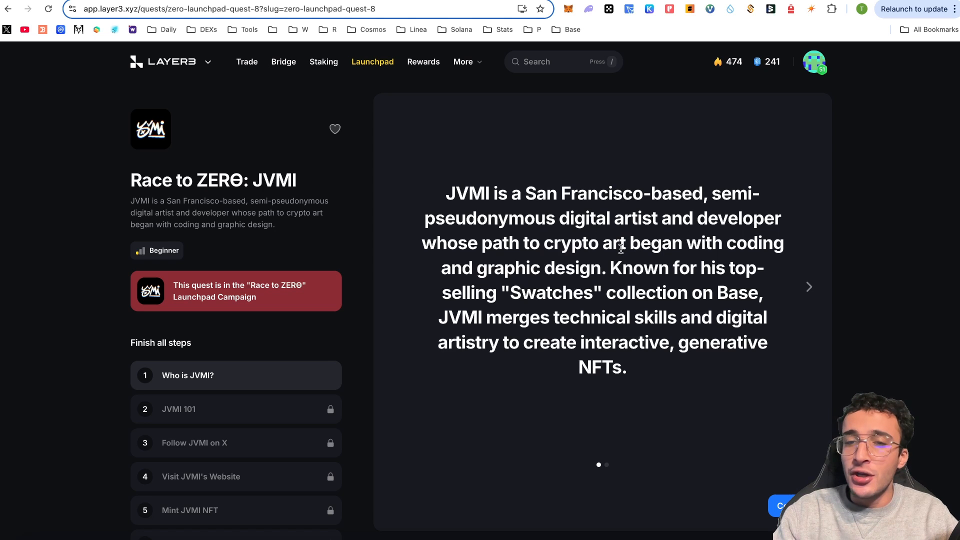
mouse_move(687, 301)
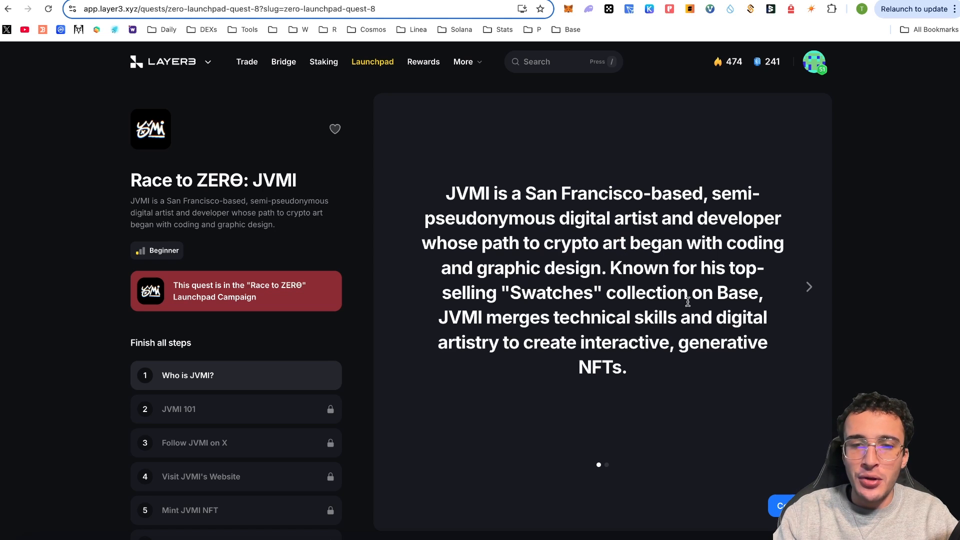
mouse_move(598, 325)
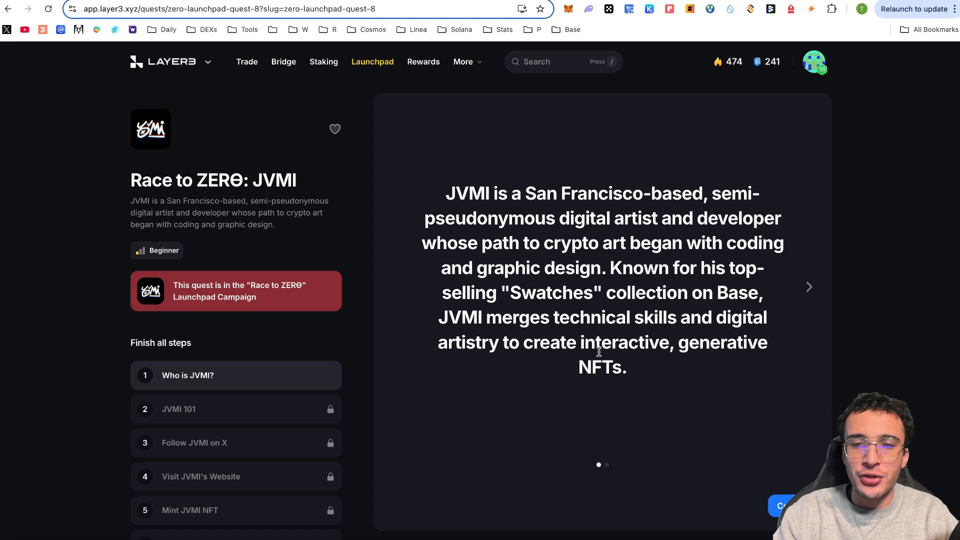
mouse_move(808, 290)
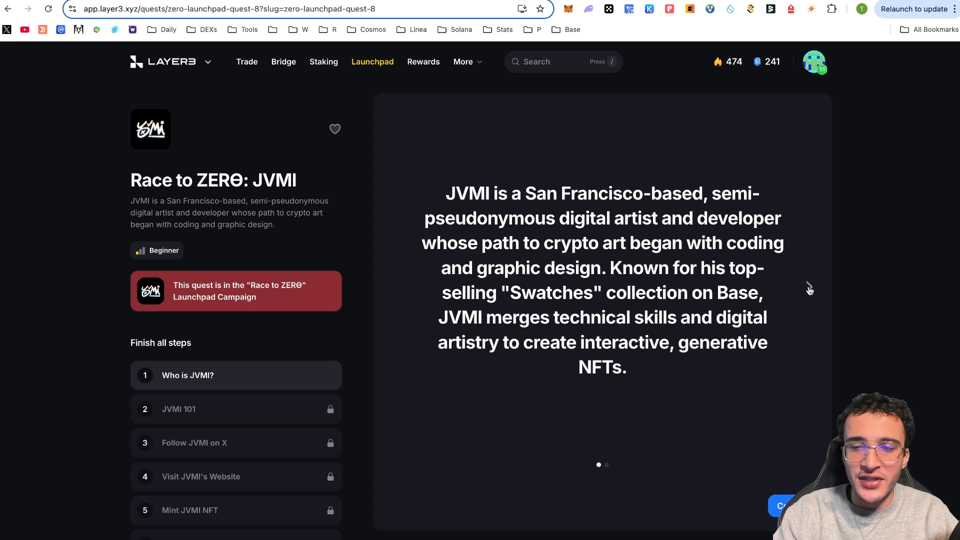
left_click(807, 287)
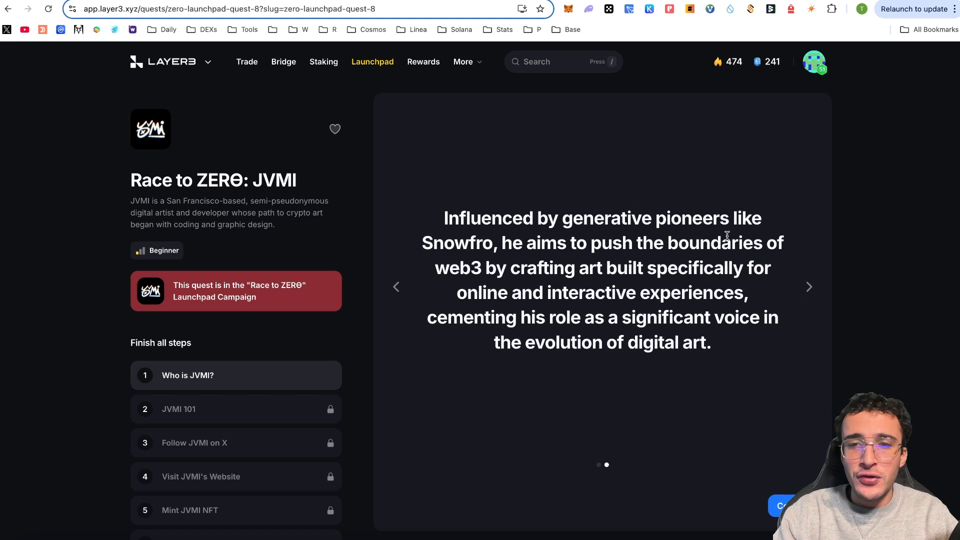
mouse_move(705, 258)
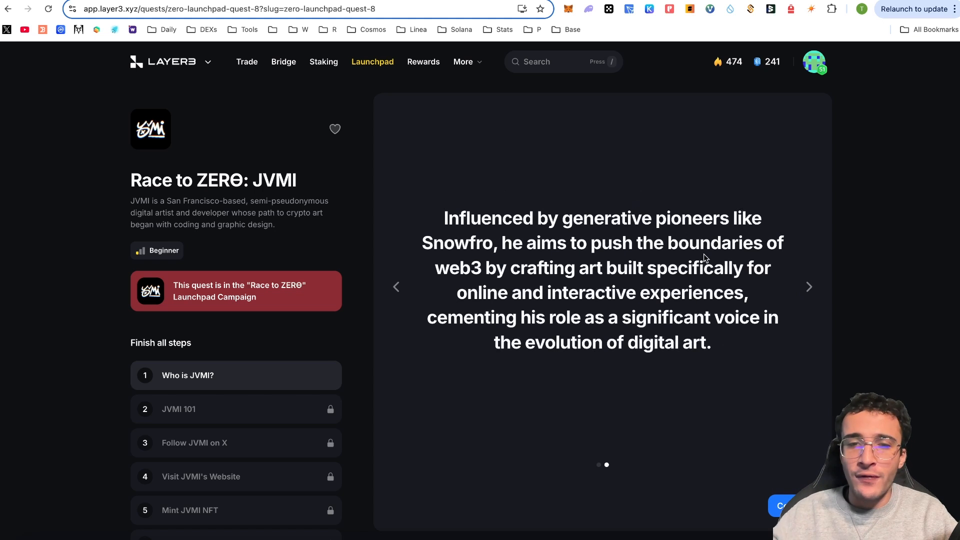
mouse_move(553, 274)
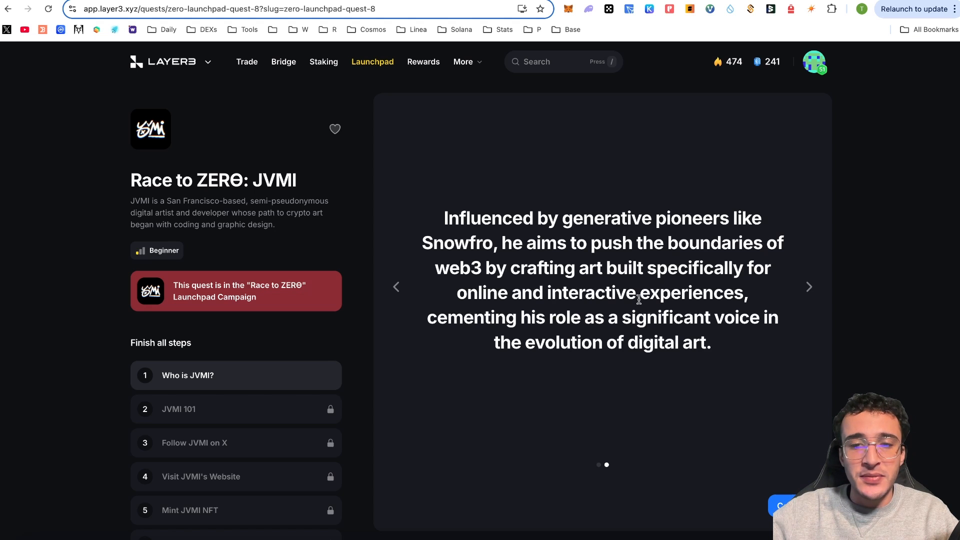
mouse_move(665, 325)
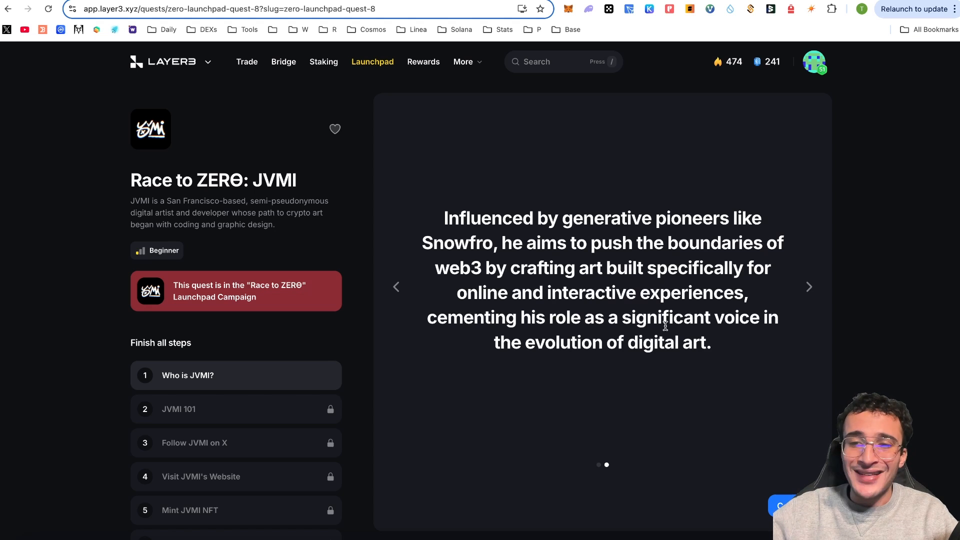
mouse_move(664, 325)
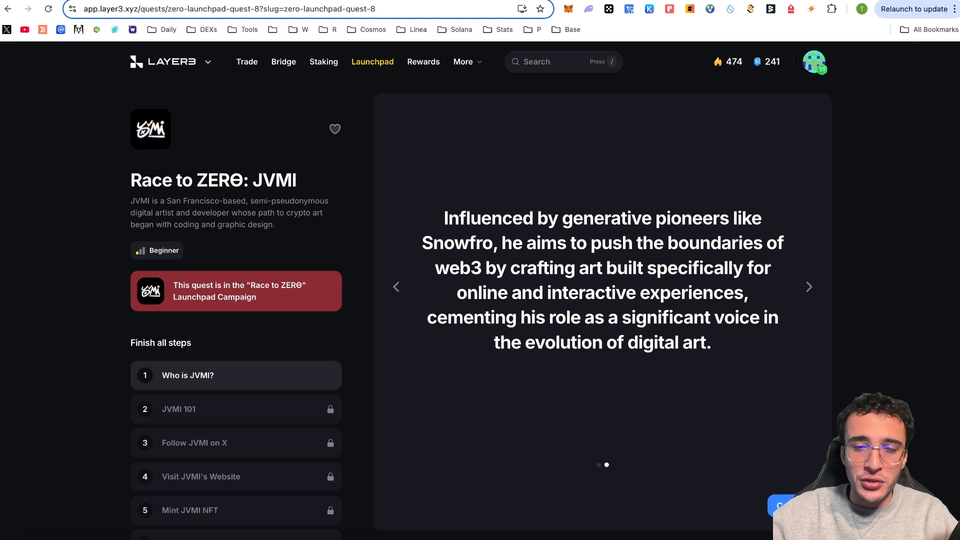
Step: Pass the JVMI 101 quiz, answering Generative NFT collections, San Francisco and Snowfro among the questions
left_click(808, 287)
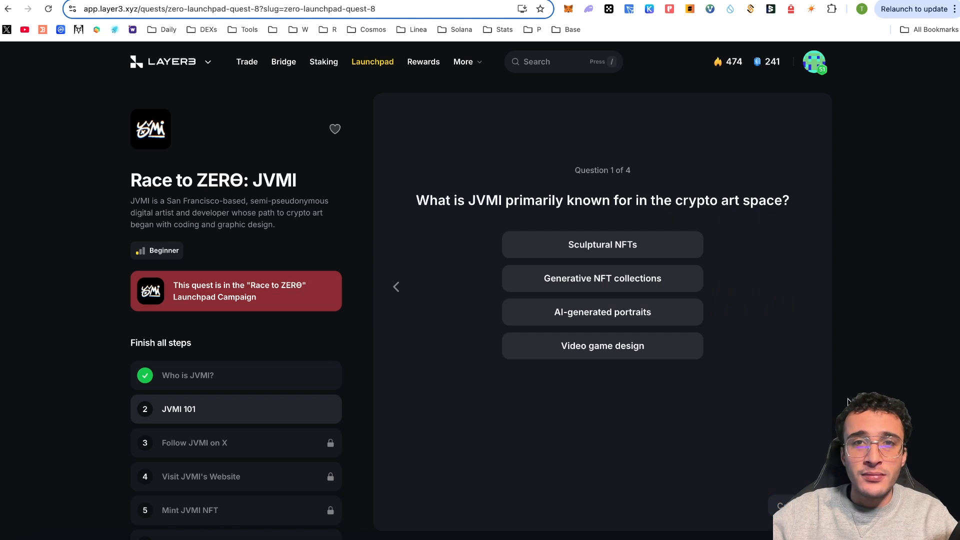
mouse_move(590, 206)
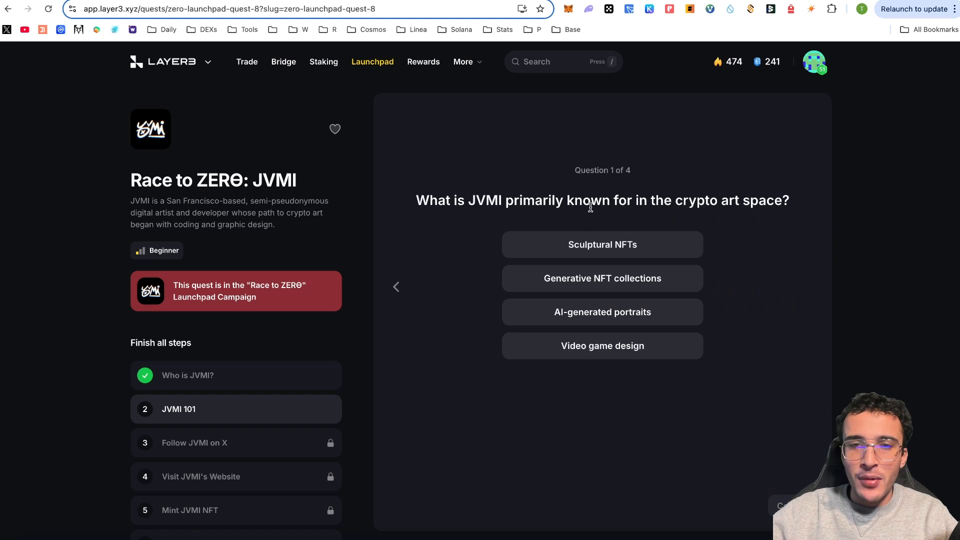
mouse_move(739, 250)
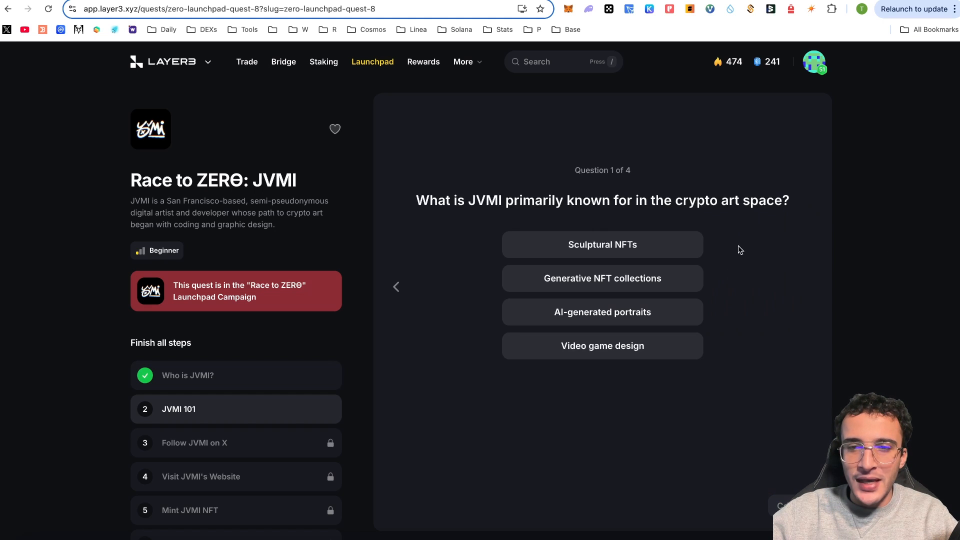
left_click(602, 278)
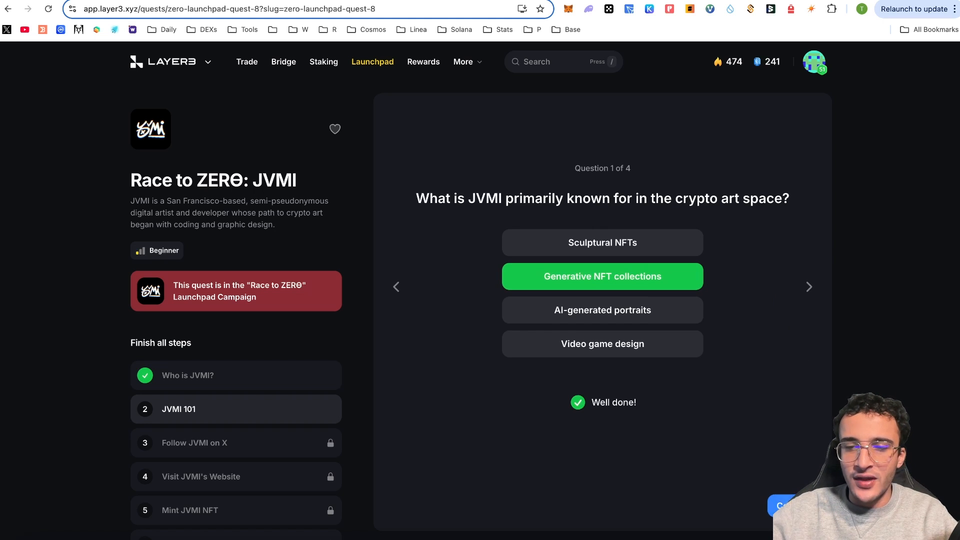
left_click(808, 287)
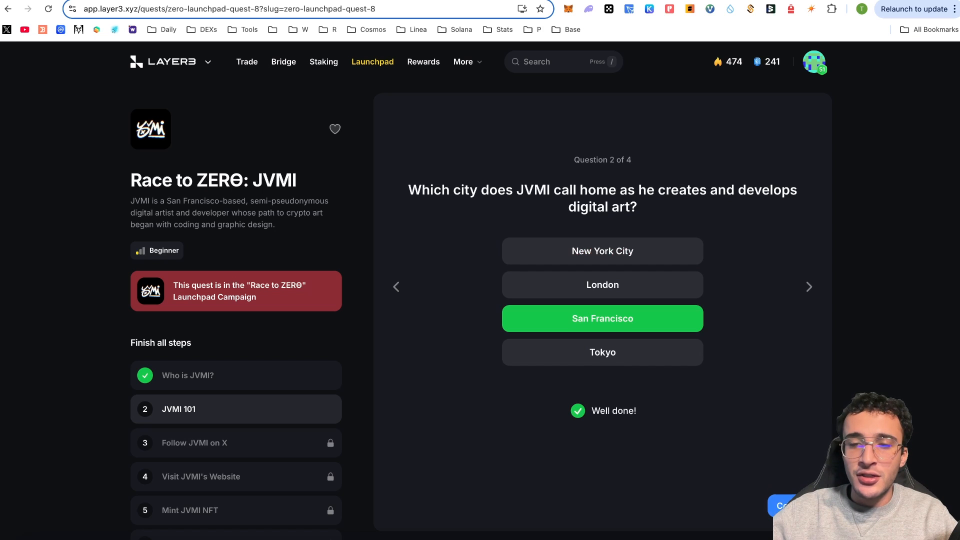
left_click(809, 286)
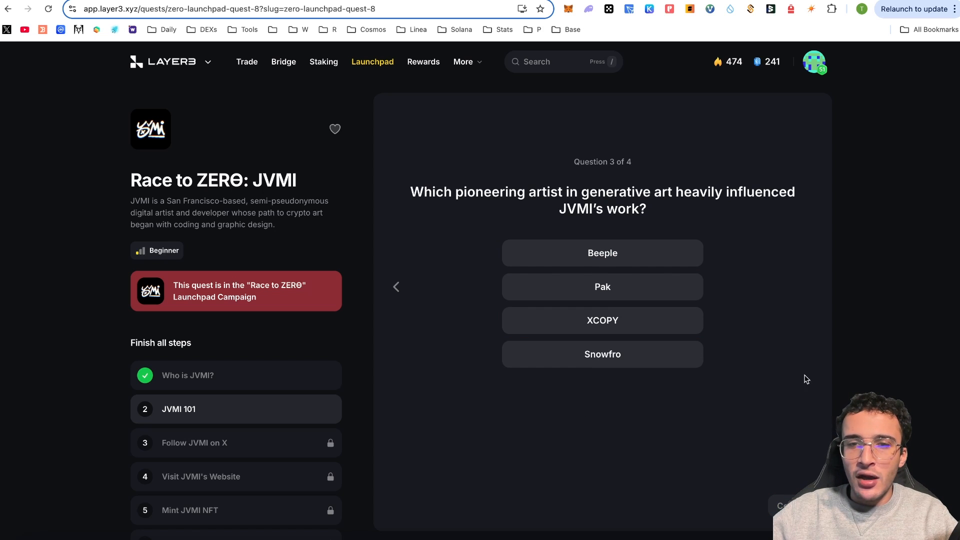
mouse_move(721, 209)
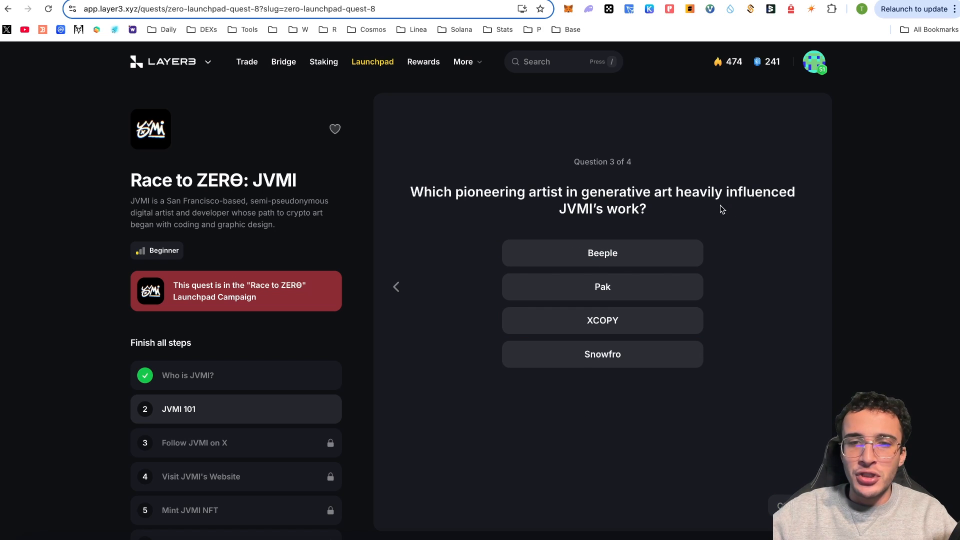
left_click(602, 353)
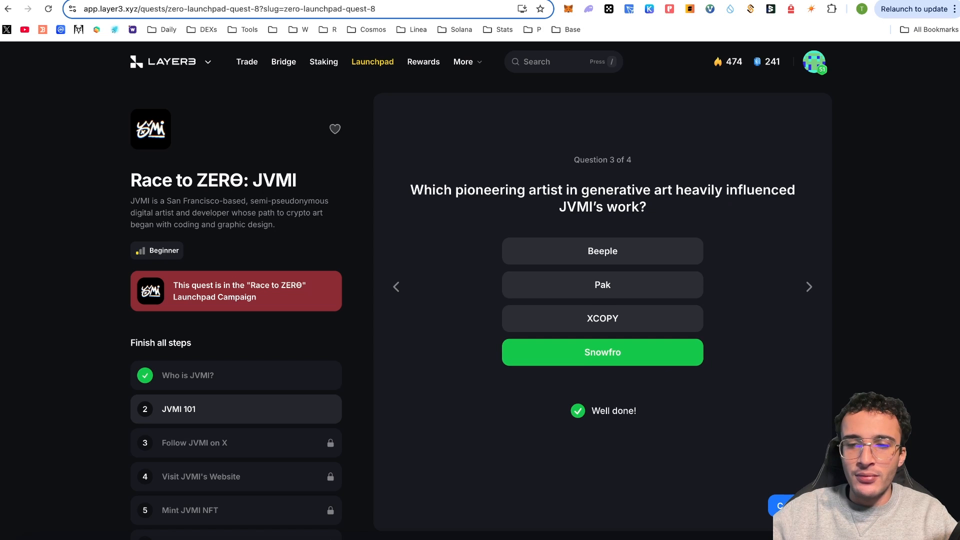
left_click(807, 286)
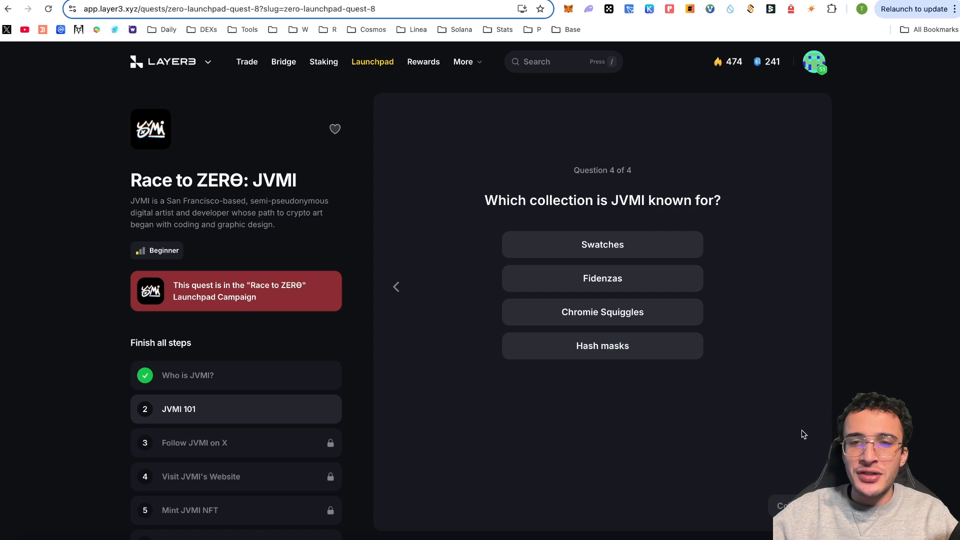
left_click(602, 244)
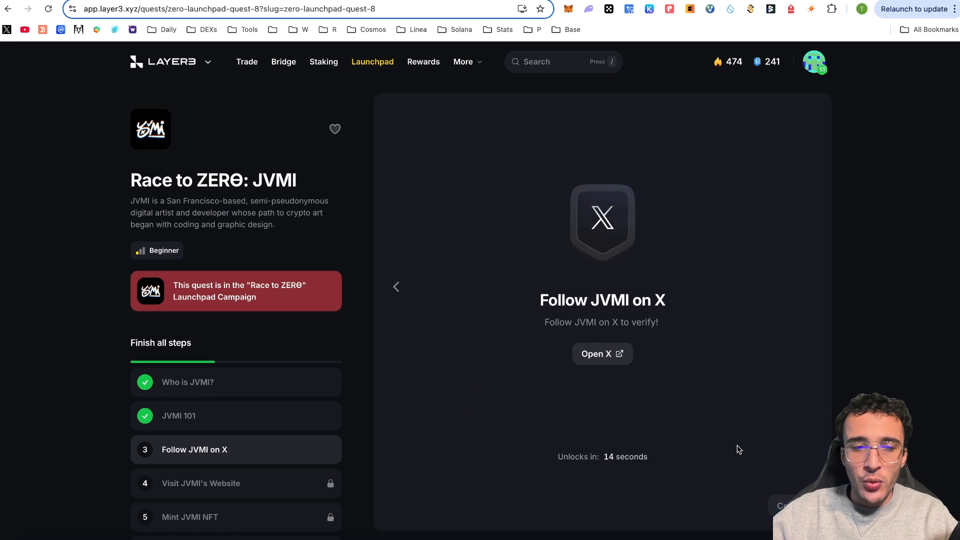
mouse_move(688, 427)
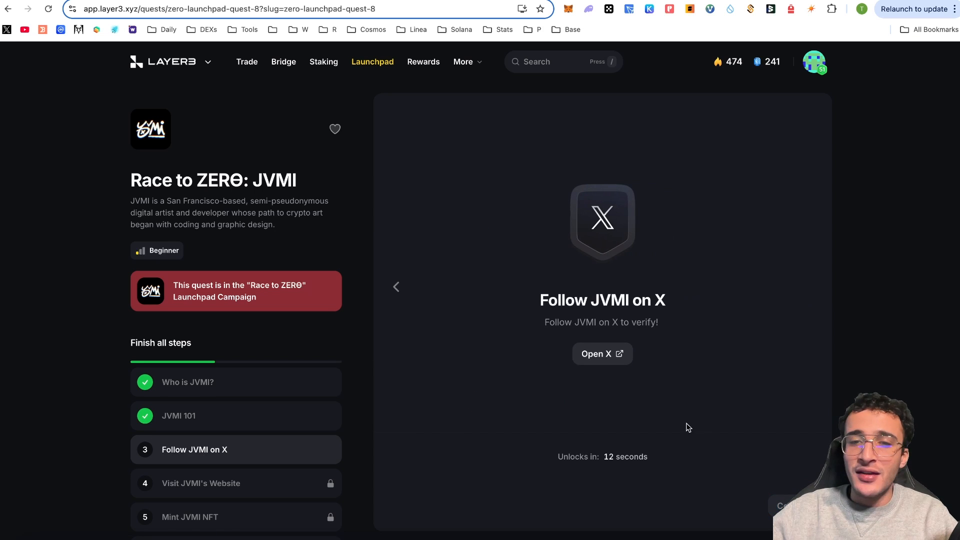
Step: Follow the jvmi account on X from the quest's Open X link
left_click(600, 353)
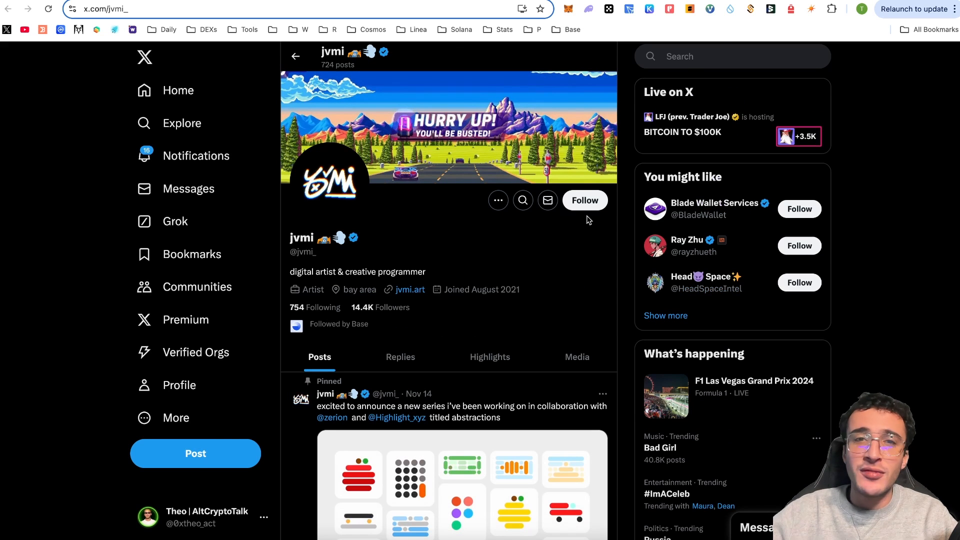
left_click(583, 200)
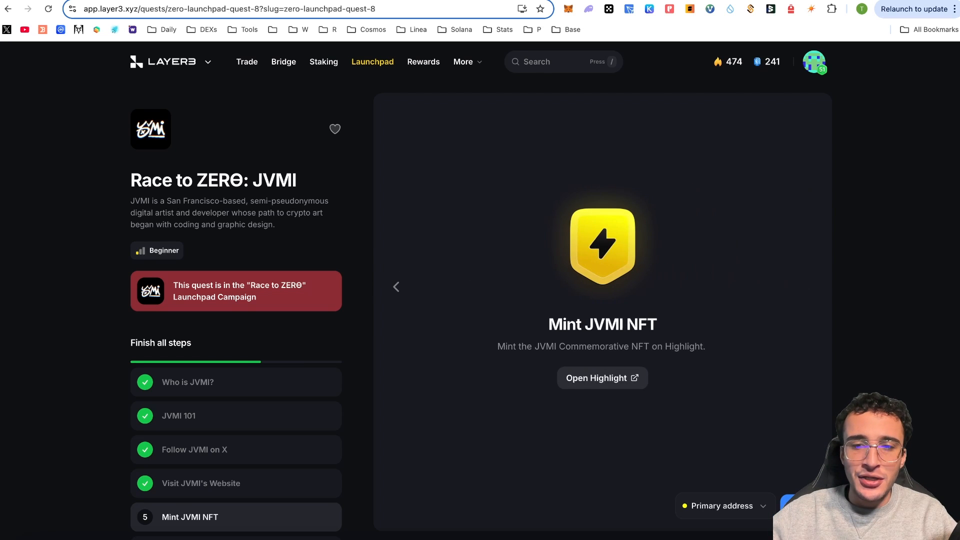
scroll("down", 3)
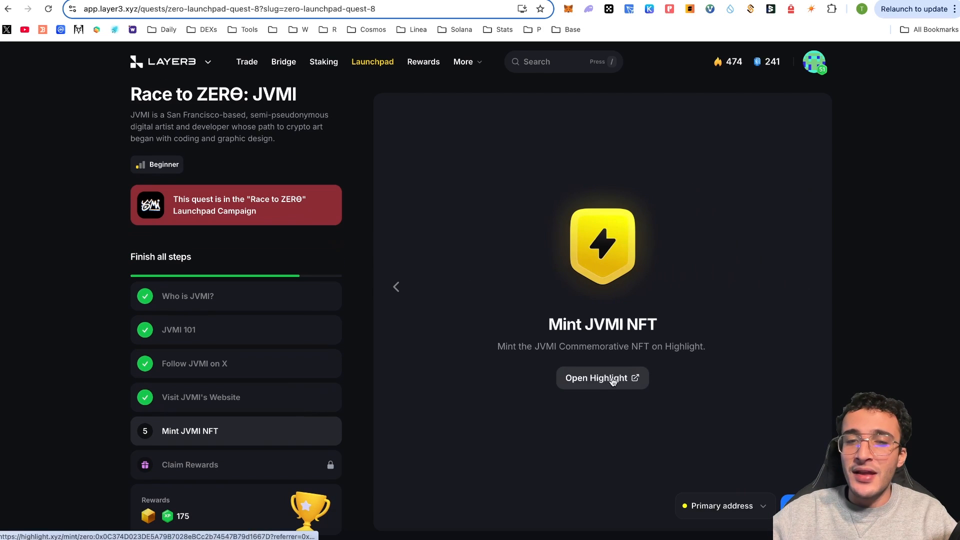
mouse_move(661, 361)
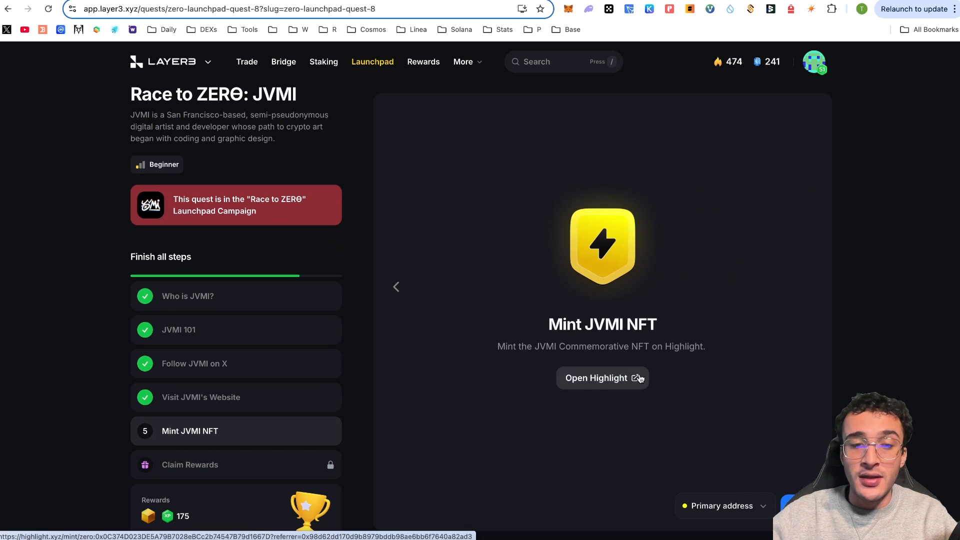
Step: Sign in to Highlight's zerion mint page with MetaMask and dismiss the connection success message
left_click(595, 378)
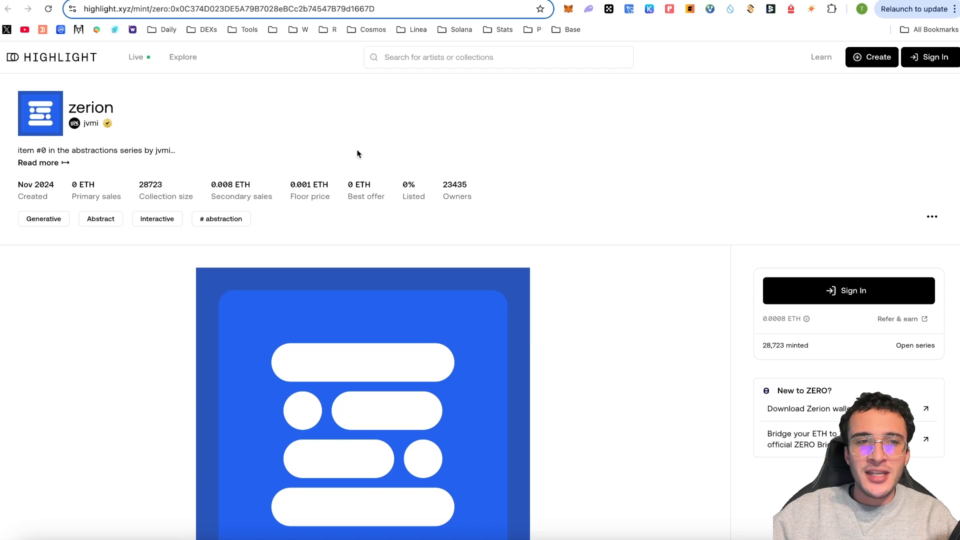
mouse_move(364, 151)
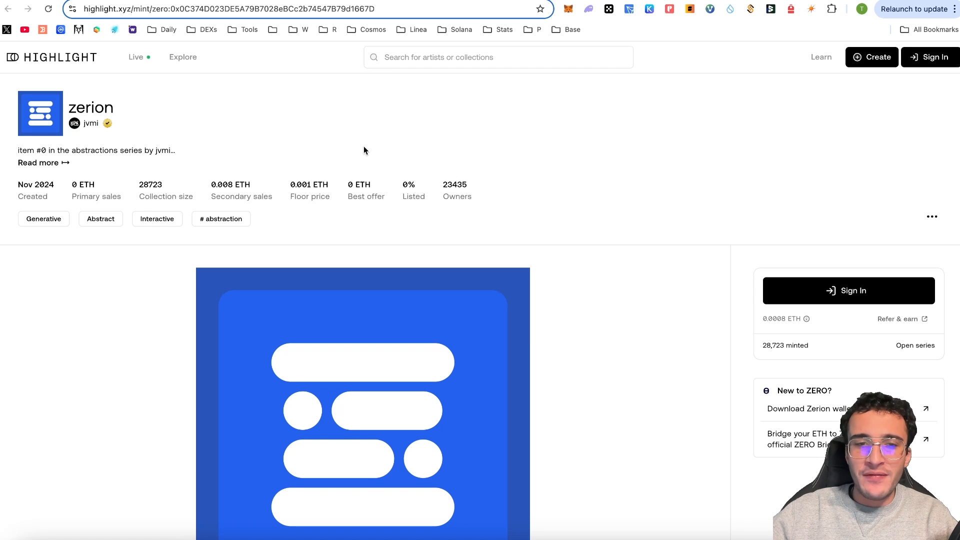
scroll("down", 3)
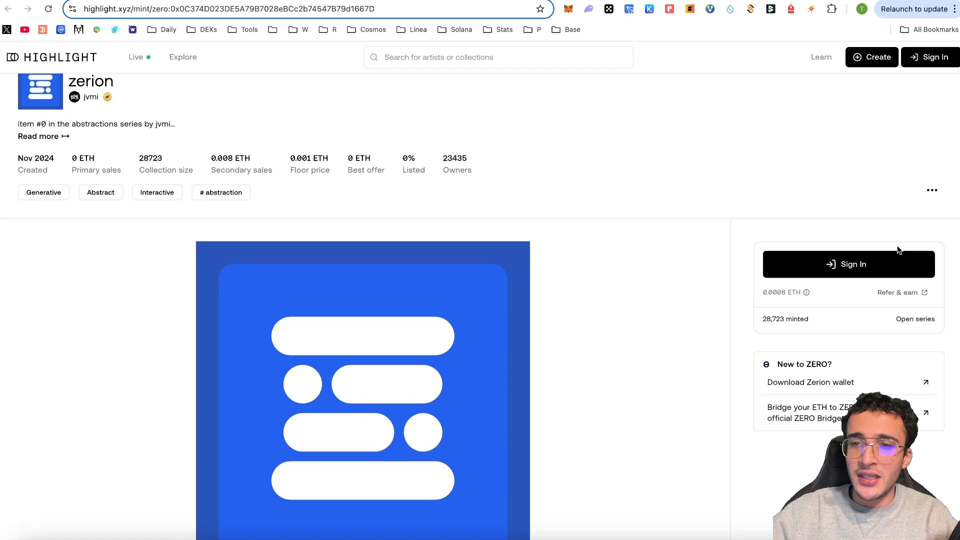
left_click(847, 264)
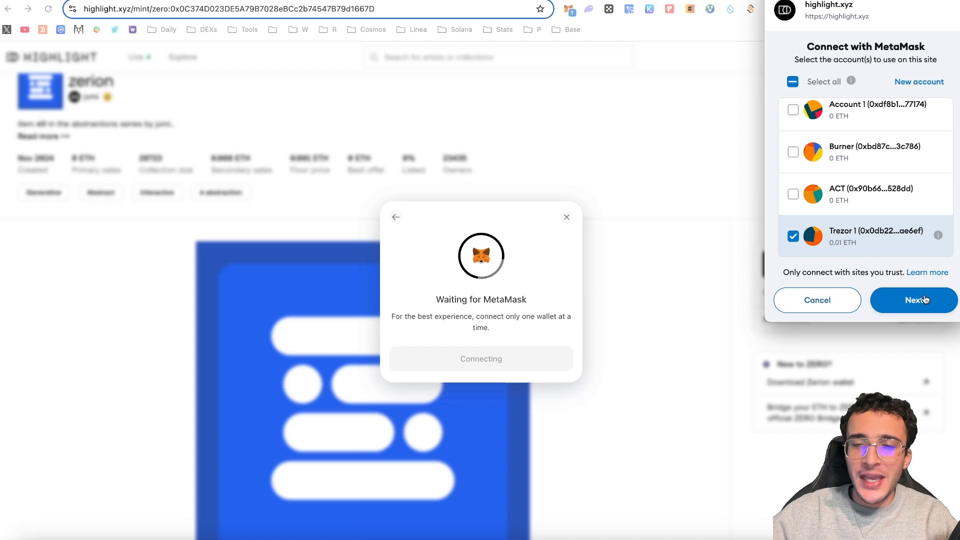
left_click(912, 300)
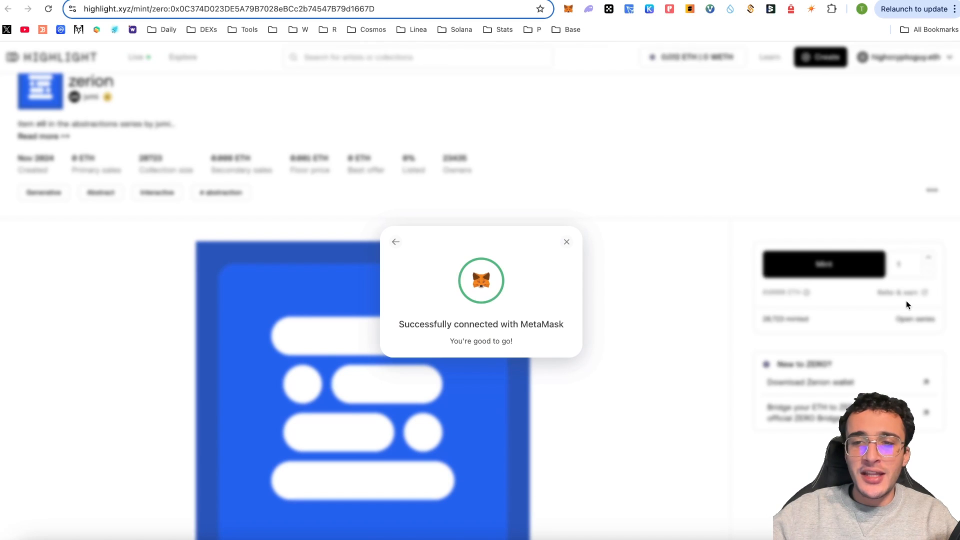
left_click(566, 242)
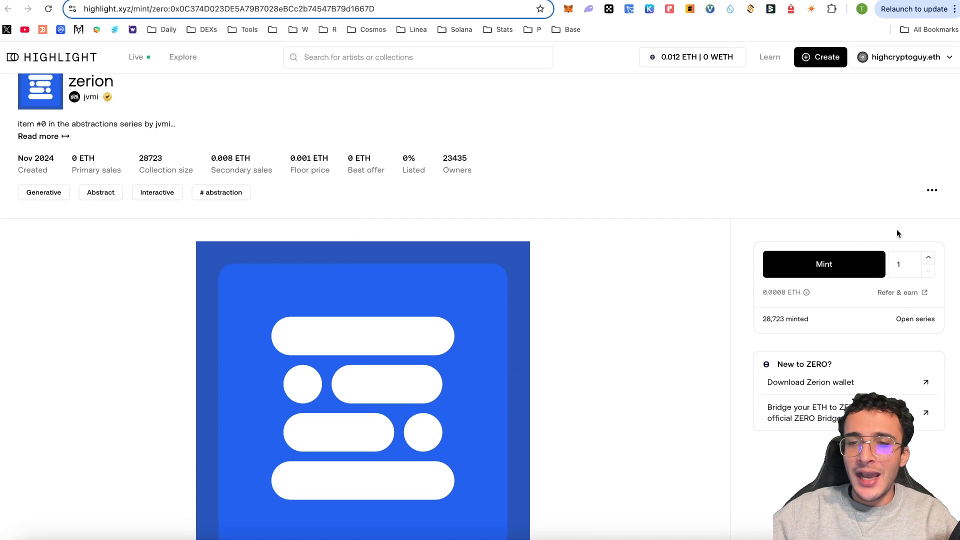
scroll("down", 3)
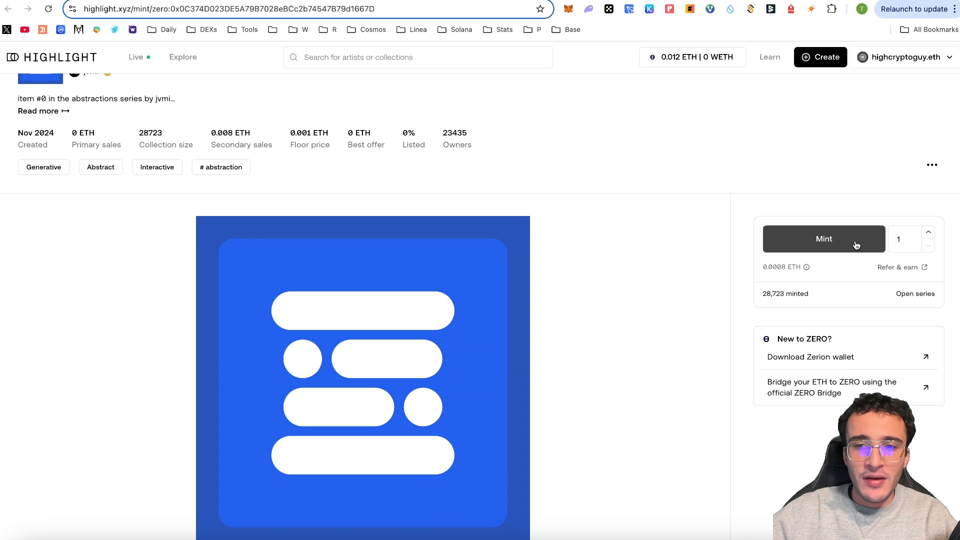
Step: Mint one zerion NFT and approve the 0.0008 ETH transaction in MetaMask
left_click(822, 239)
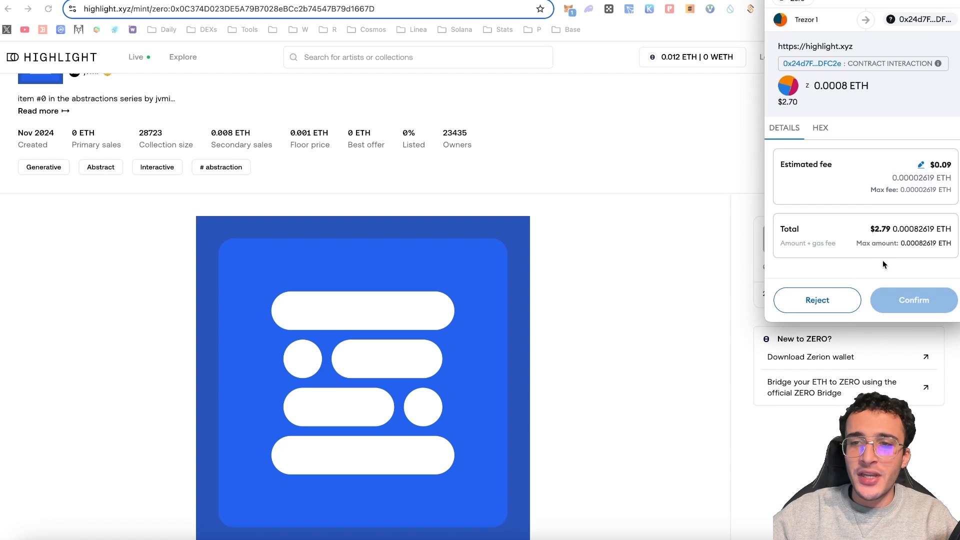
mouse_move(912, 300)
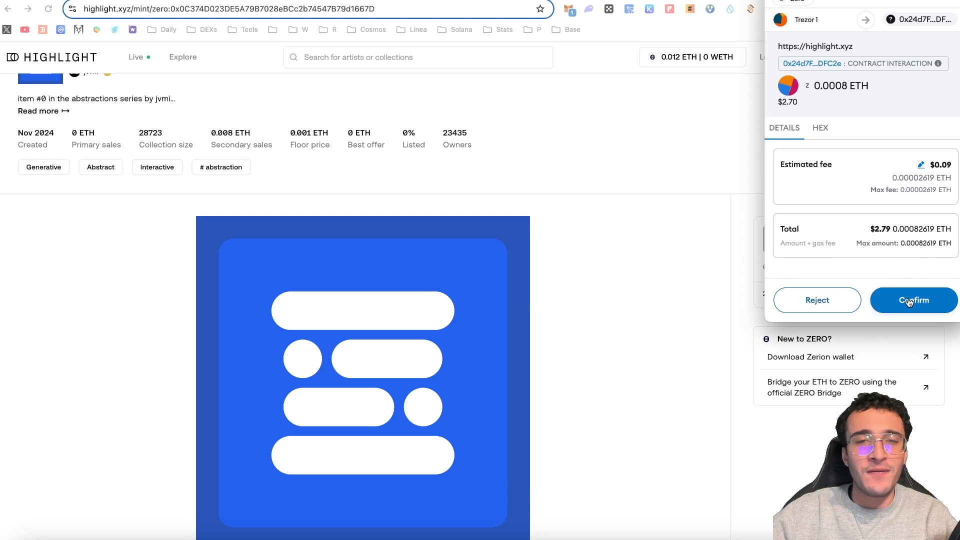
left_click(912, 300)
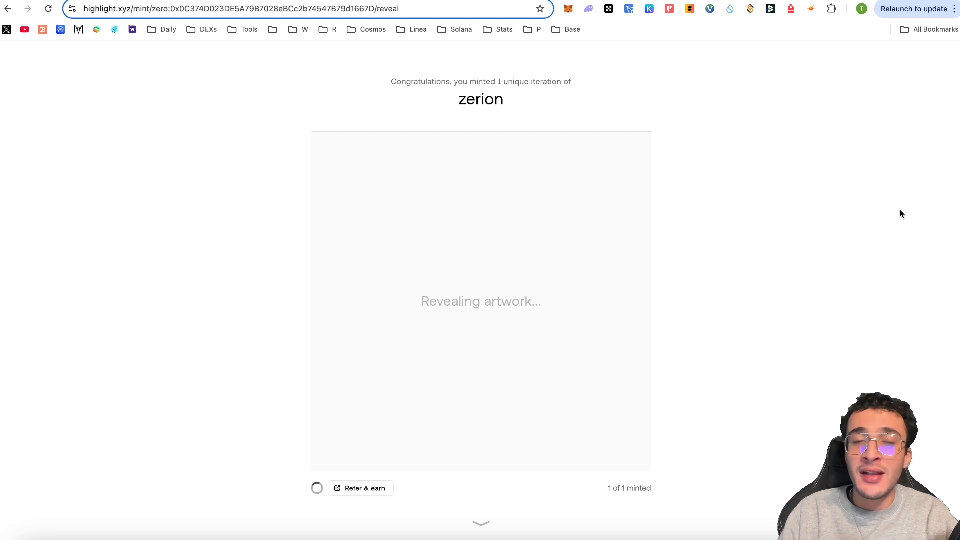
mouse_move(689, 210)
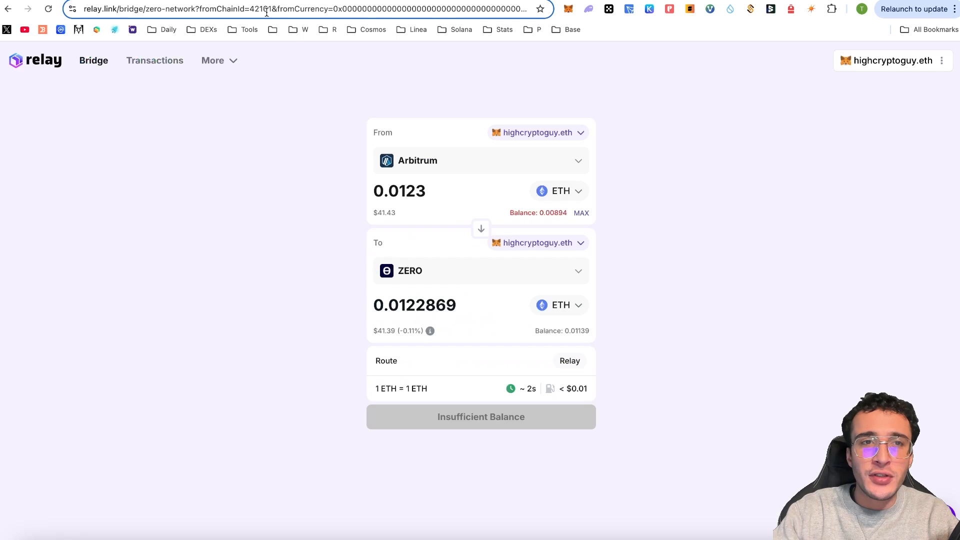
Step: Switch back to the Layer3 JVMI quest tab showing Claim Rewards
left_click(266, 9)
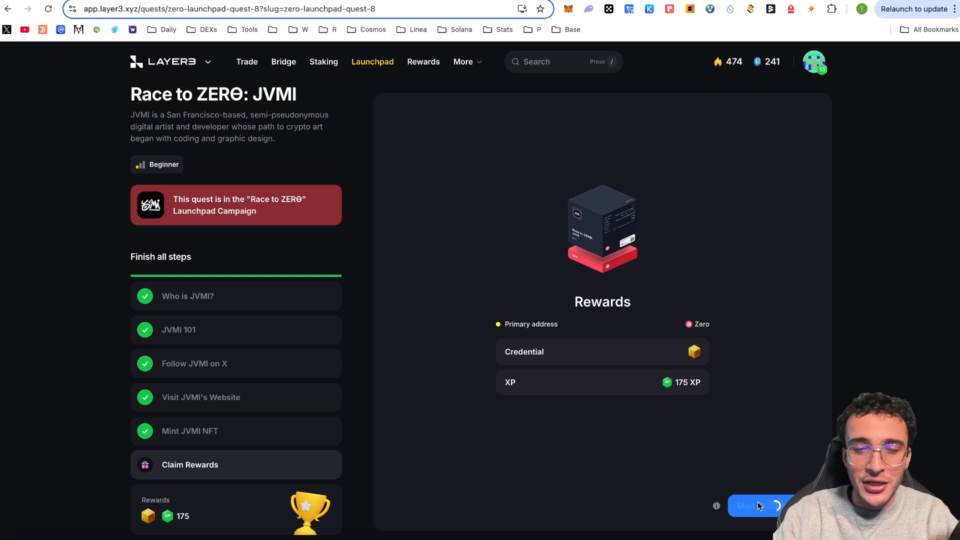
Step: Mint the JVMI quest's credential and XP rewards, then open the ZKsync quest tile
left_click(758, 505)
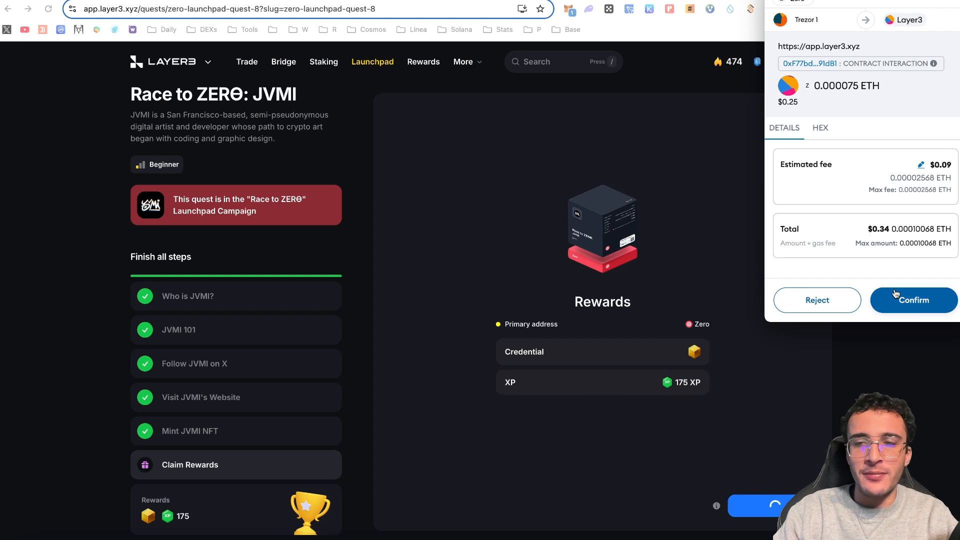
left_click(912, 300)
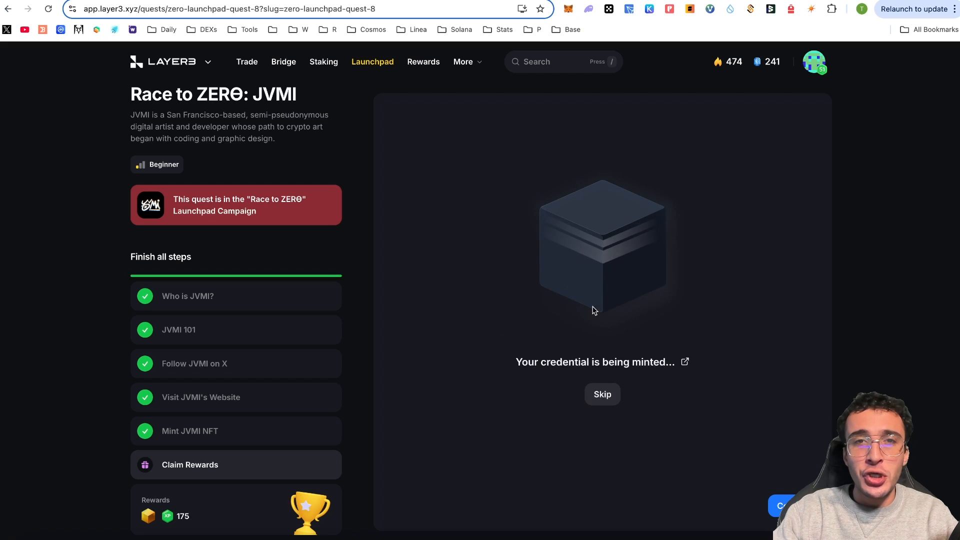
mouse_move(666, 206)
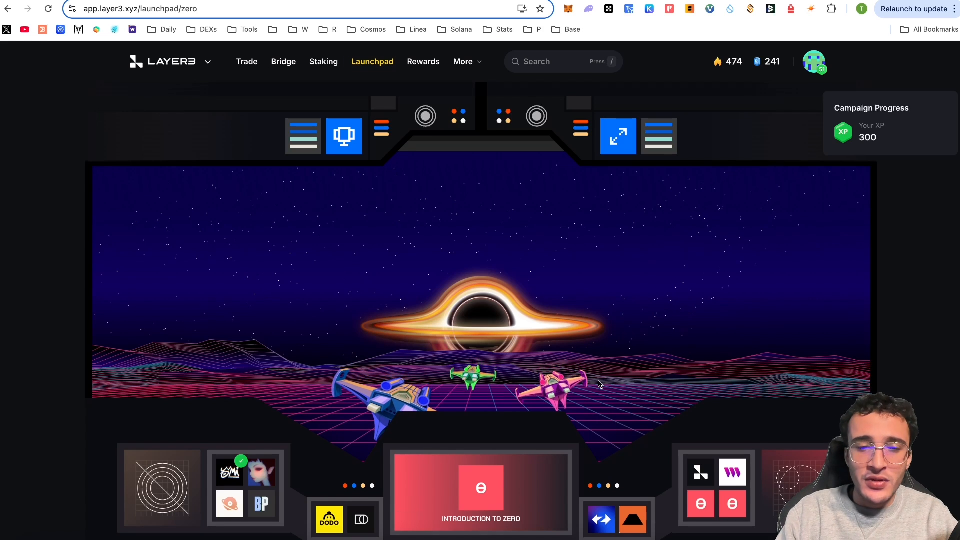
scroll("down", 3)
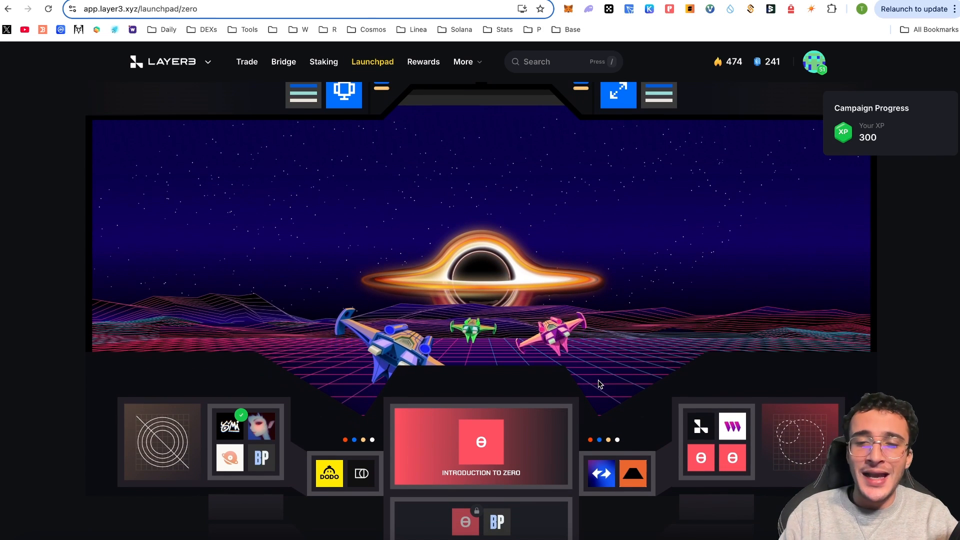
left_click(601, 472)
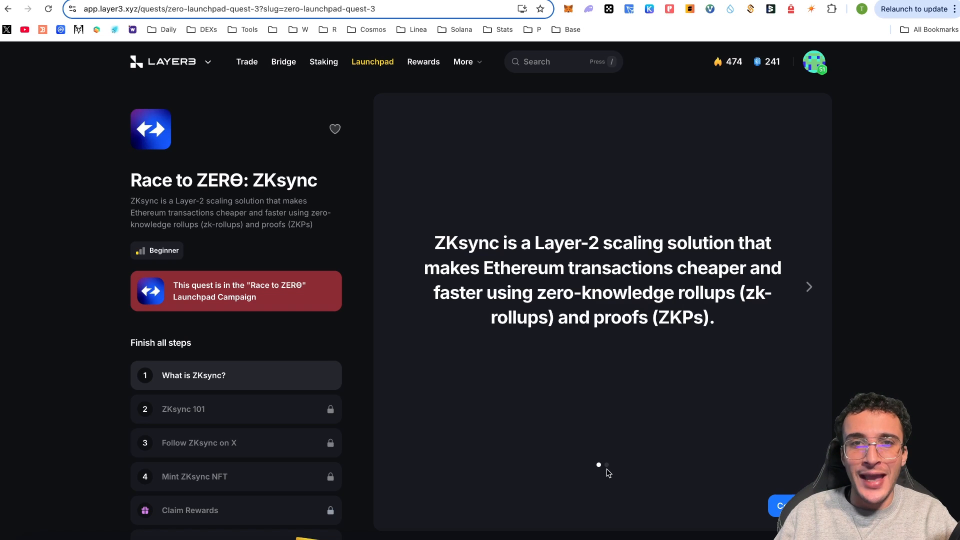
mouse_move(792, 330)
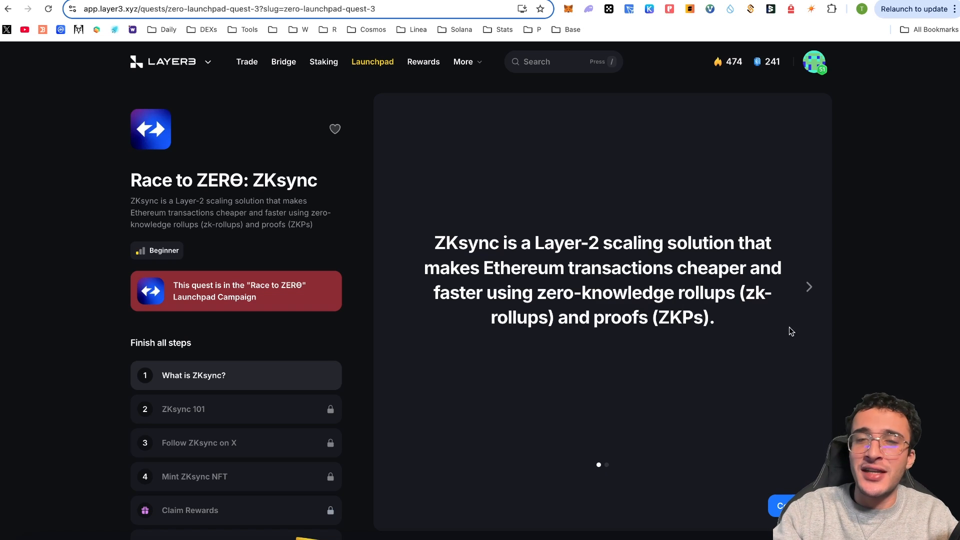
mouse_move(808, 324)
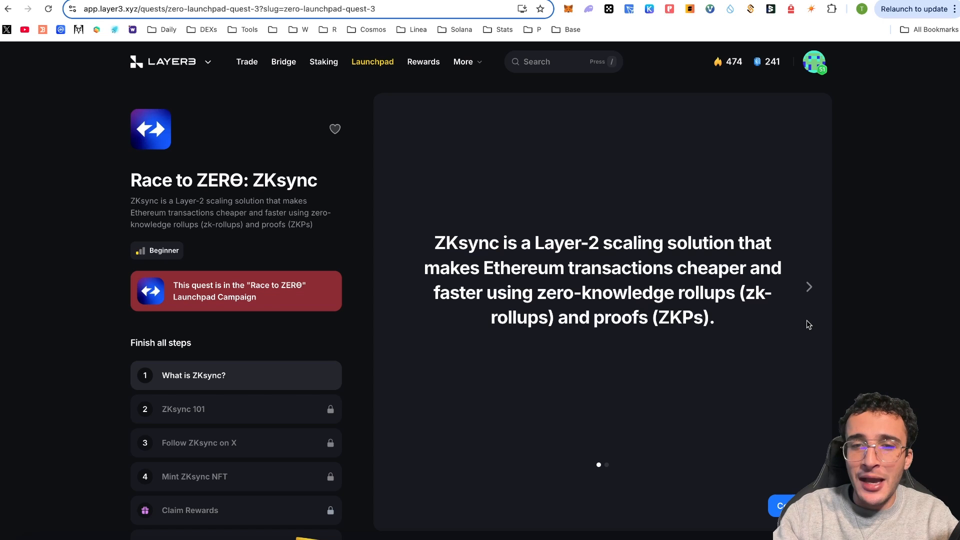
mouse_move(534, 374)
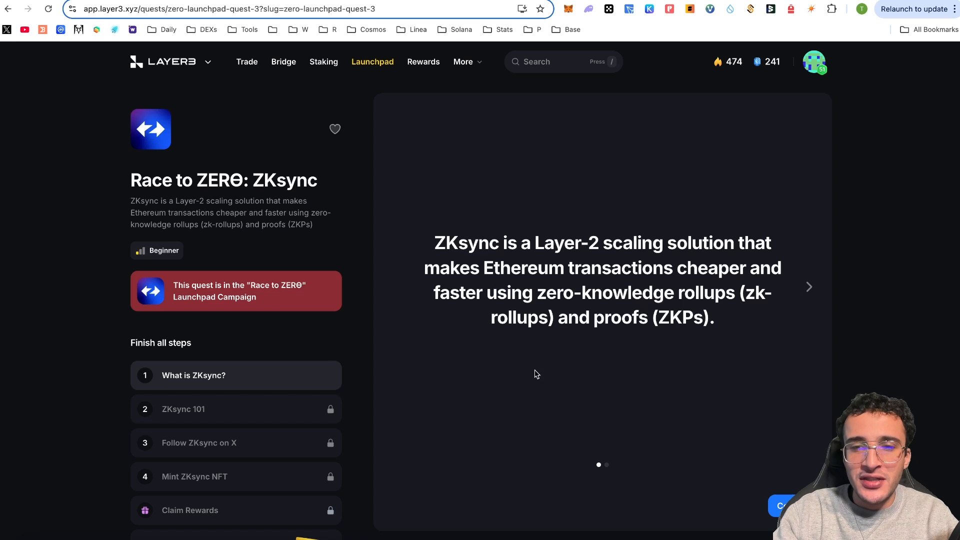
mouse_move(812, 287)
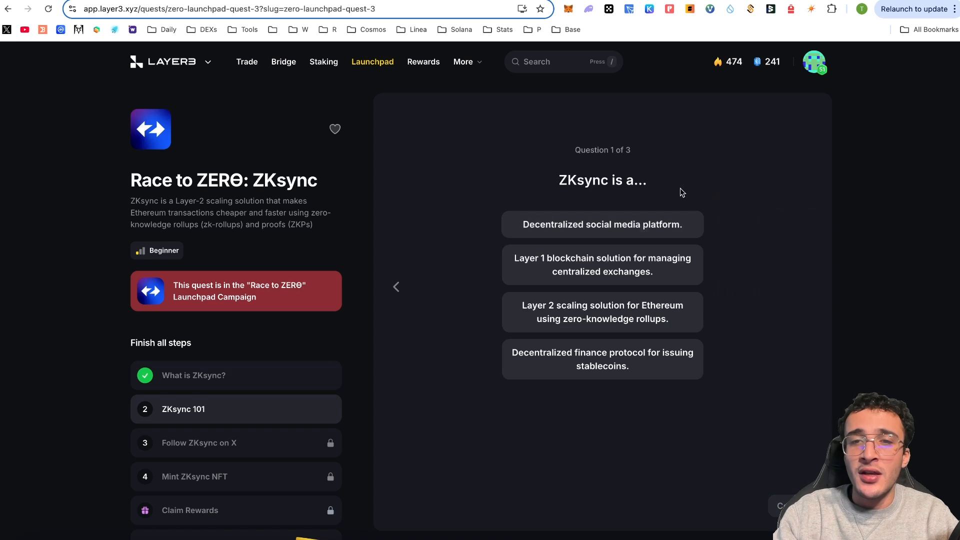
Step: Answer the ZKsync 101 quiz: Layer 2 scaling solution, united multichain ecosystem, and the third question
left_click(601, 311)
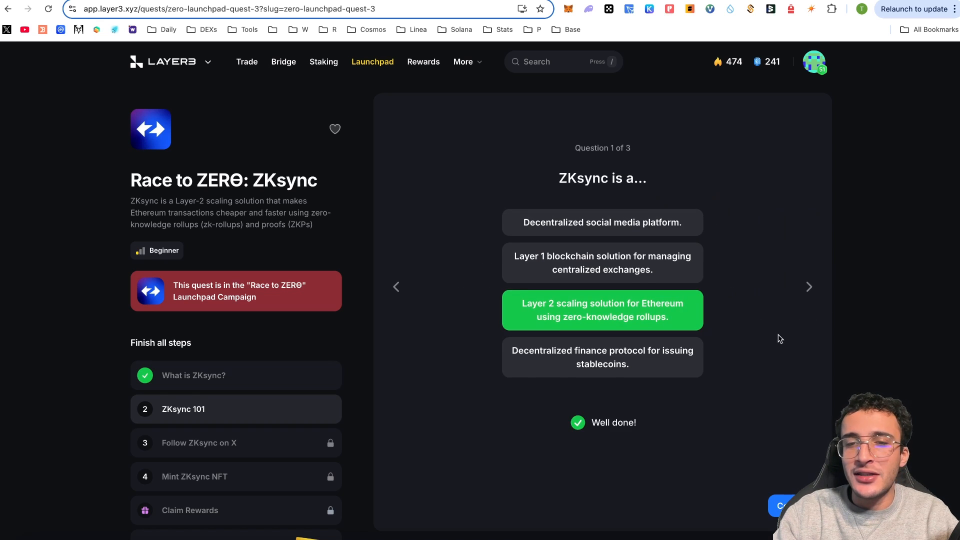
left_click(807, 287)
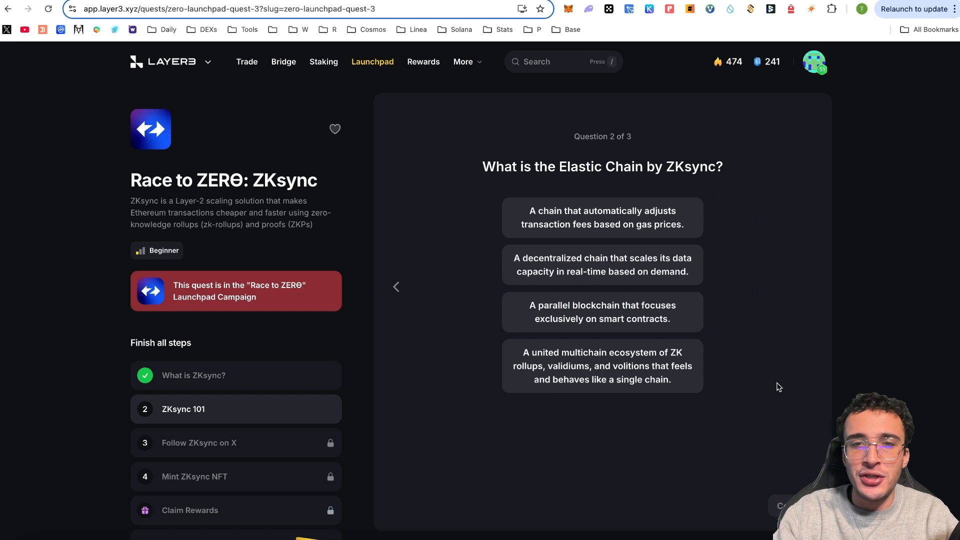
mouse_move(764, 164)
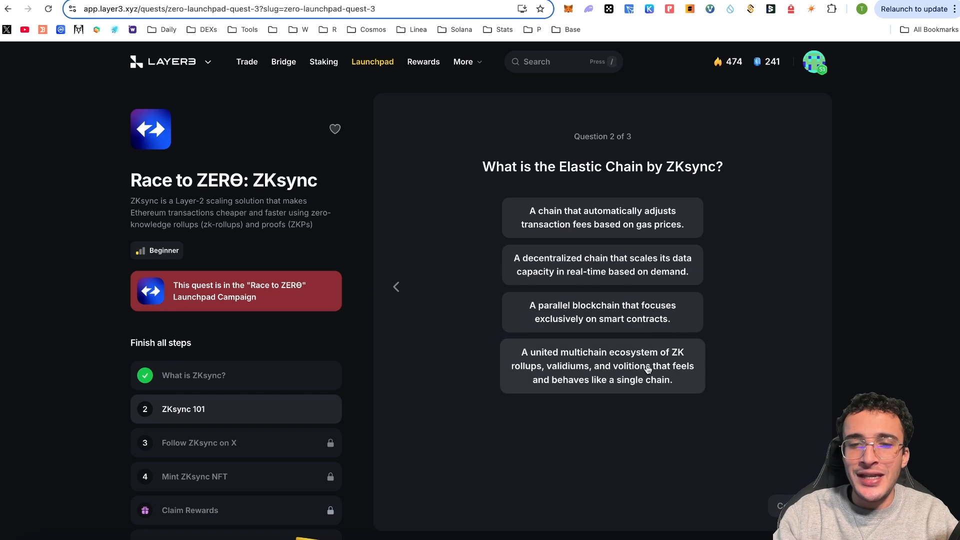
left_click(601, 365)
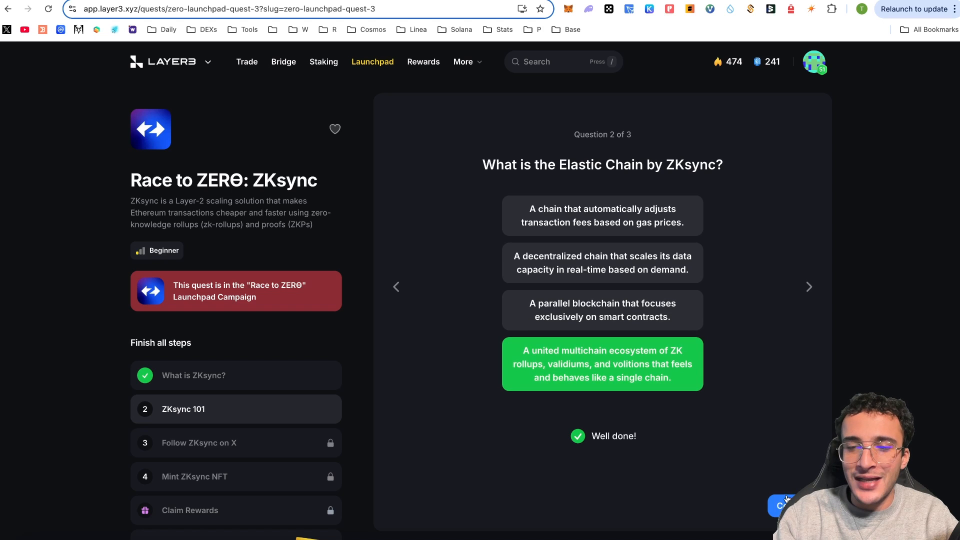
left_click(809, 287)
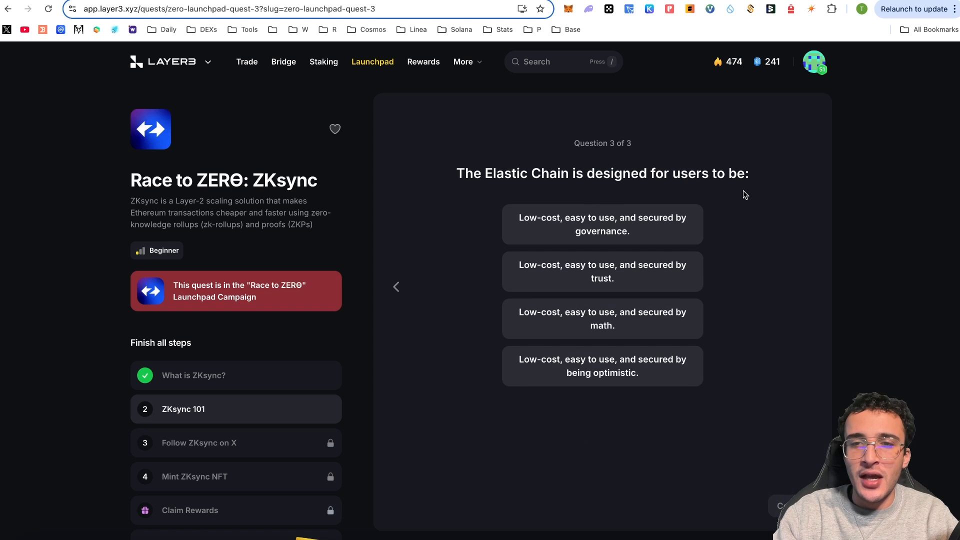
left_click(602, 317)
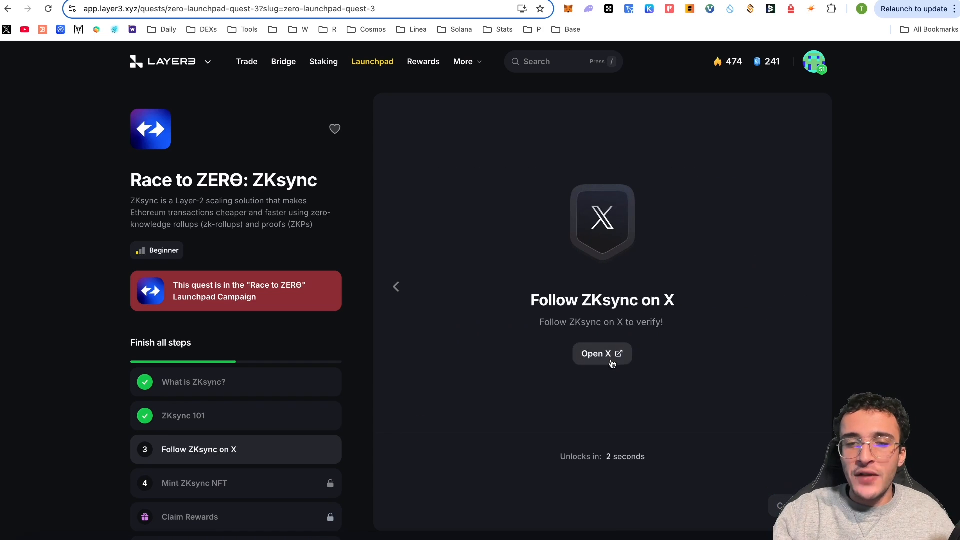
Step: Follow ZKsync on X, then head to Highlight's ZKsync x ZERO NFT mint page
left_click(601, 352)
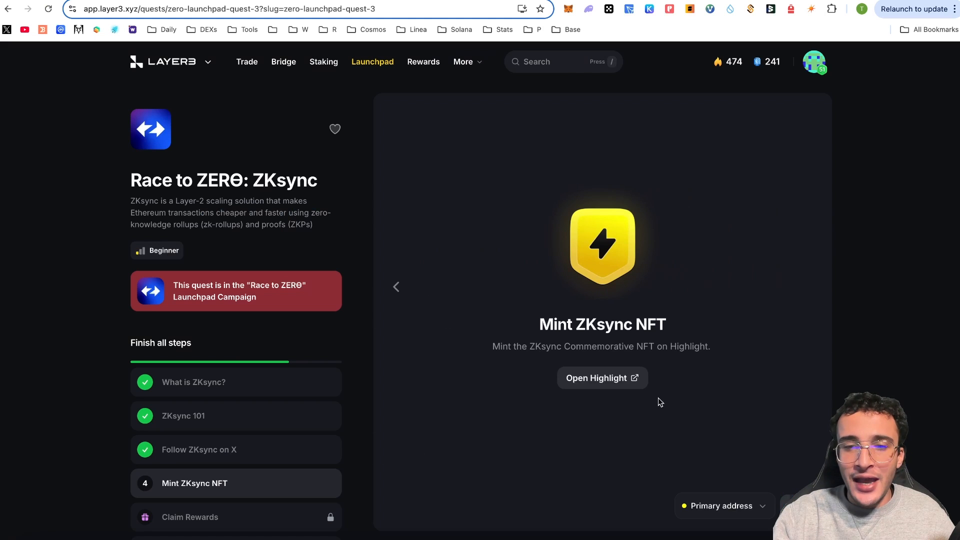
mouse_move(645, 401)
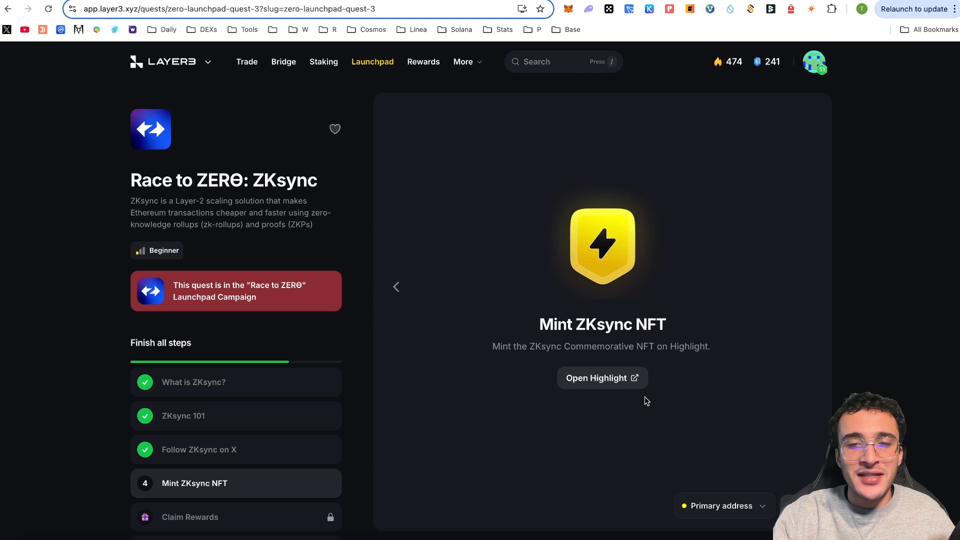
mouse_move(610, 394)
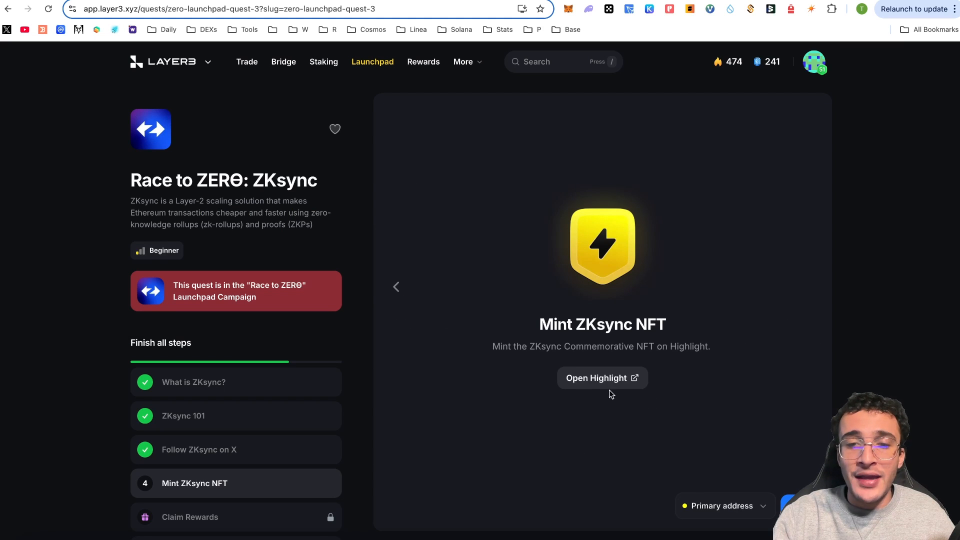
left_click(601, 378)
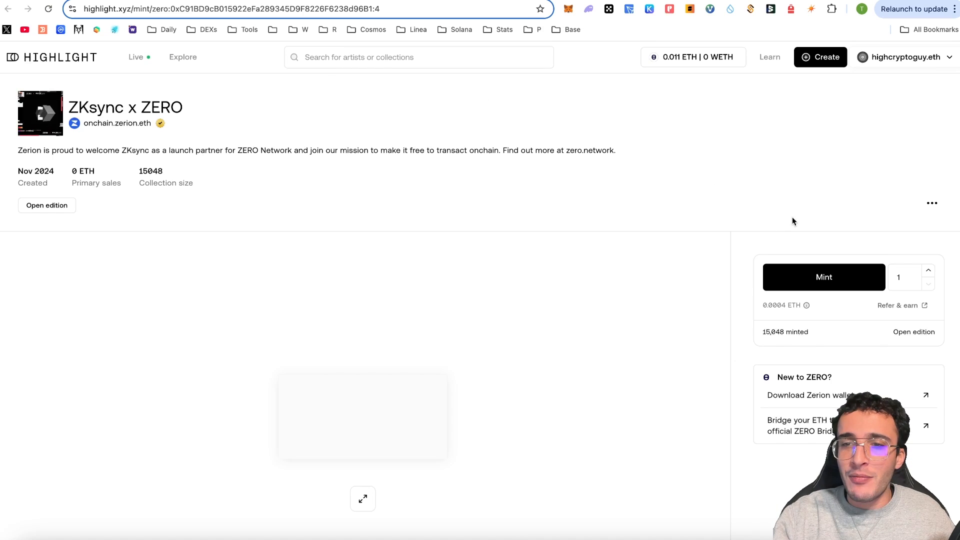
Step: Mint one ZKsync x ZERO commemorative NFT on Highlight and confirm it in the wallet
left_click(823, 277)
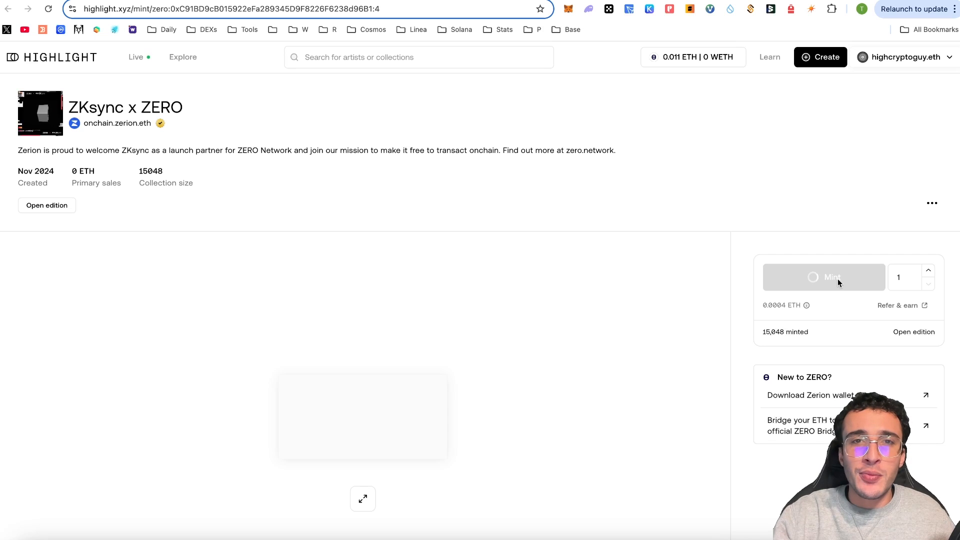
left_click(822, 277)
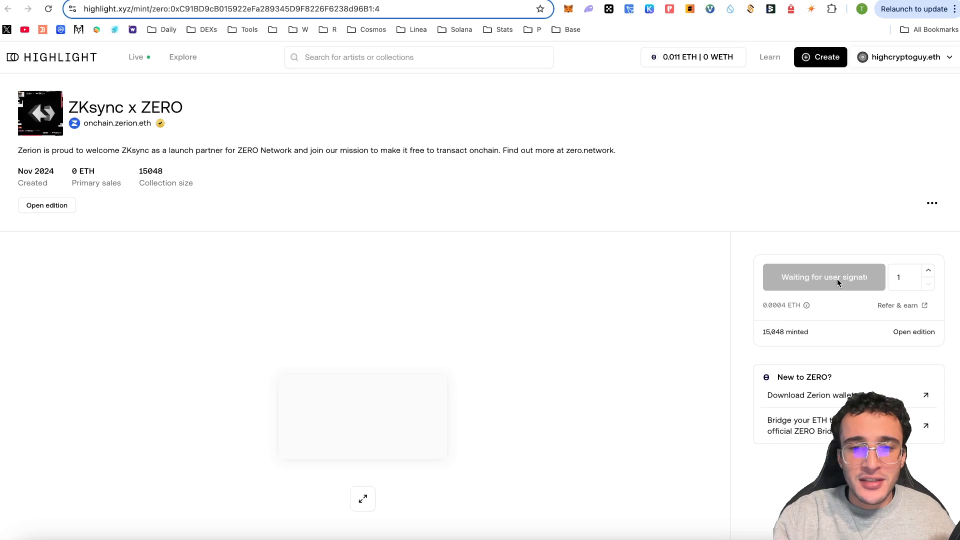
left_click(823, 276)
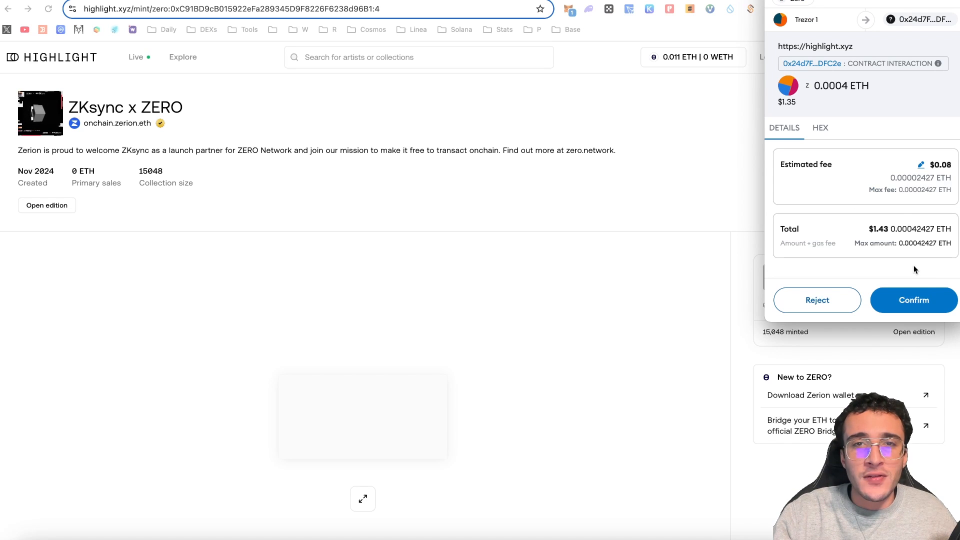
left_click(913, 300)
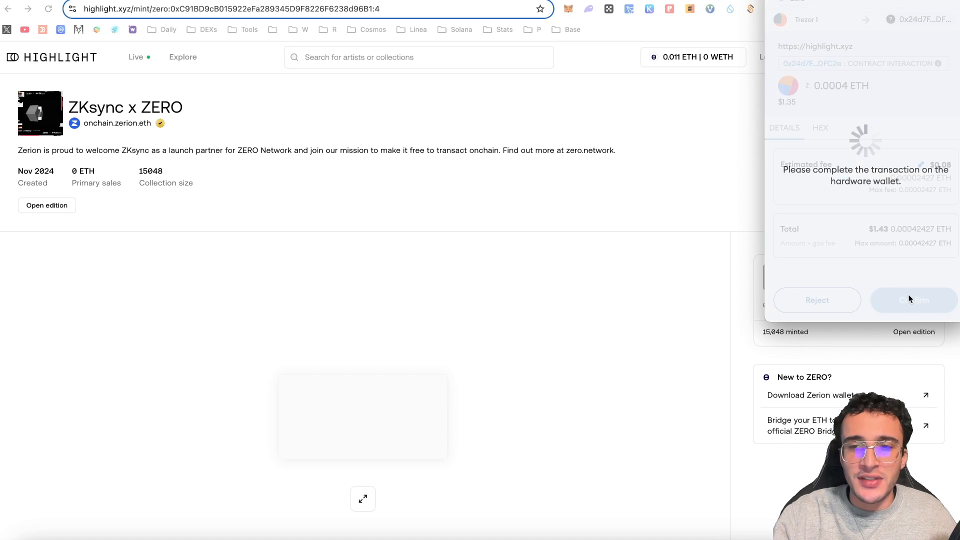
left_click(913, 300)
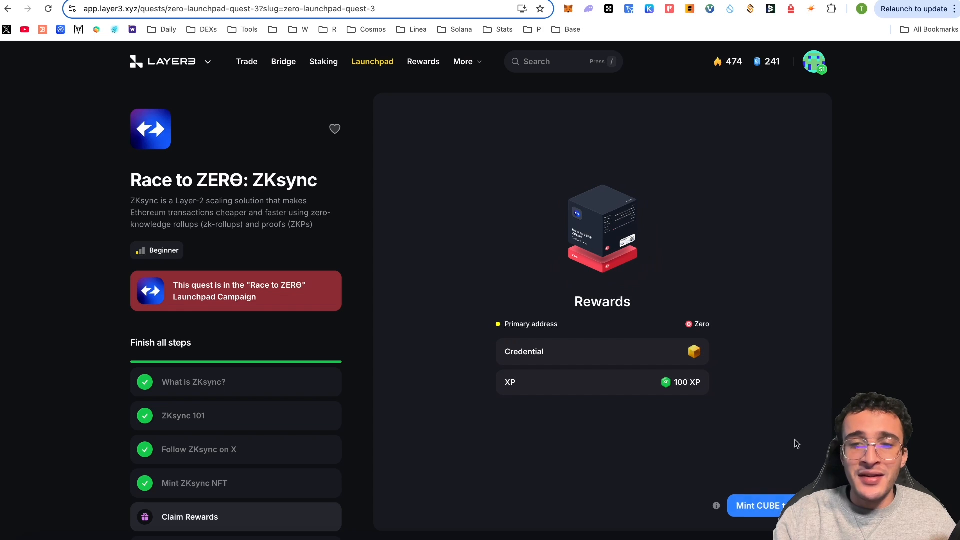
mouse_move(804, 384)
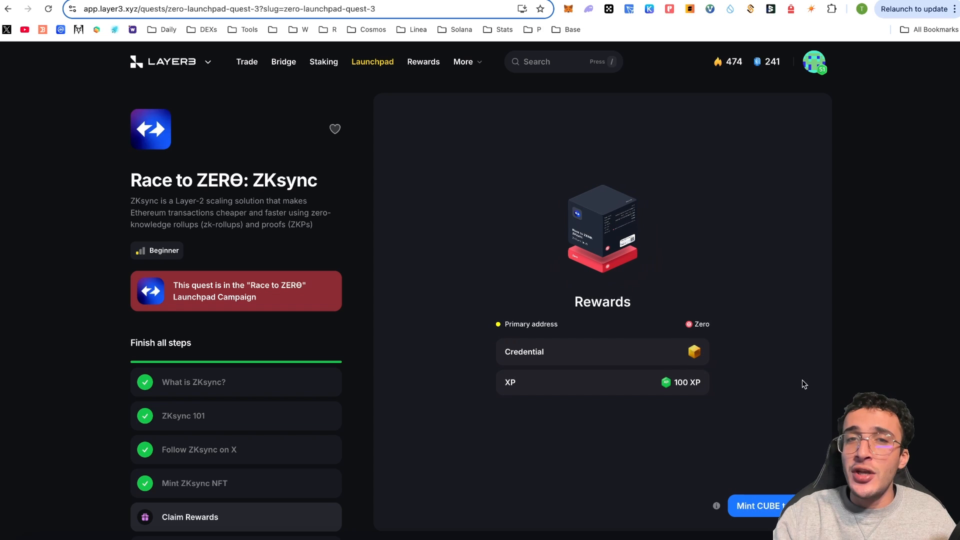
Step: Mint the ZKsync quest reward CUBE and confirm it in the wallet, bringing campaign XP to 400
left_click(761, 505)
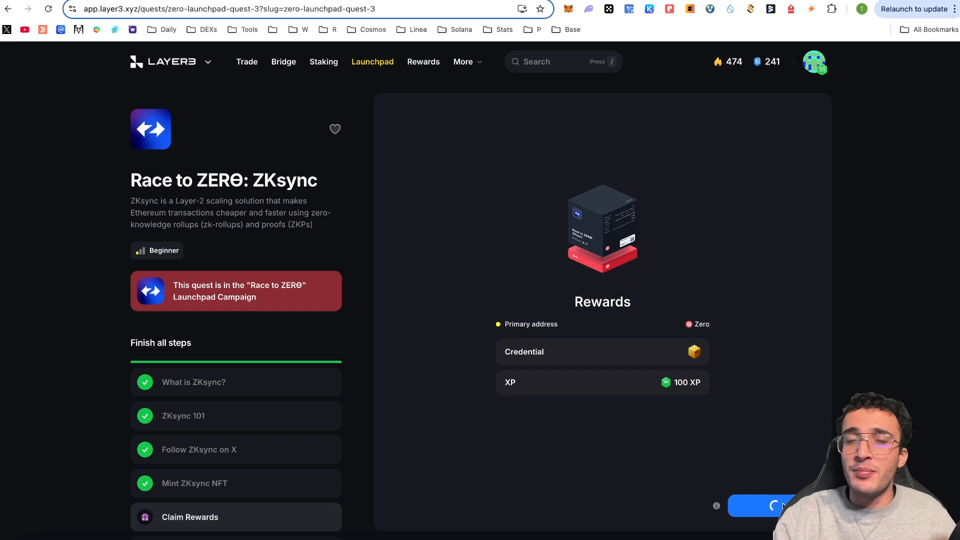
left_click(768, 504)
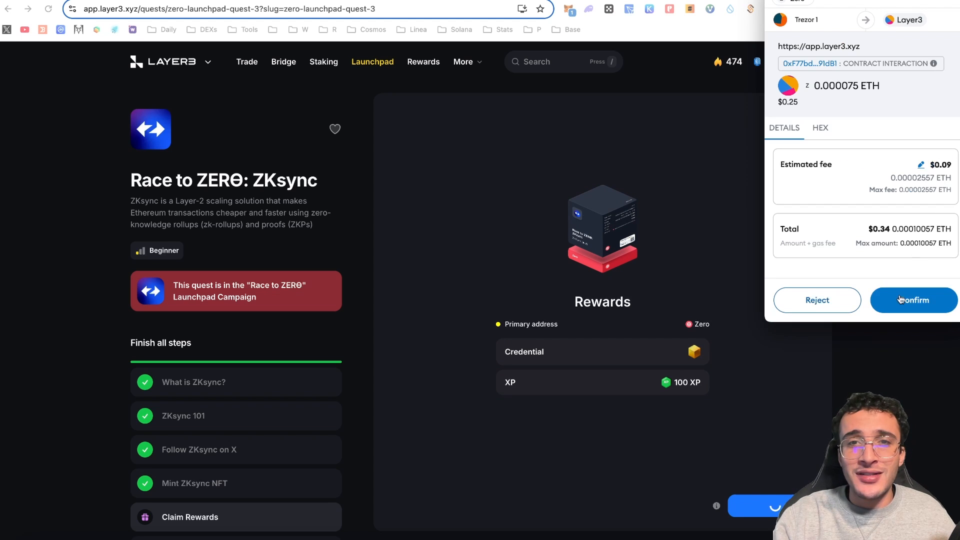
left_click(913, 300)
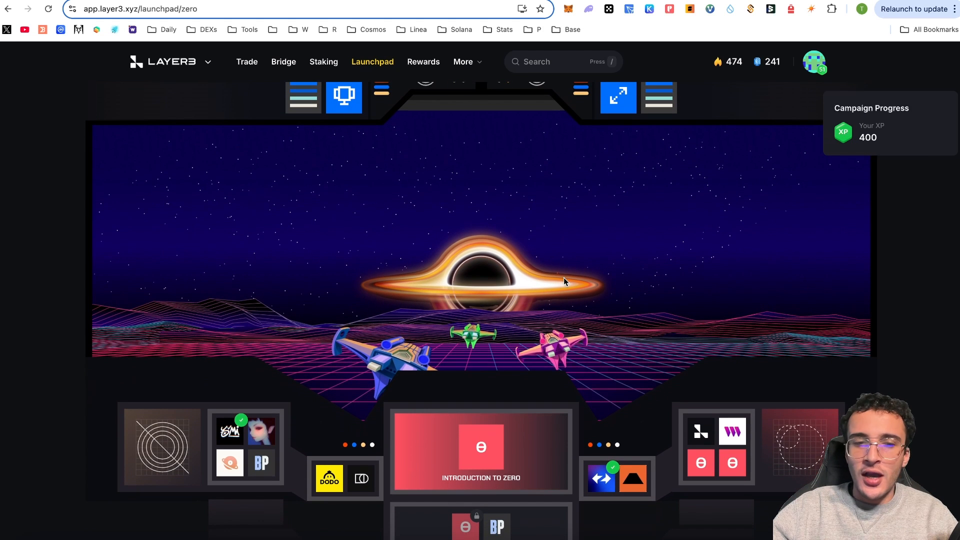
mouse_move(836, 253)
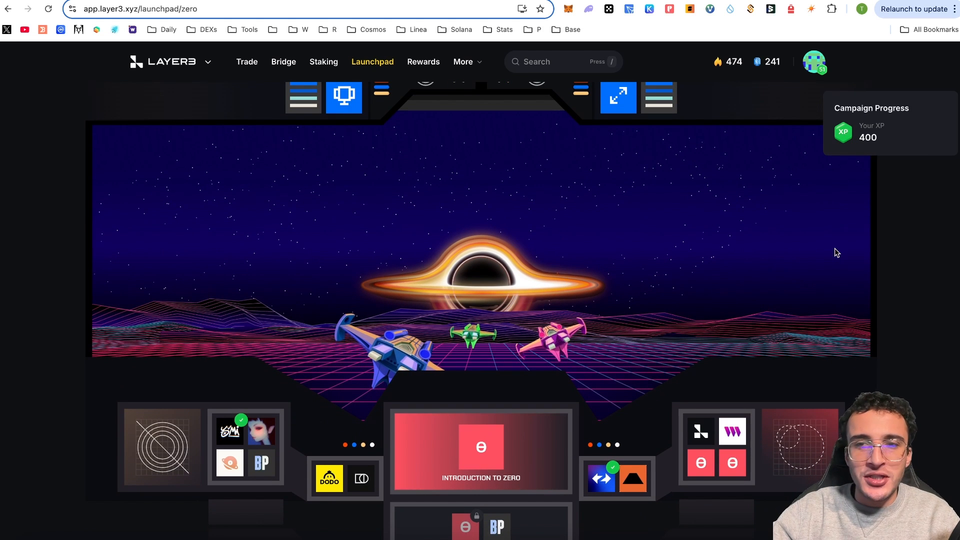
mouse_move(791, 269)
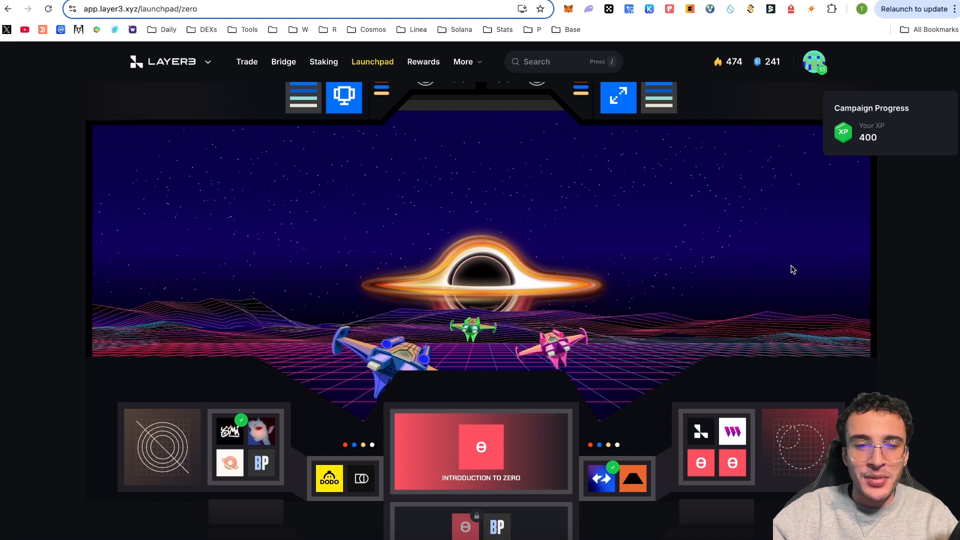
mouse_move(796, 336)
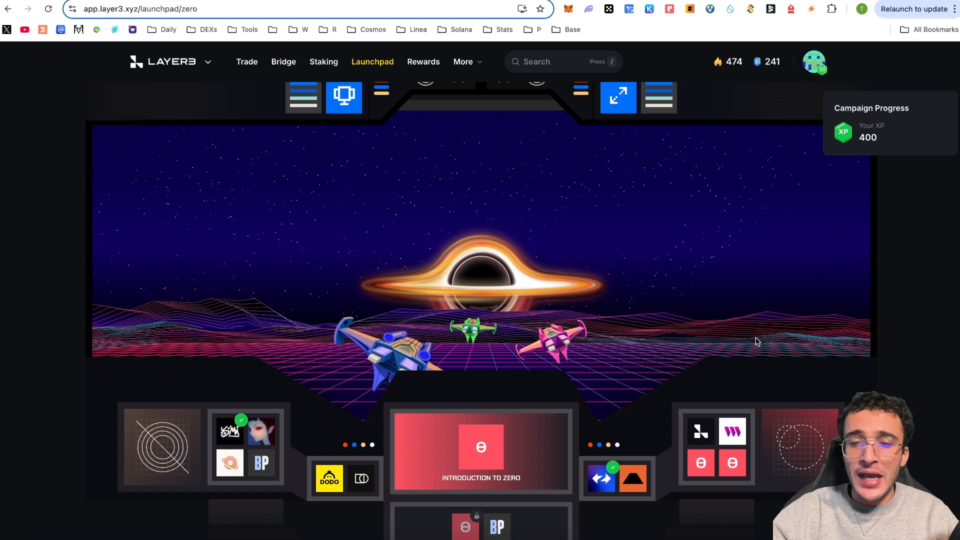
mouse_move(865, 354)
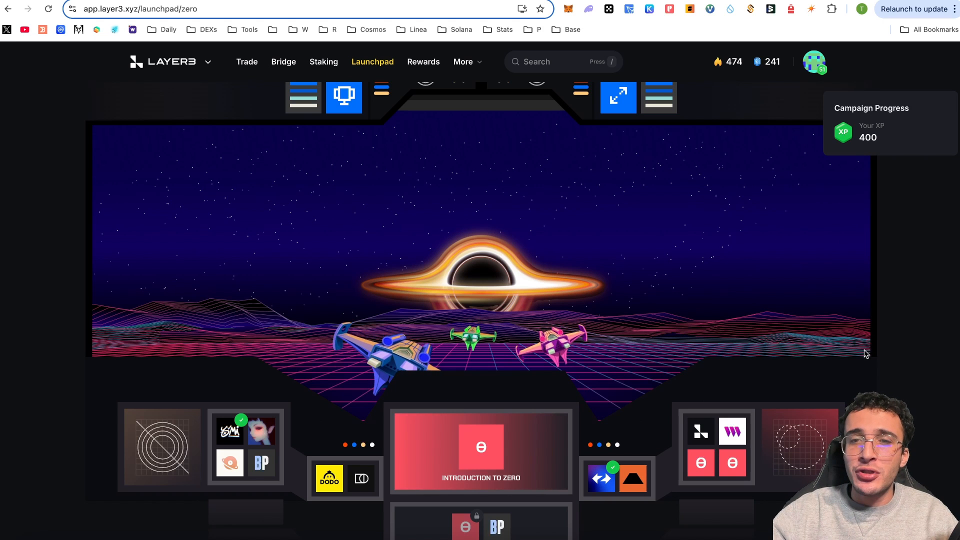
mouse_move(855, 356)
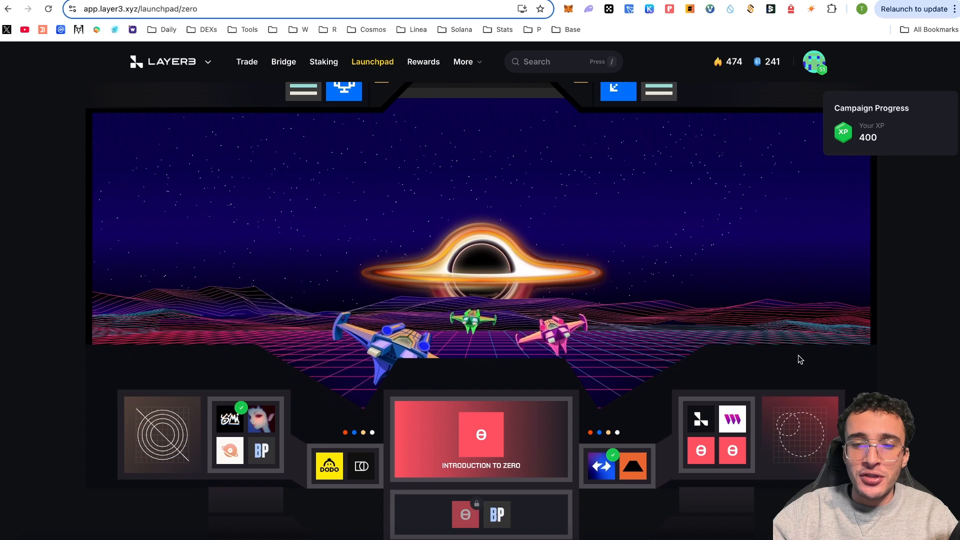
mouse_move(699, 417)
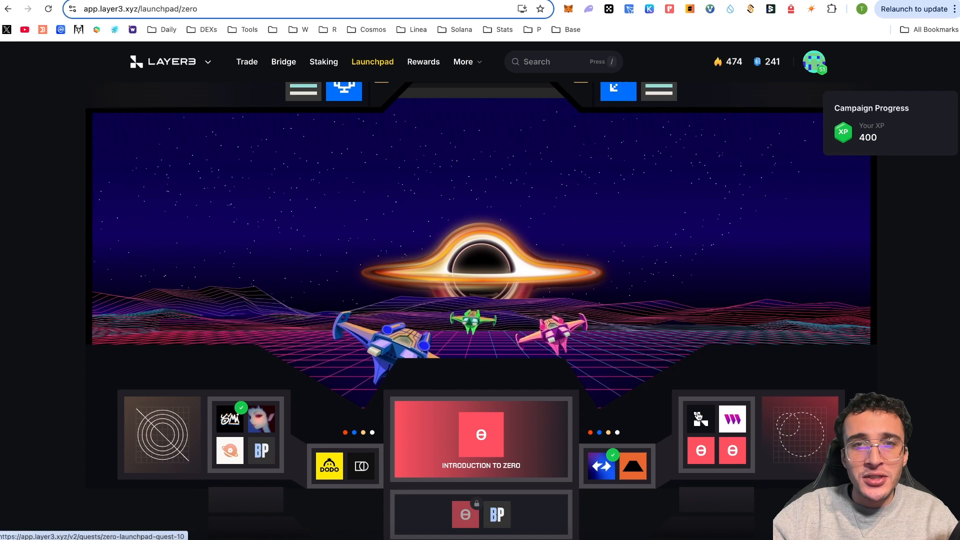
Step: Enter the Race to ZERO: Layer3 quest and go to Highlight's Layer3 x ZERO mint page
left_click(481, 439)
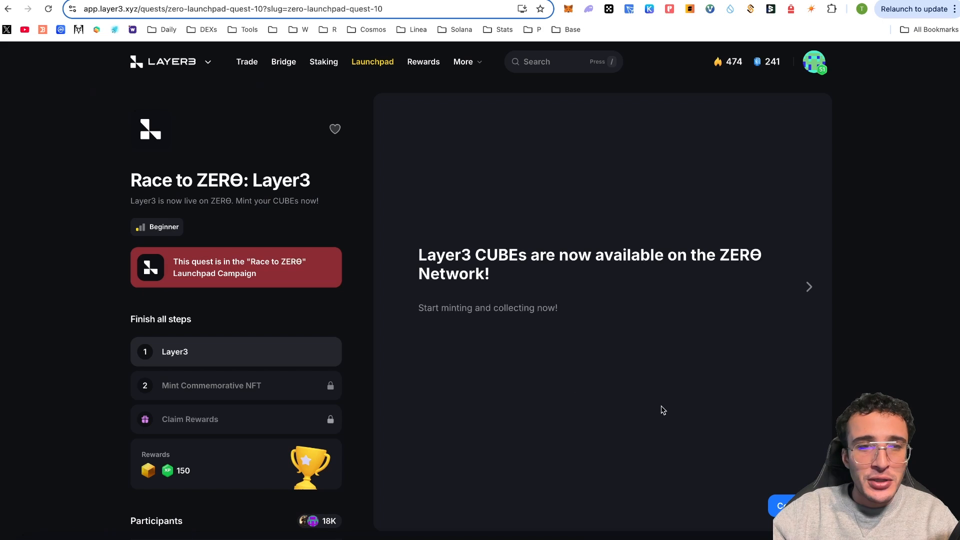
mouse_move(729, 309)
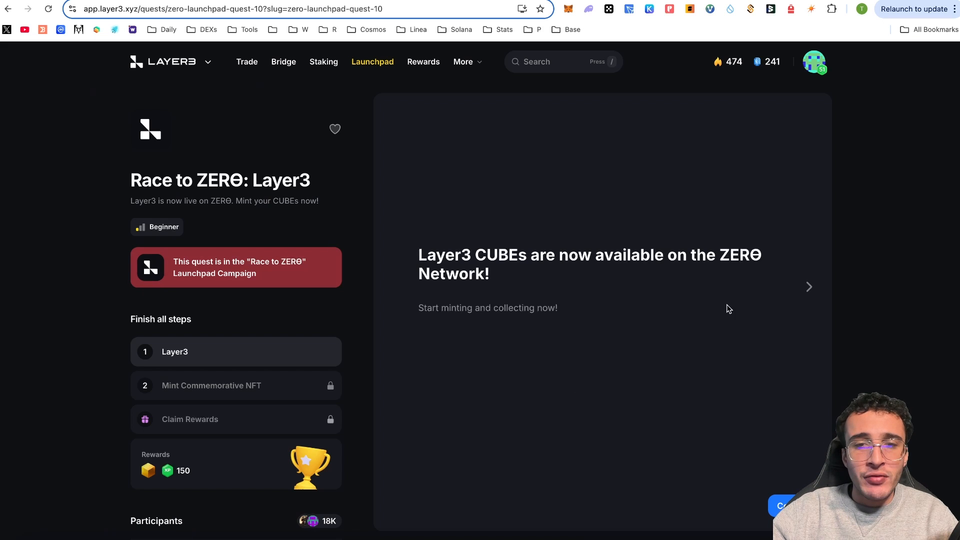
mouse_move(795, 453)
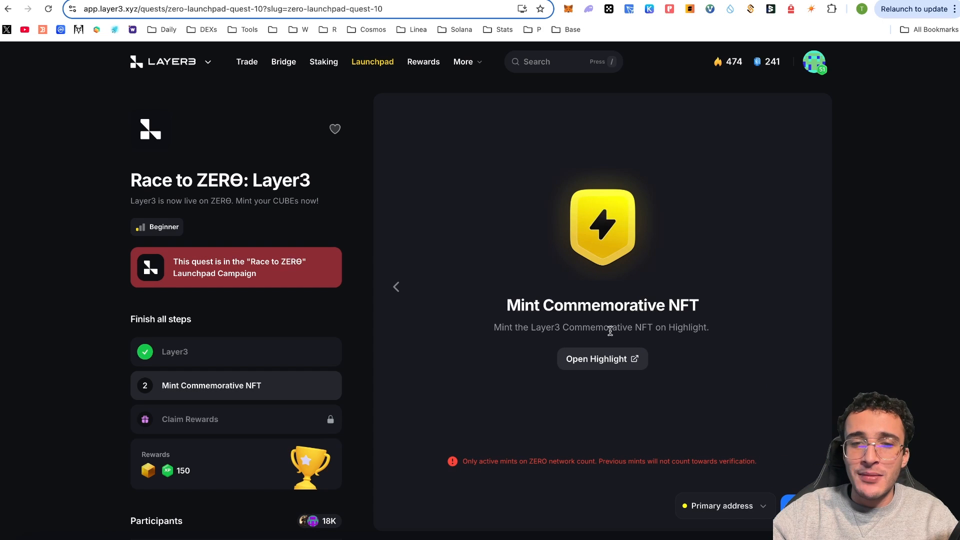
mouse_move(651, 337)
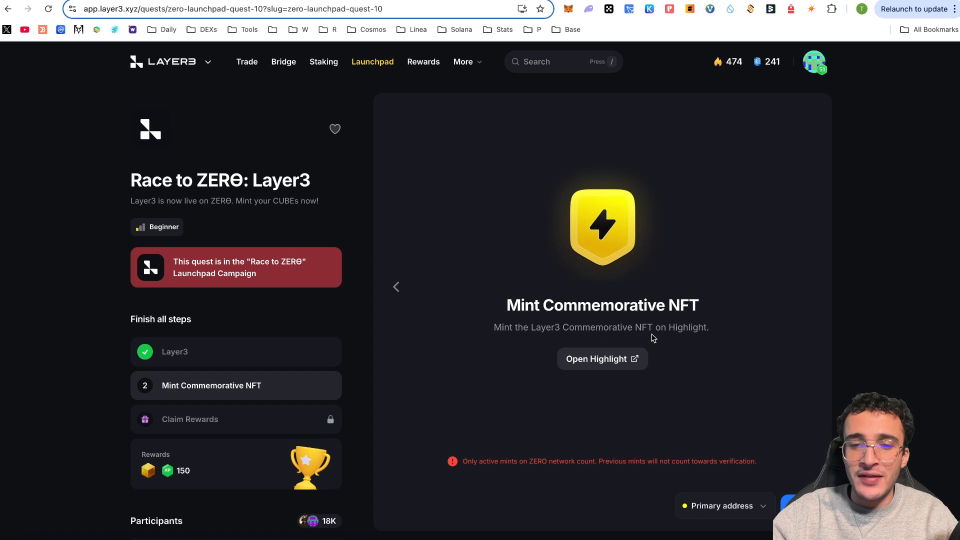
mouse_move(530, 473)
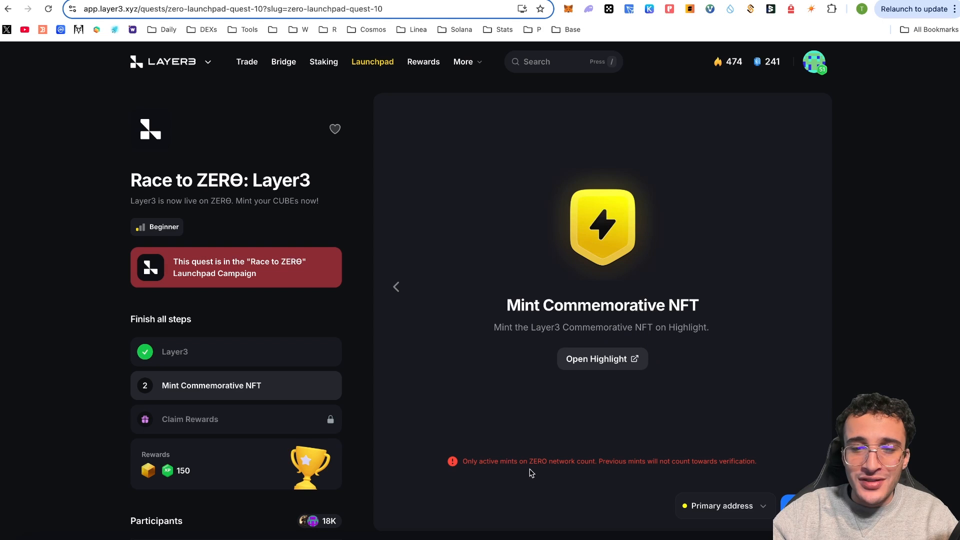
mouse_move(665, 462)
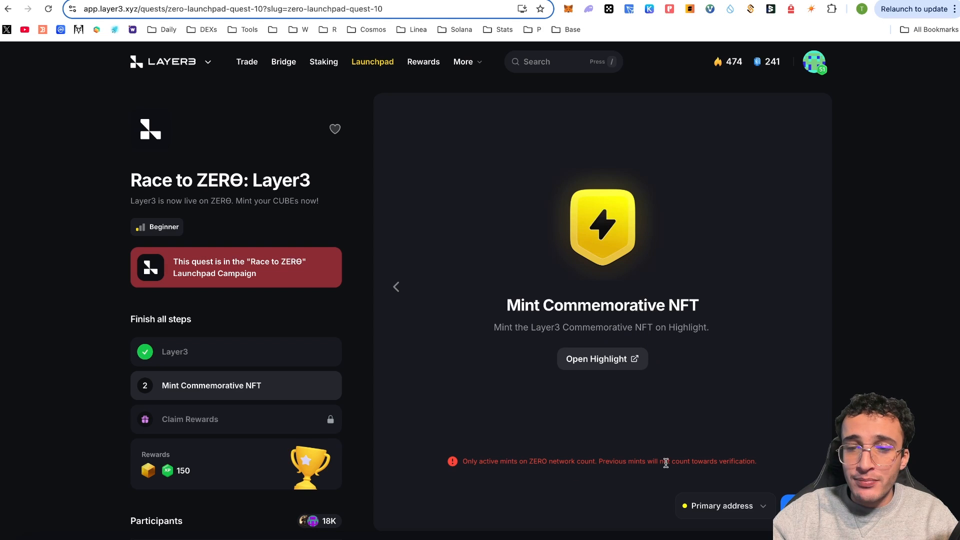
left_click(596, 358)
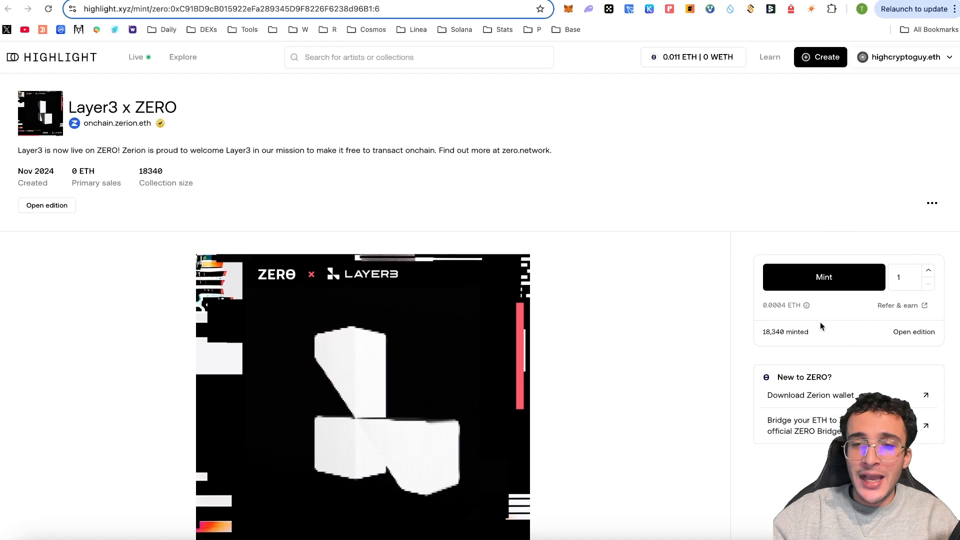
Step: Mint the Layer3 x ZERO NFT for 0.0004 ETH on Highlight and confirm it in the wallet
double_click(785, 332)
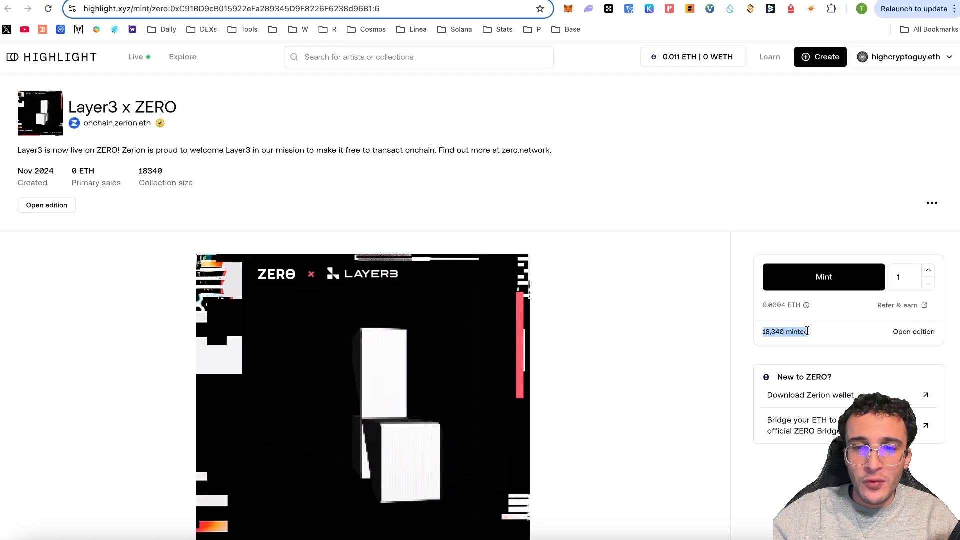
scroll("down", 3)
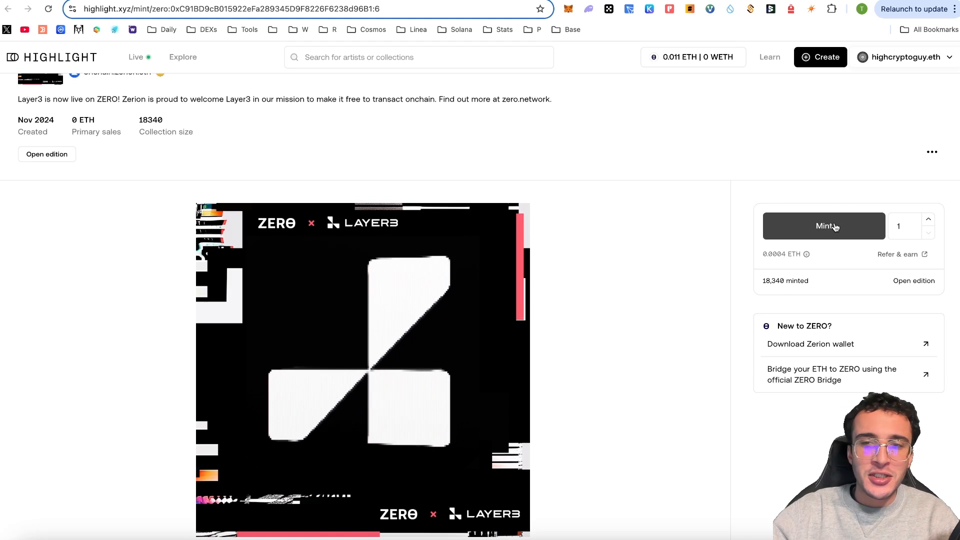
left_click(822, 226)
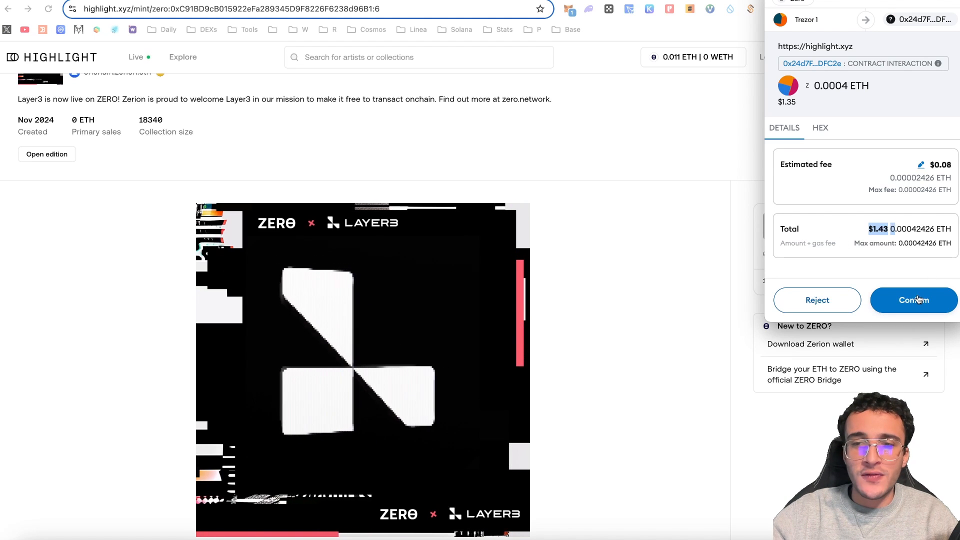
left_click(913, 300)
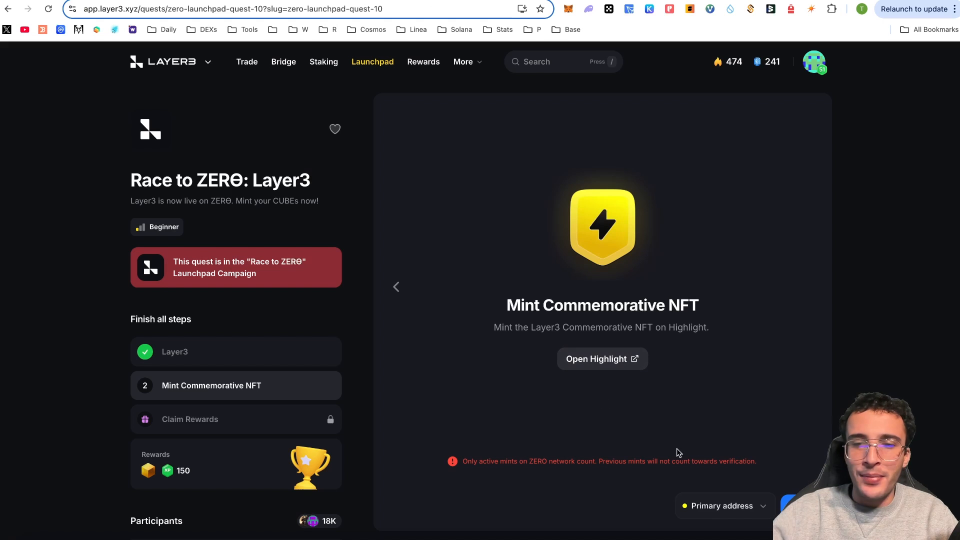
mouse_move(686, 366)
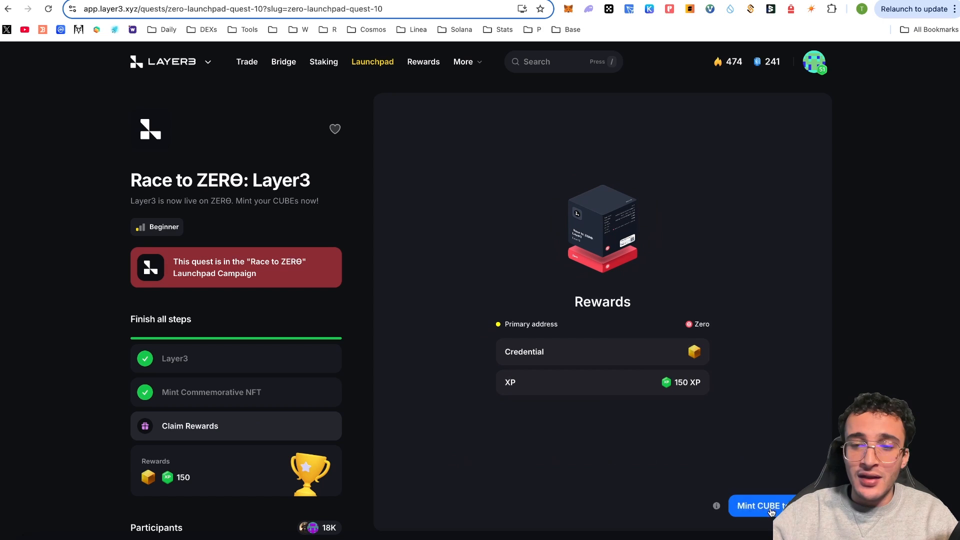
Step: Mint the Race to ZERO: Layer3 reward CUBE and confirm it in the wallet
left_click(761, 505)
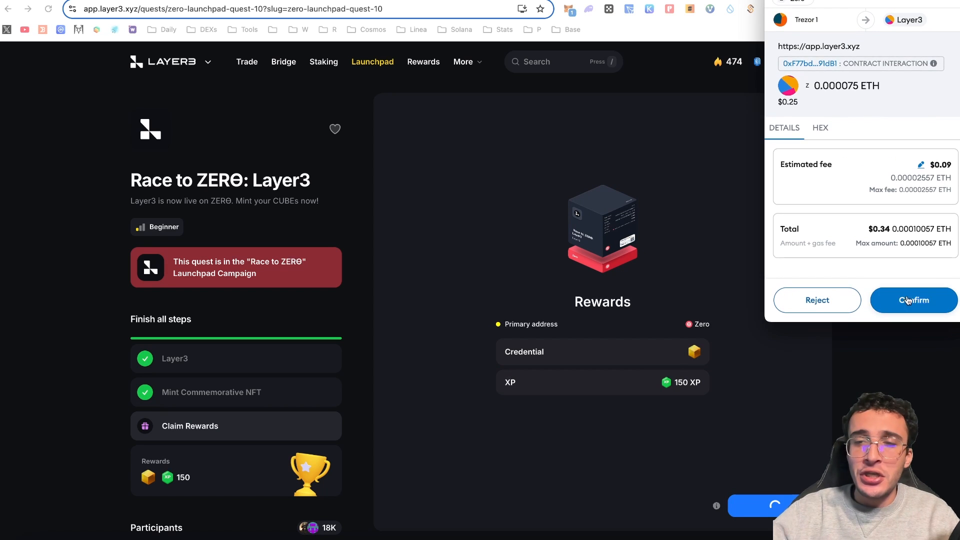
left_click(912, 300)
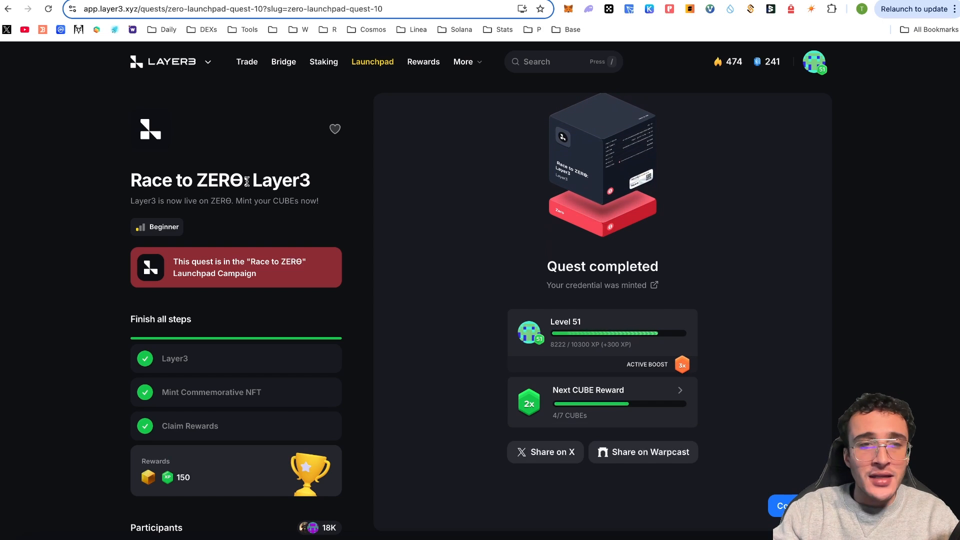
mouse_move(283, 61)
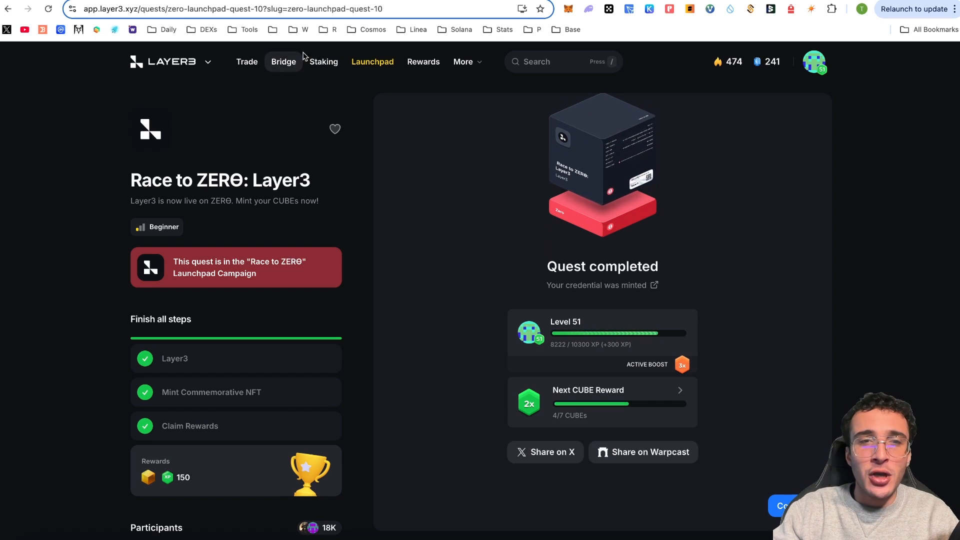
Step: Go through the Why Use ZERO quest steps, mint its reward CUBE and confirm, claiming 125 XP
left_click(372, 61)
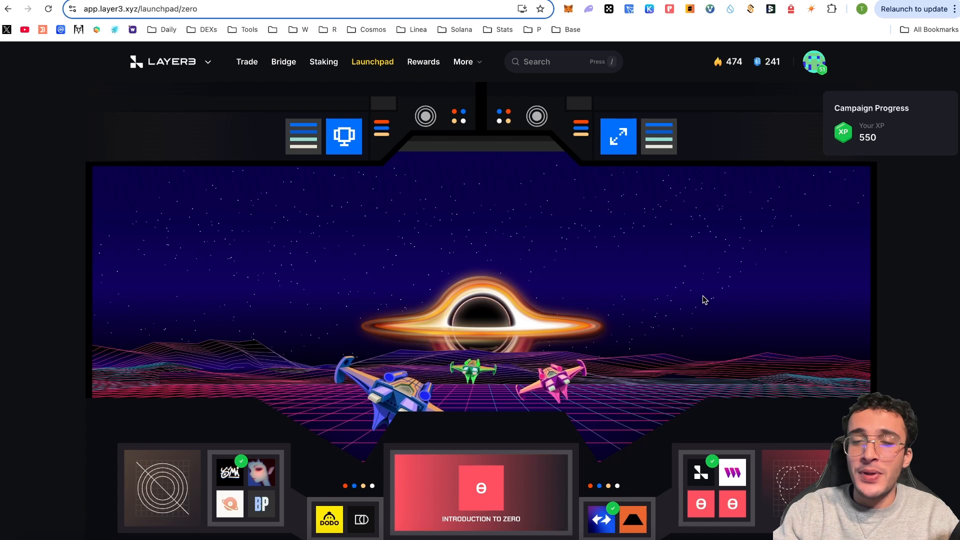
scroll("down", 3)
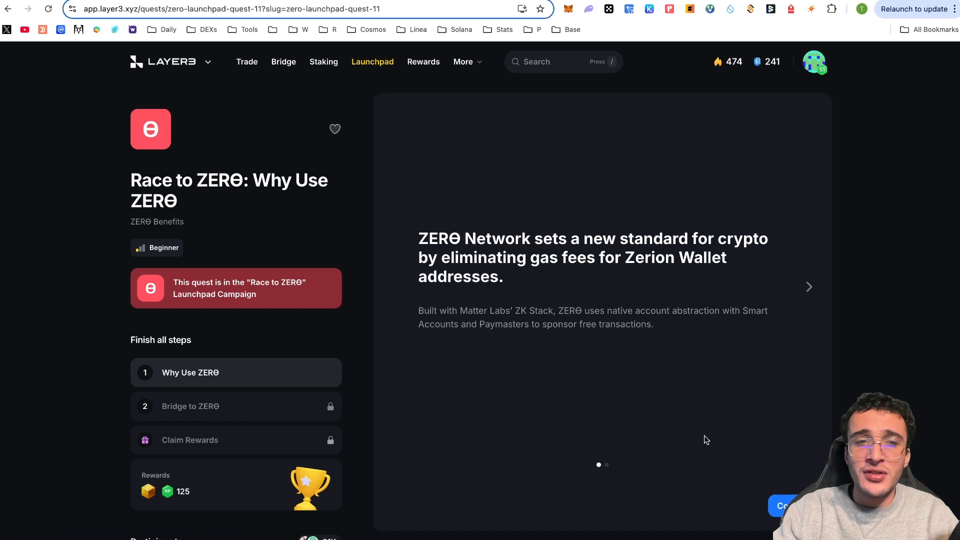
mouse_move(757, 259)
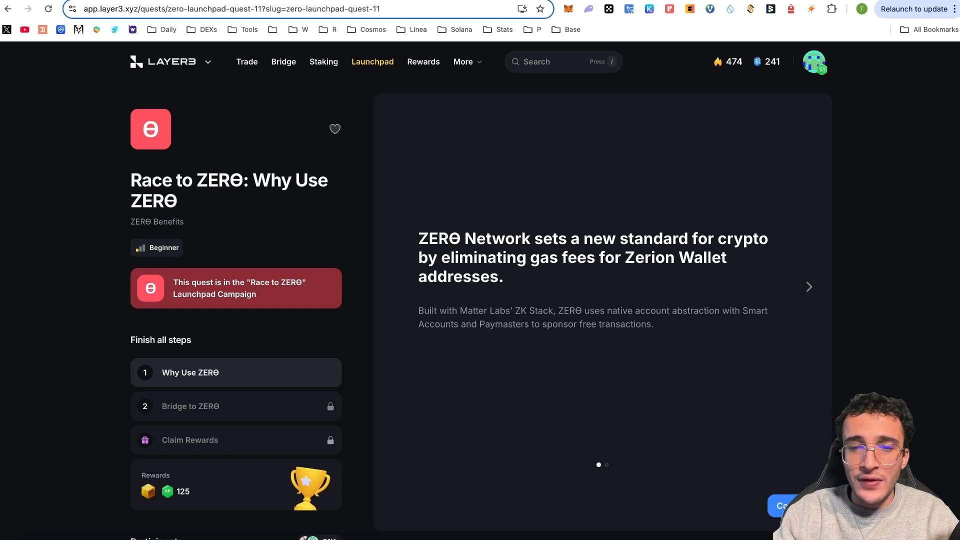
left_click(808, 287)
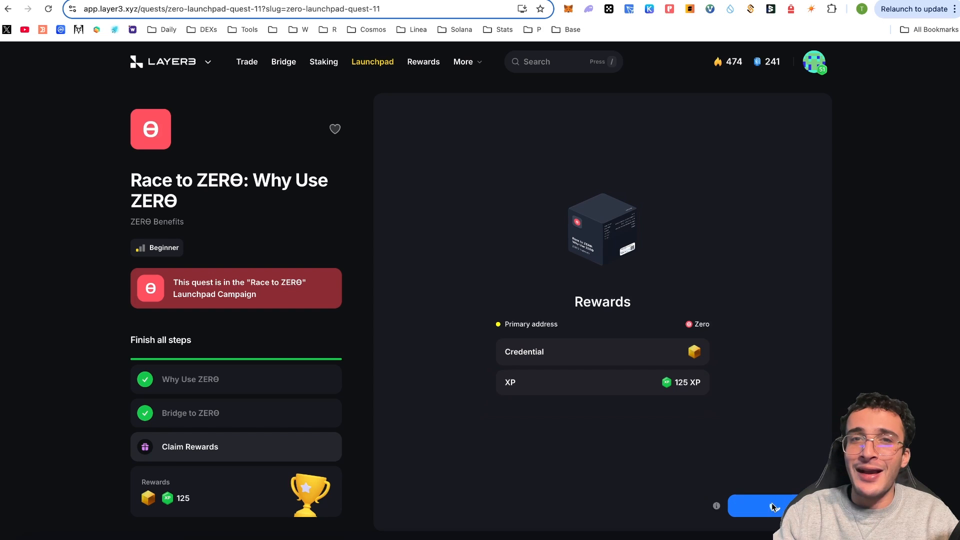
left_click(761, 505)
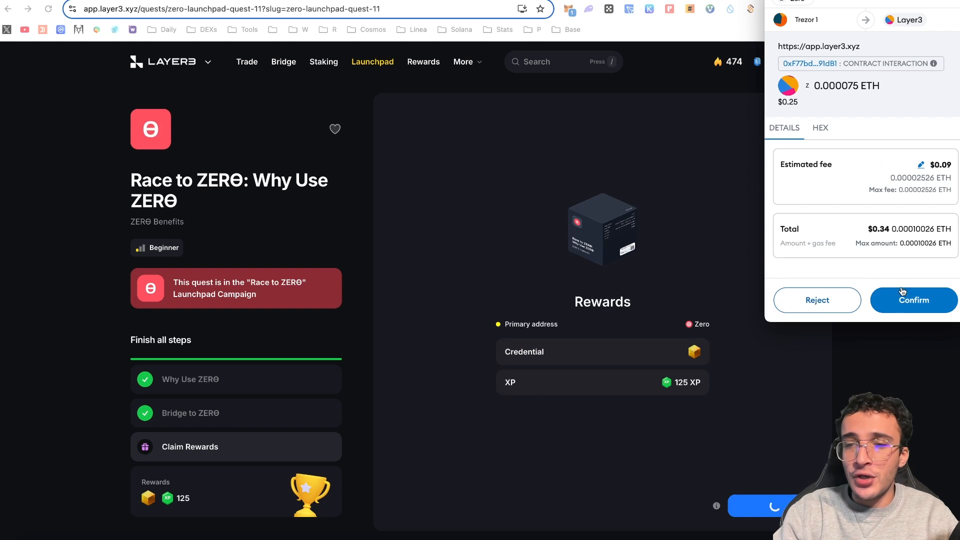
left_click(913, 300)
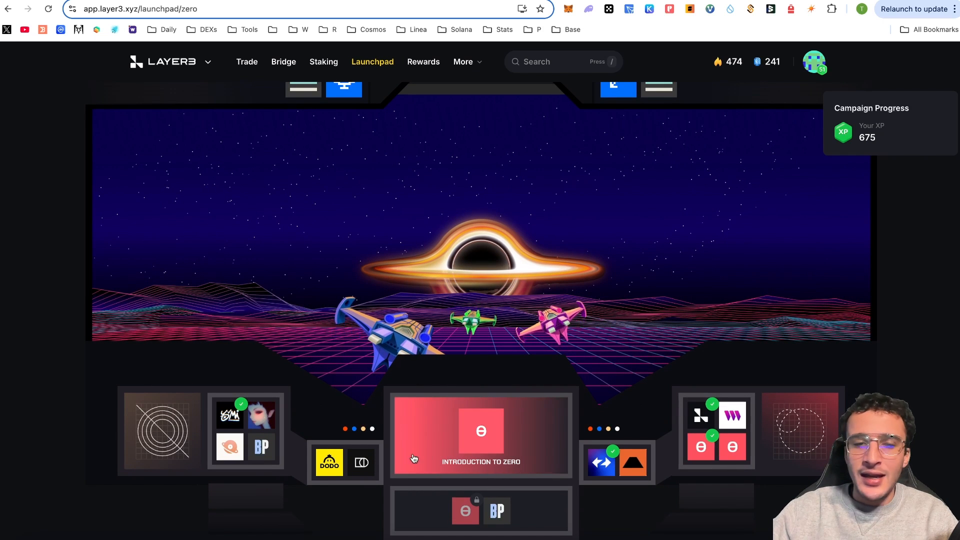
Step: Enter the DODO quest, skip the optional Bridge to ZERO step and start the quiz
left_click(329, 462)
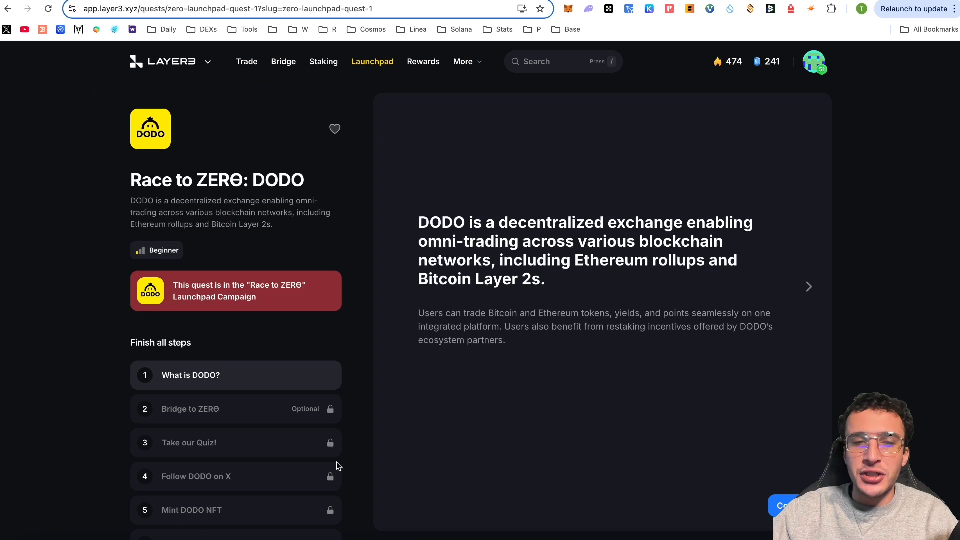
mouse_move(663, 236)
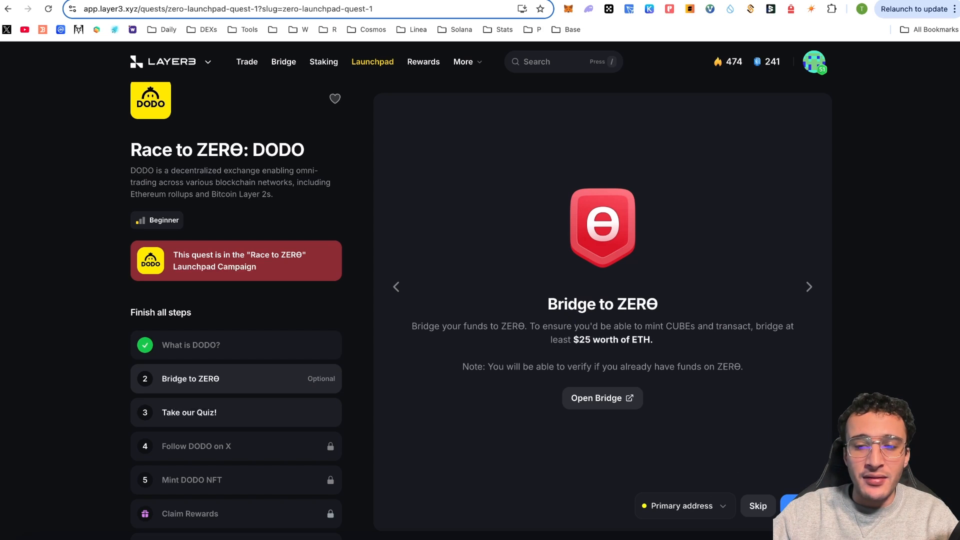
left_click(756, 506)
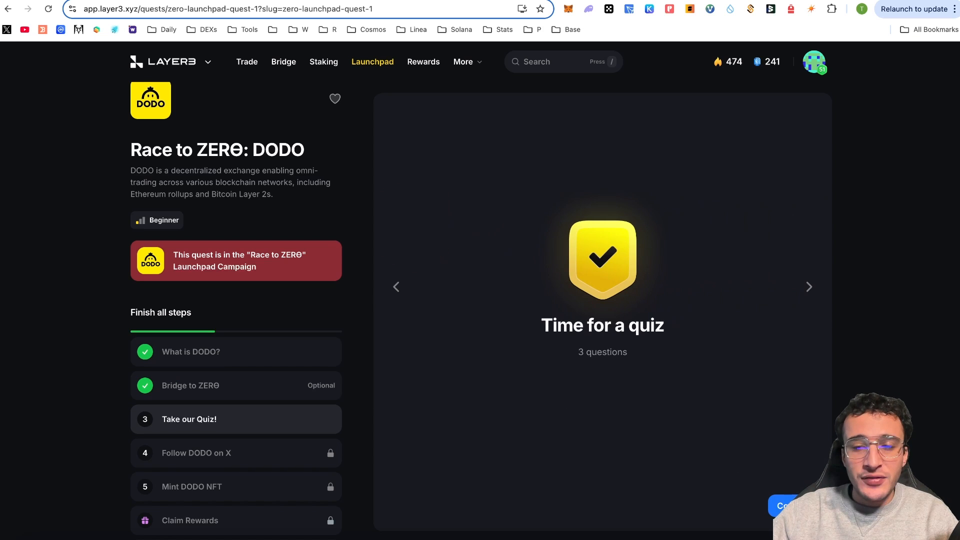
left_click(809, 287)
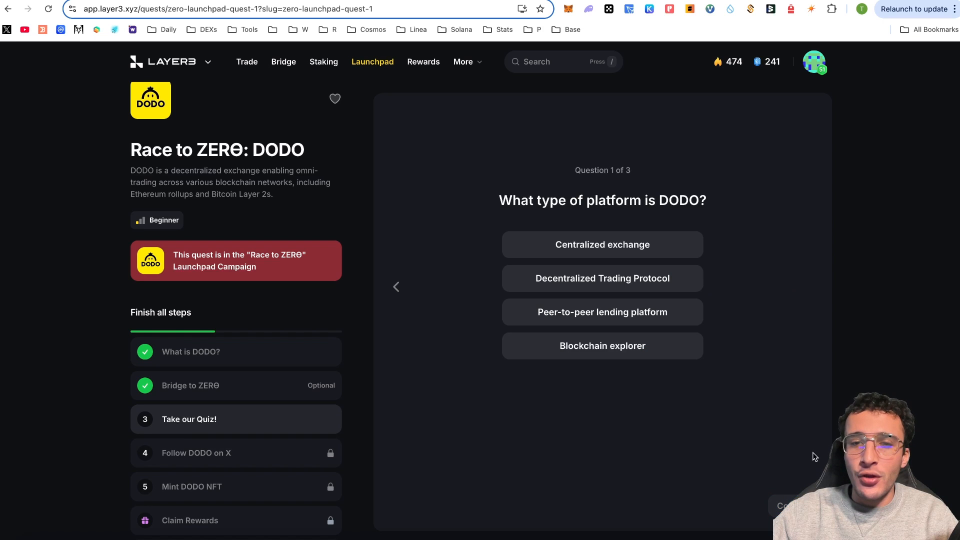
Step: Answer the three DODO quiz questions: Decentralized Trading Protocol, supported networks, liquidity pool feature
left_click(602, 278)
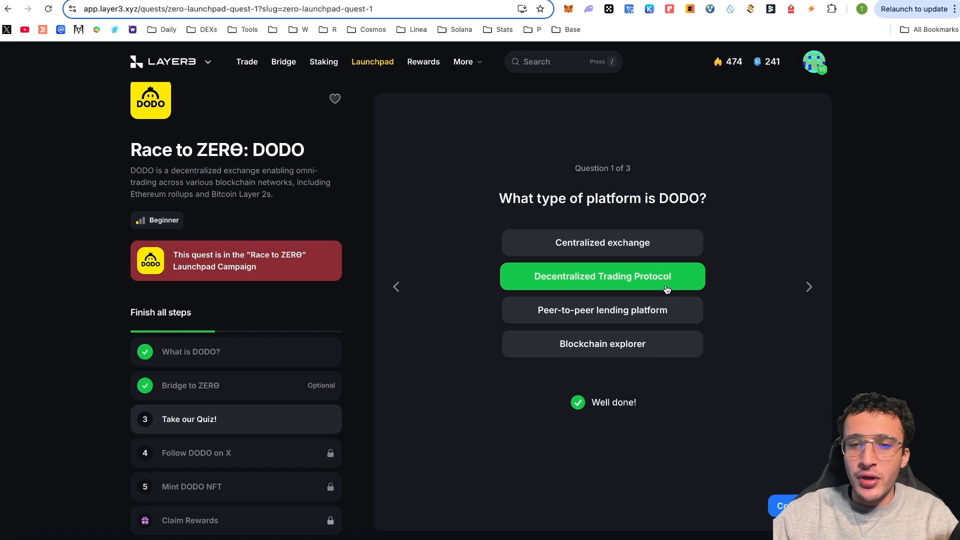
left_click(808, 287)
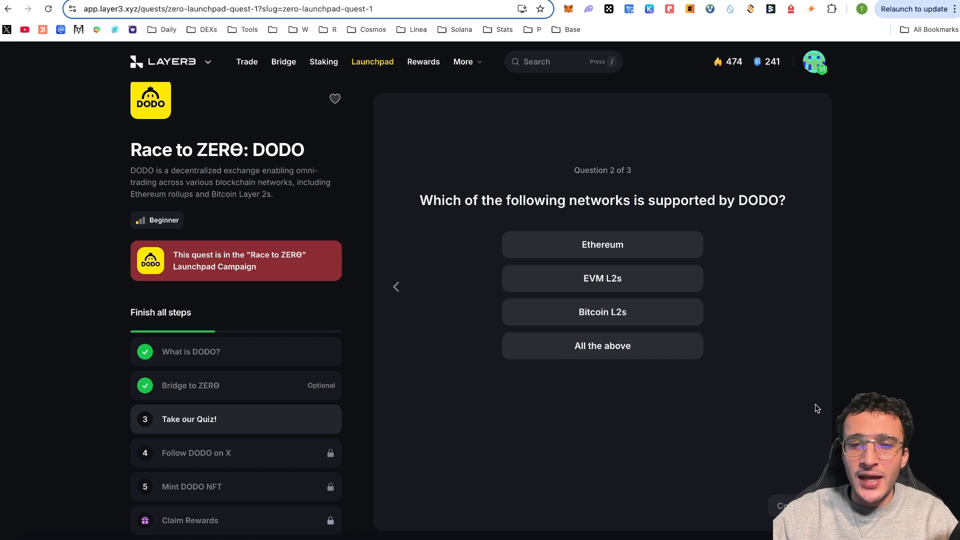
left_click(601, 345)
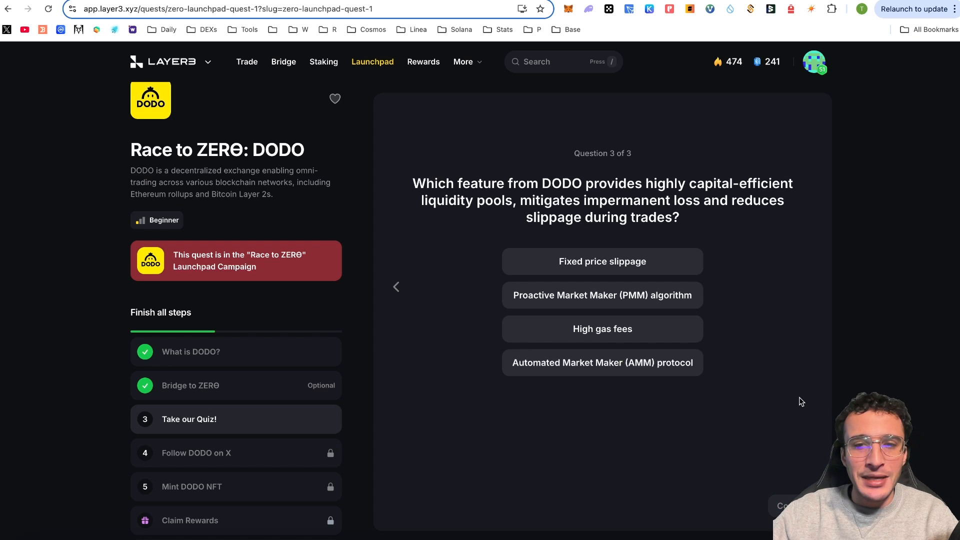
mouse_move(732, 317)
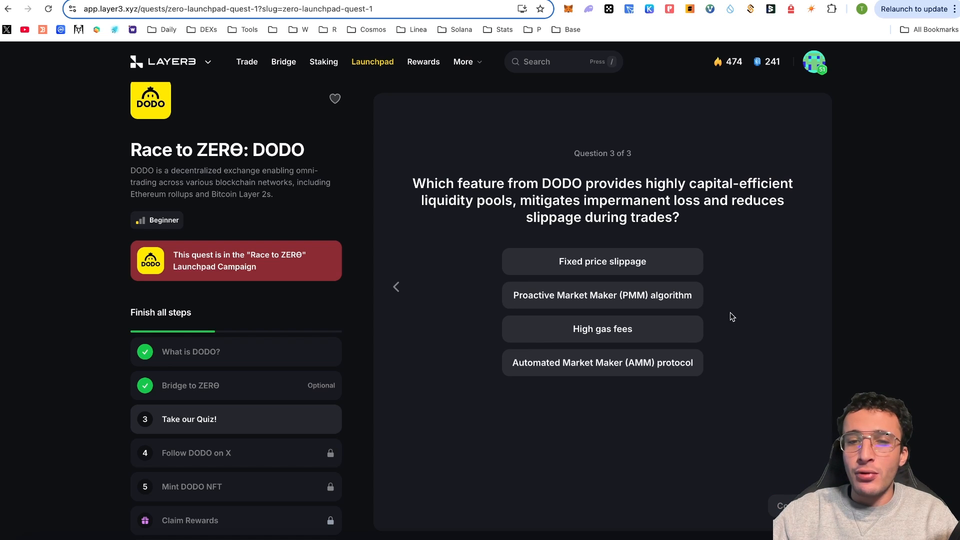
left_click(602, 294)
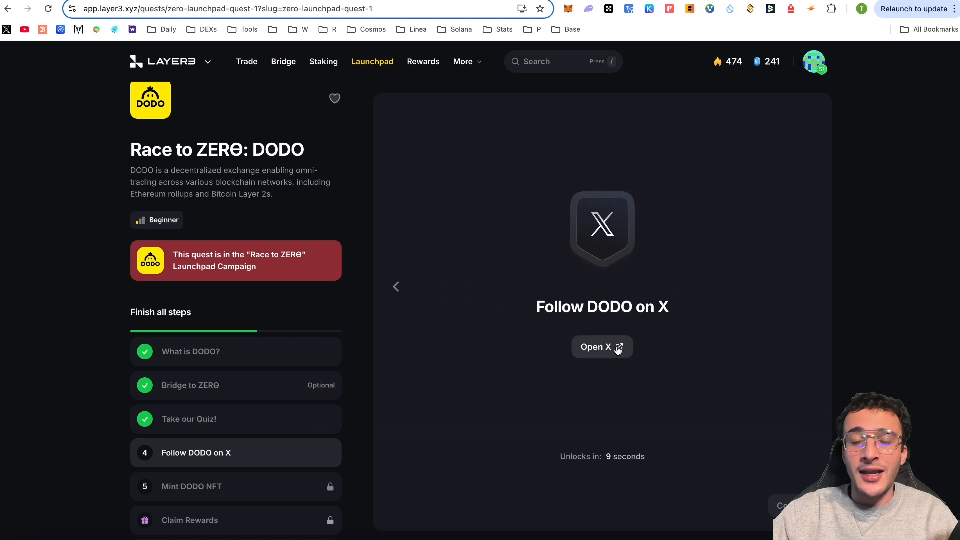
Step: Follow DODO on X, then head to Highlight's DODO x ZERO NFT mint page
left_click(601, 347)
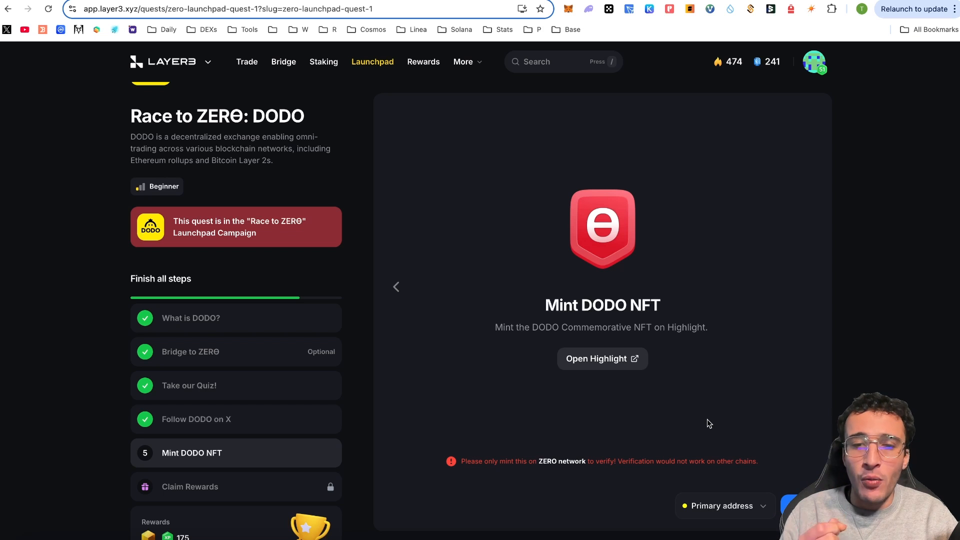
mouse_move(614, 345)
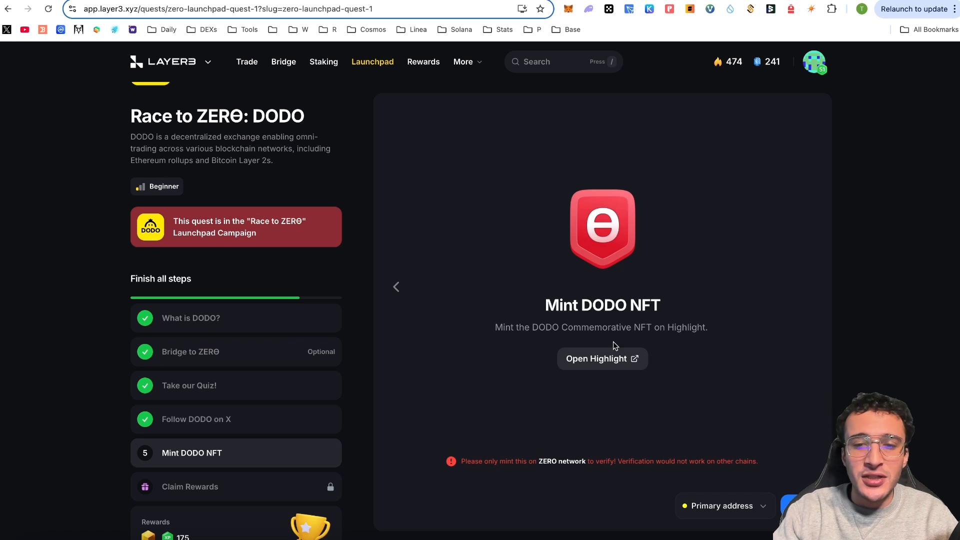
left_click(600, 358)
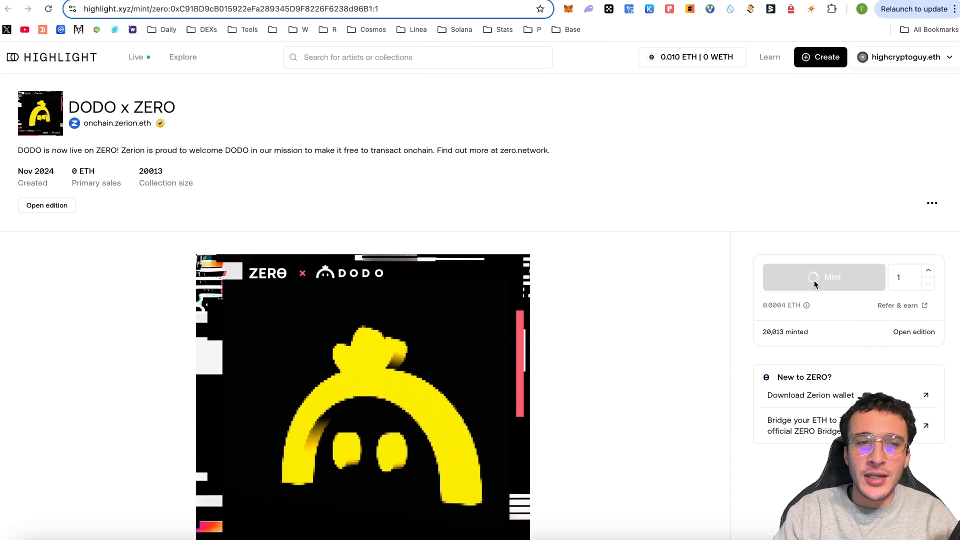
Step: Mint the DODO x ZERO NFT for 0.0004 ETH on Highlight and confirm it in the wallet
left_click(823, 277)
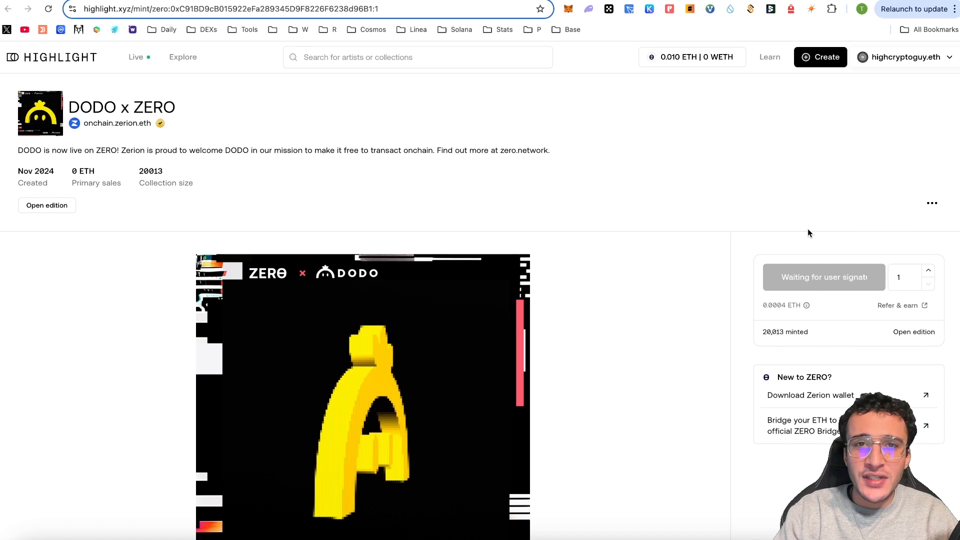
left_click(822, 276)
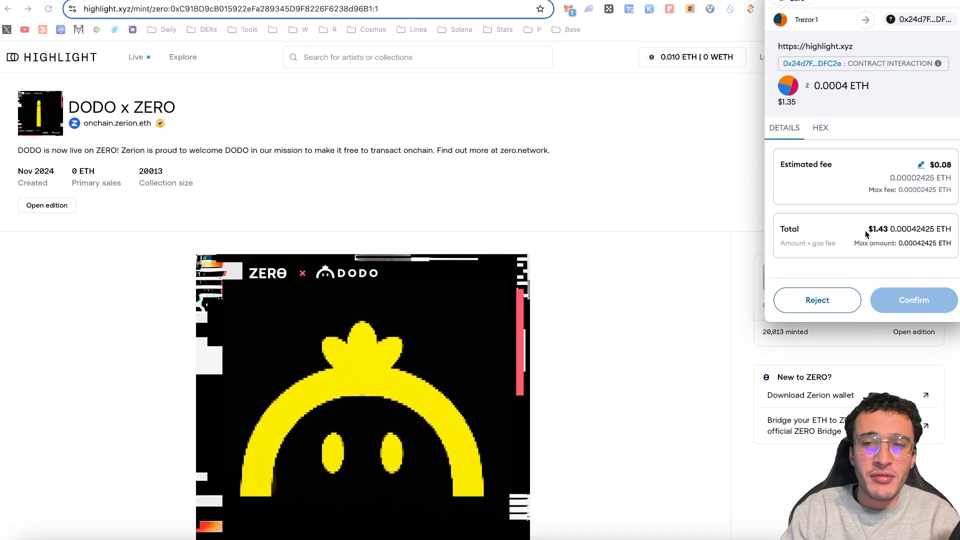
left_click(912, 299)
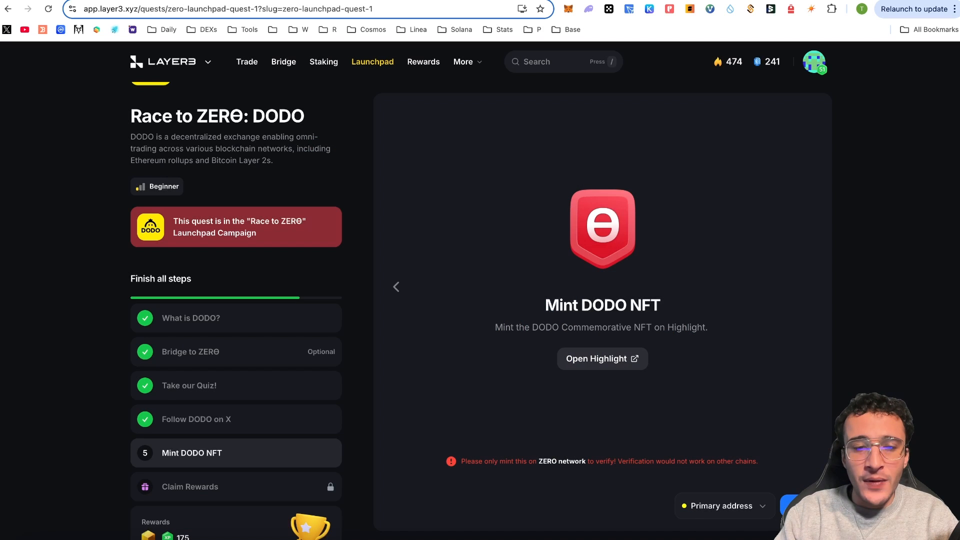
mouse_move(746, 485)
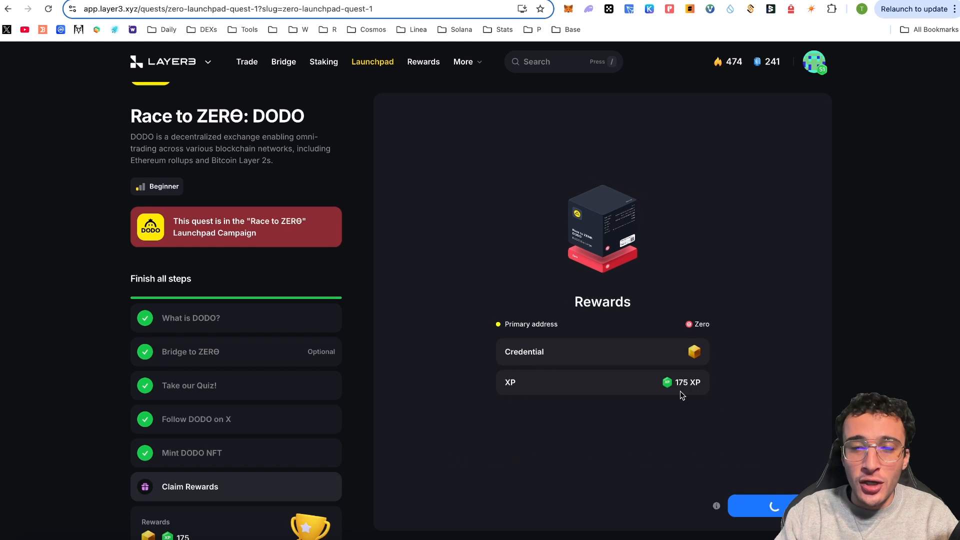
Step: Claim the DODO quest rewards and return to the Race to ZERO campaign page
left_click(773, 506)
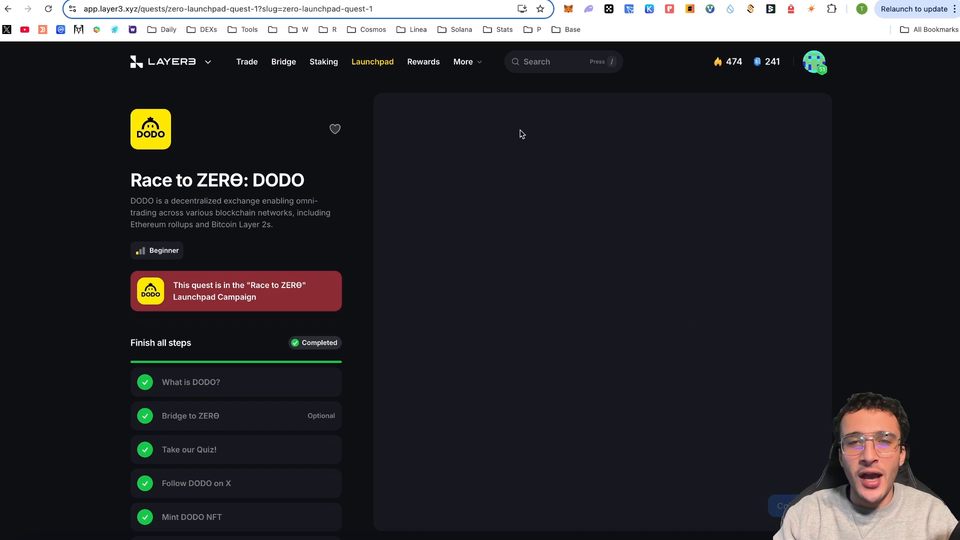
left_click(372, 61)
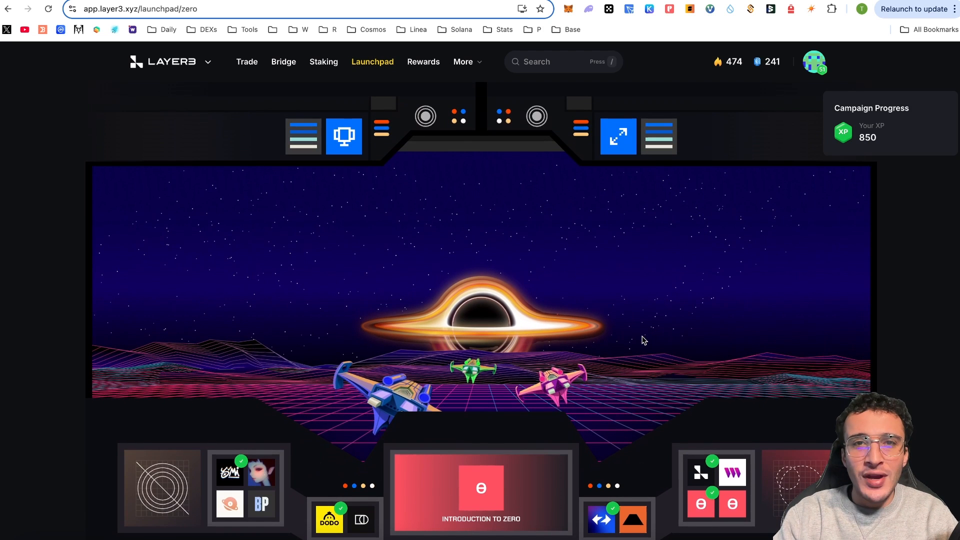
Step: Scroll the Launchpad ZERO page to review completed quests and the 850 XP campaign progress
scroll("down", 3)
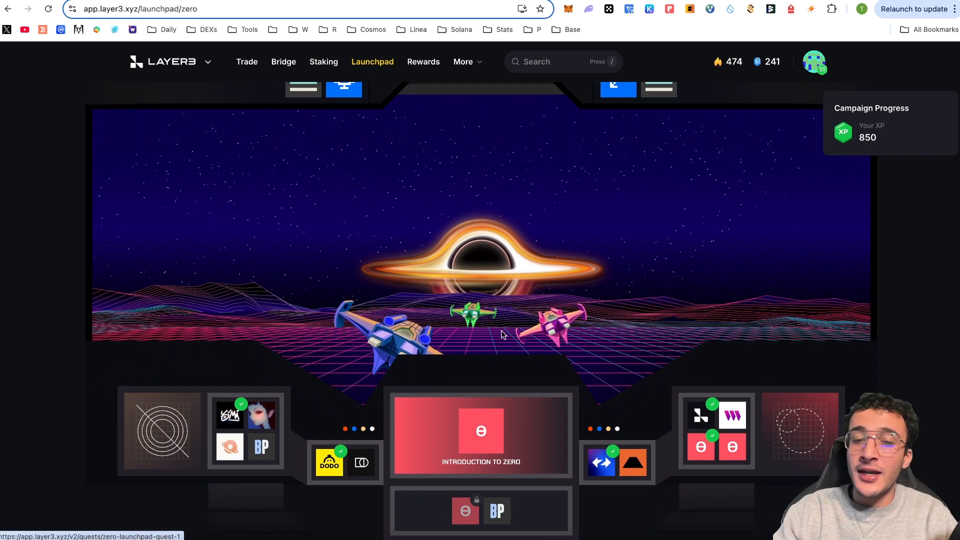
mouse_move(672, 440)
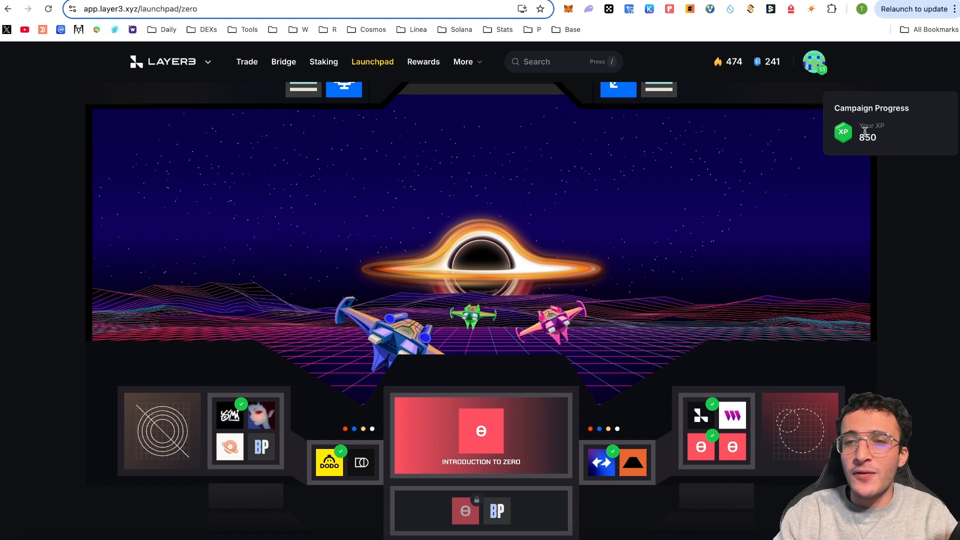
scroll("up", 3)
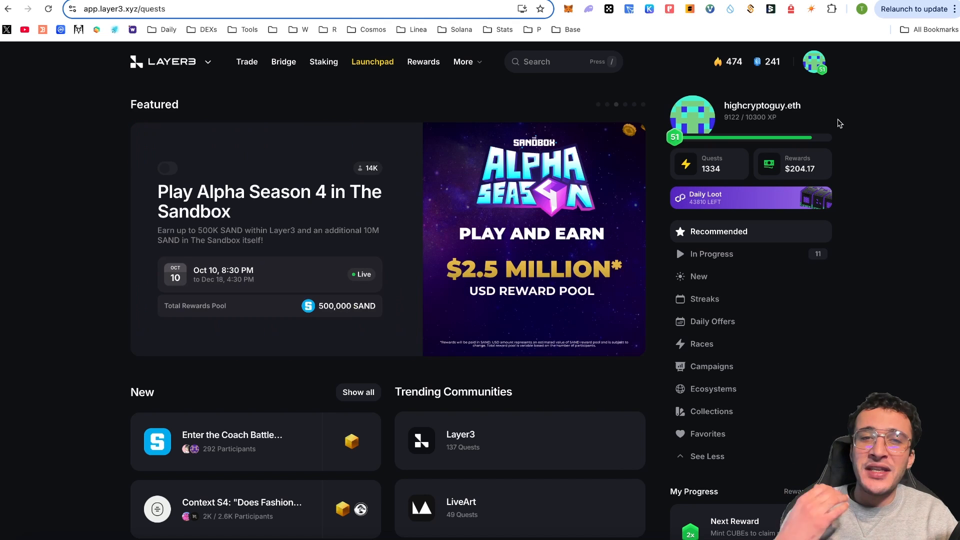
Step: Show the Airdrop 3 rewards overview with 386 CUBEs, 97314 XP and 15,488.55 staked L3
left_click(422, 61)
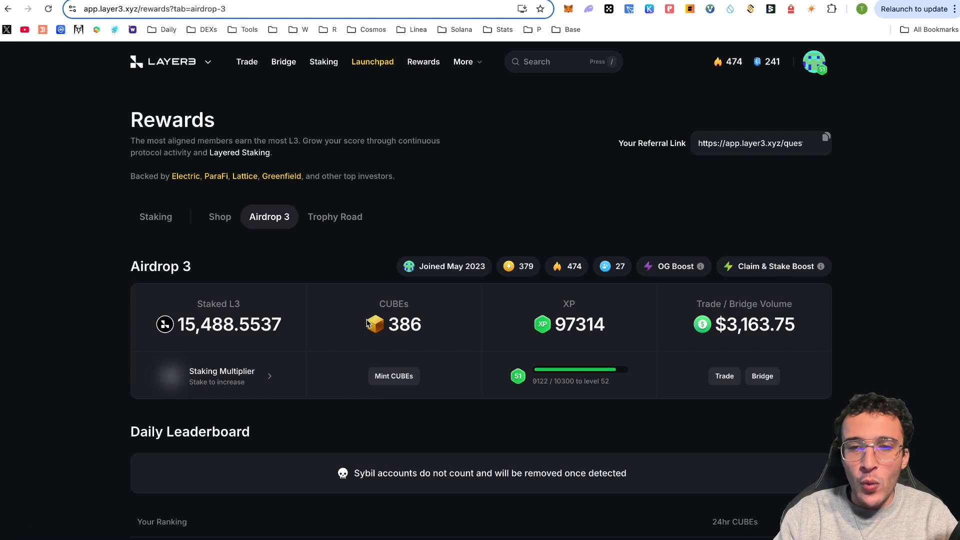
mouse_move(581, 334)
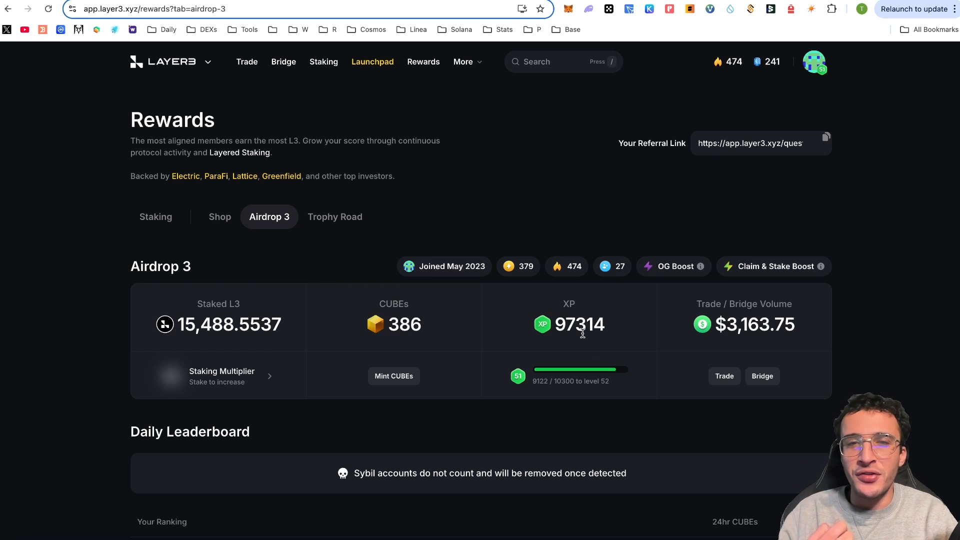
mouse_move(685, 113)
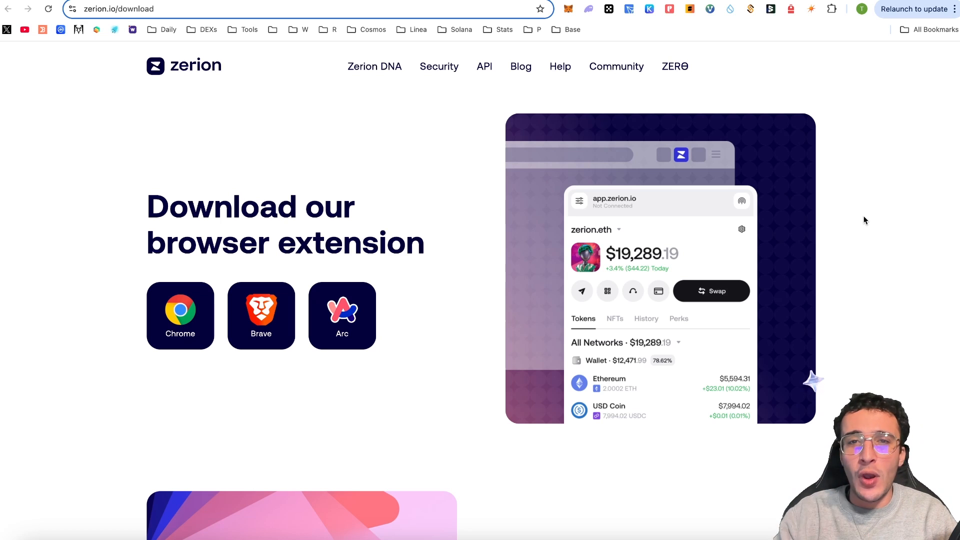
mouse_move(853, 177)
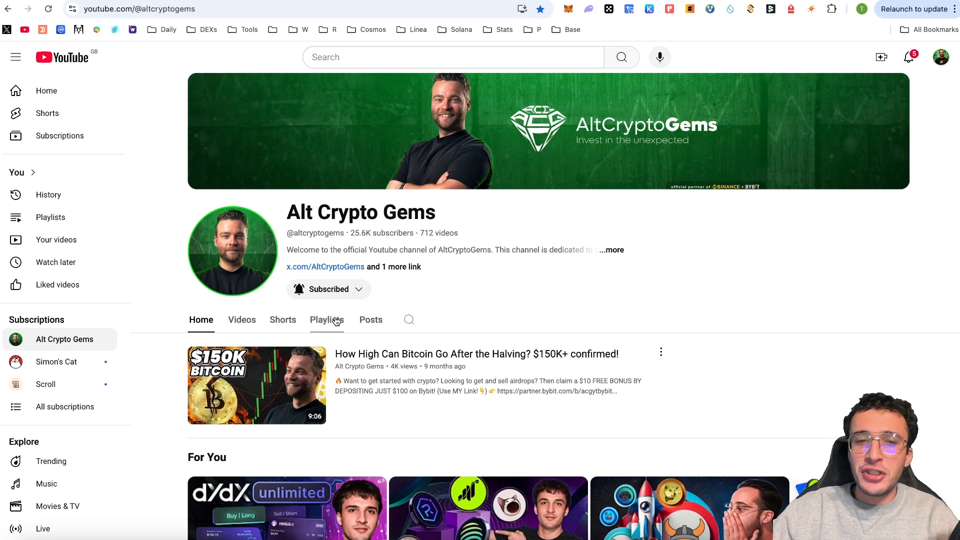
Step: Show the Alt Crypto Gems channel playlists and view the full Crypto Airdrop Guides playlist
left_click(326, 320)
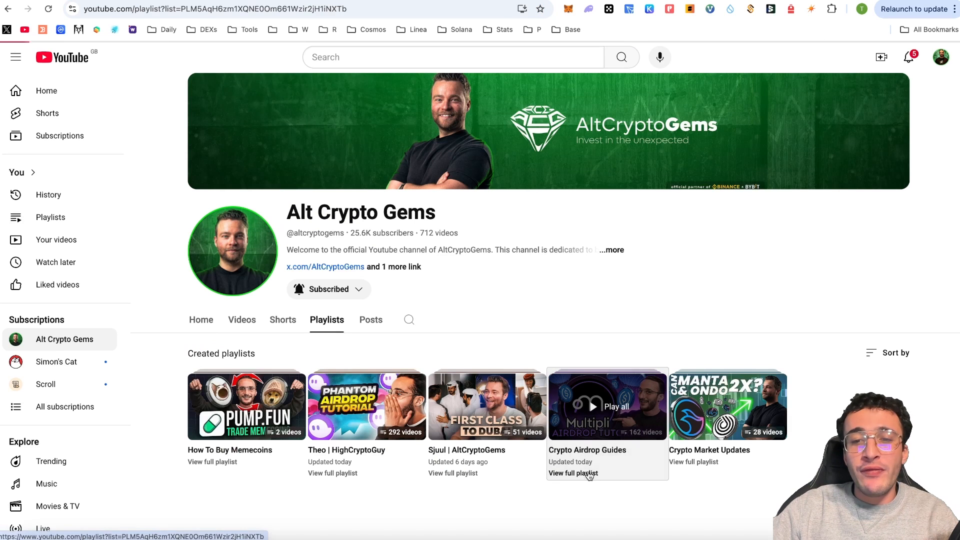
left_click(572, 473)
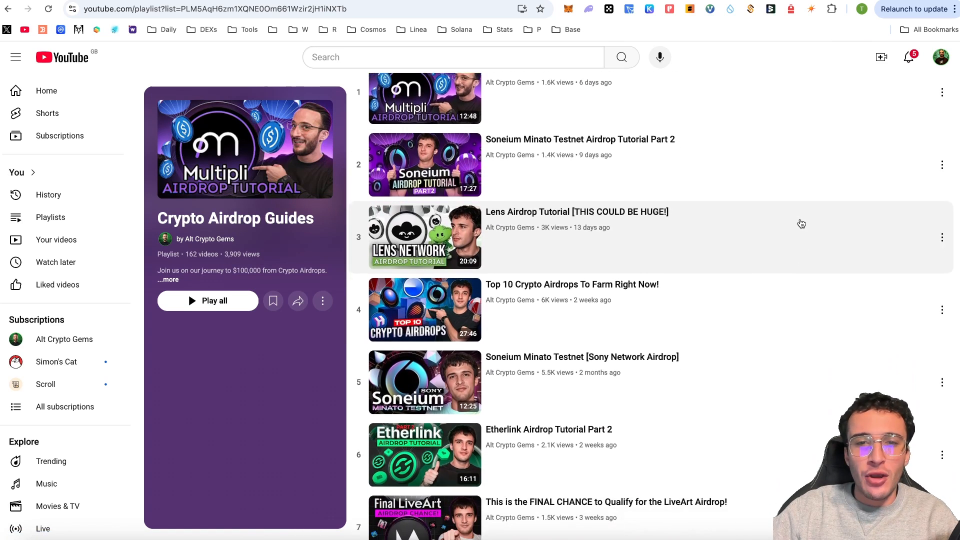
Step: Browse through the playlist's 162 videos and select the OKX Wallet promo video
scroll("down", 3)
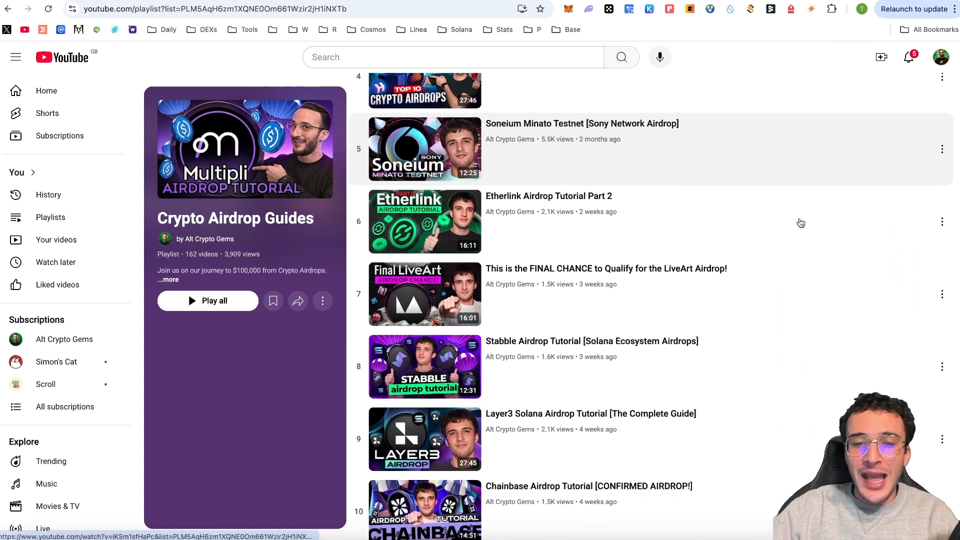
scroll("down", 3)
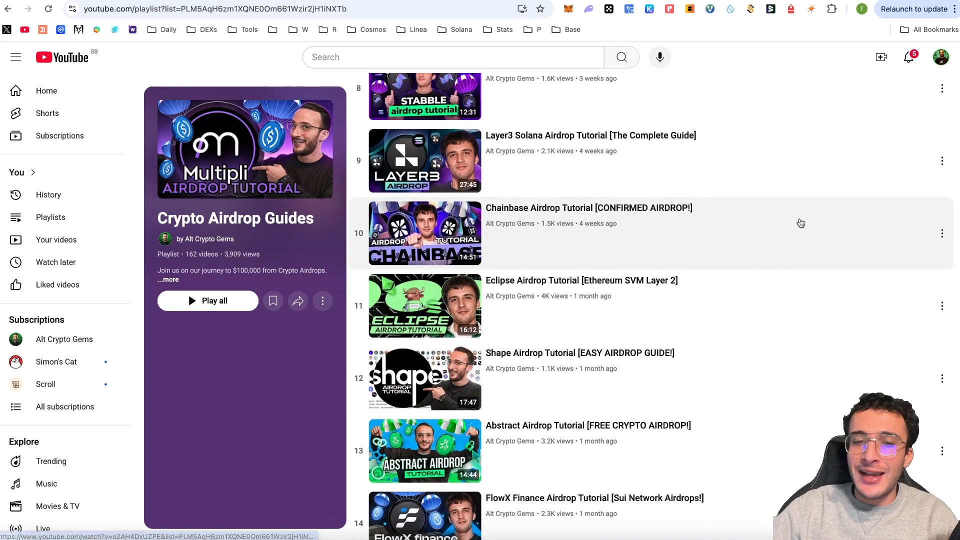
scroll("down", 3)
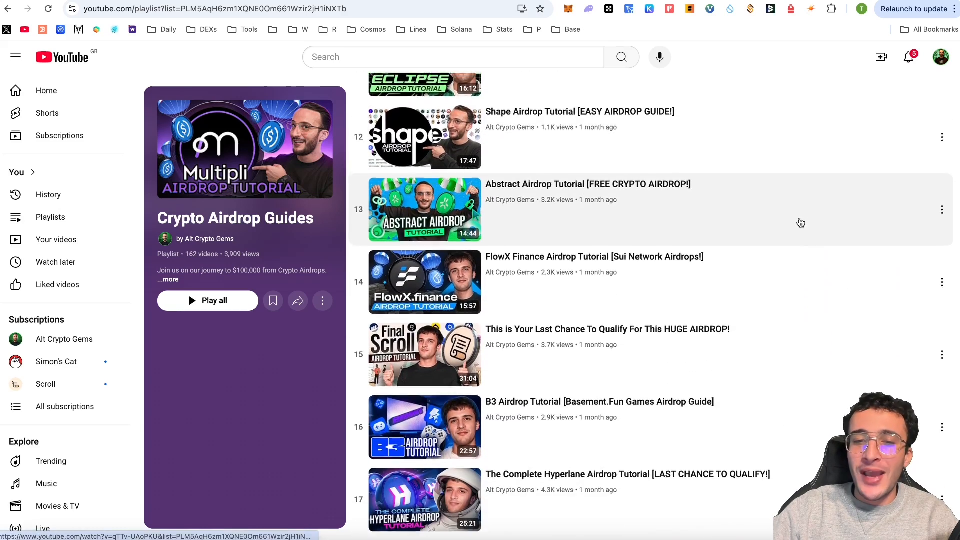
scroll("down", 3)
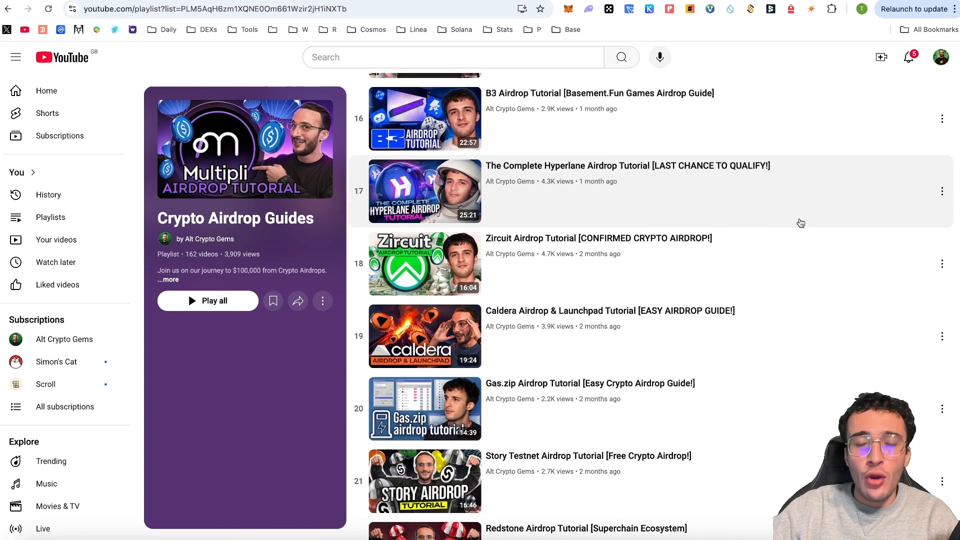
scroll("up", 3)
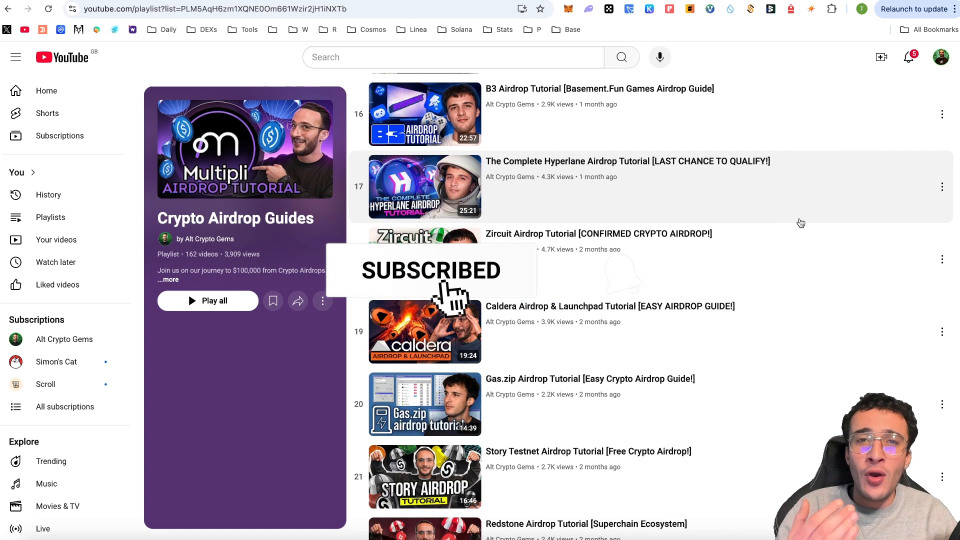
left_click(606, 279)
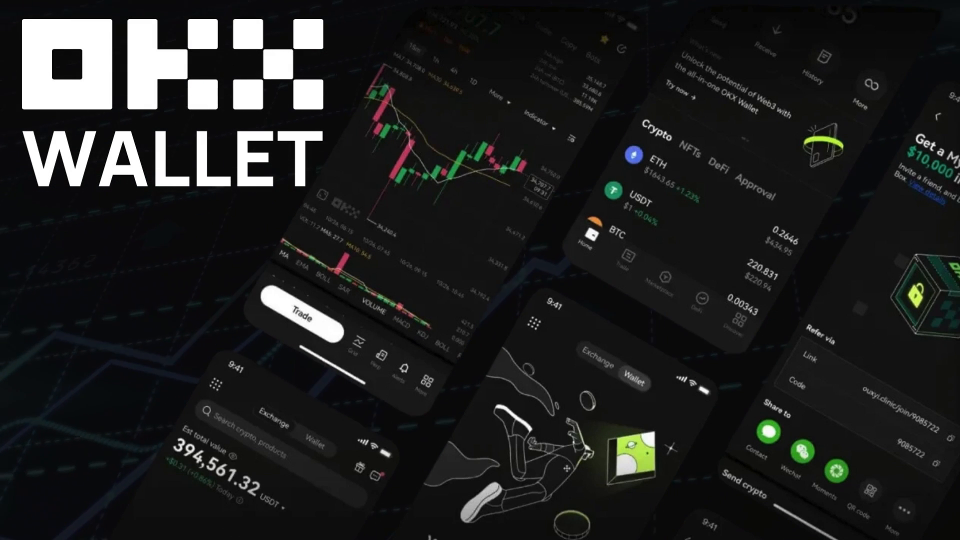
Step: Scroll the OKX Wallet extension, DApps and DeFi pages to the Explore Stablecoins yields table
scroll("down", 3)
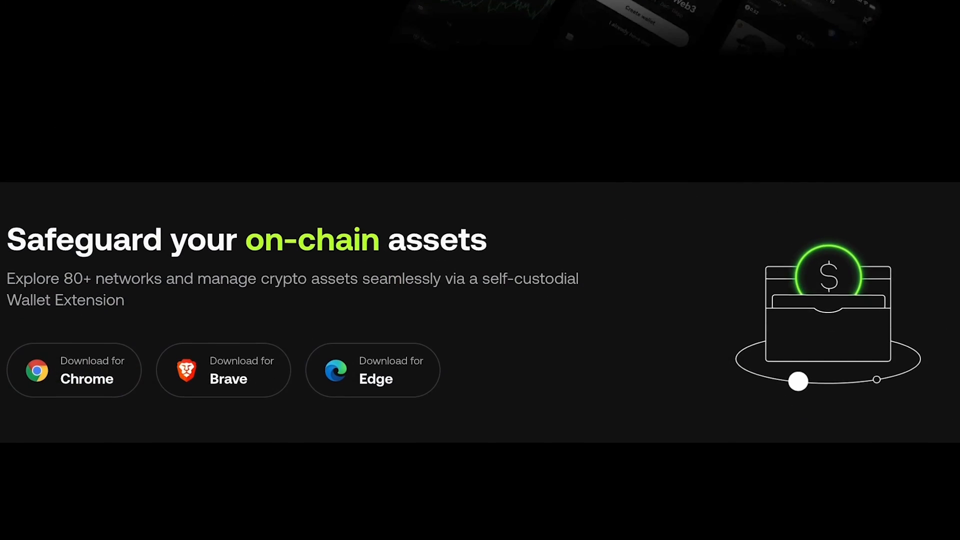
scroll("down", 3)
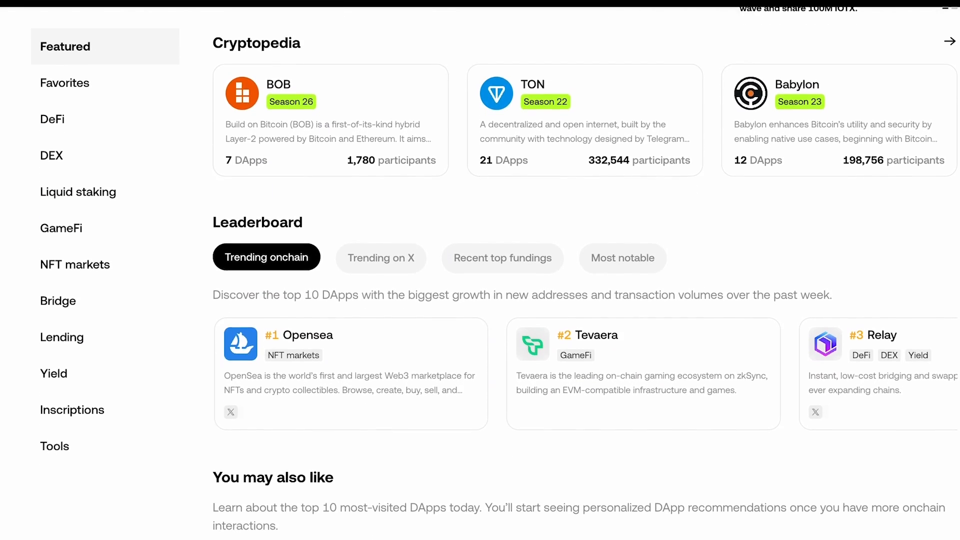
scroll("down", 3)
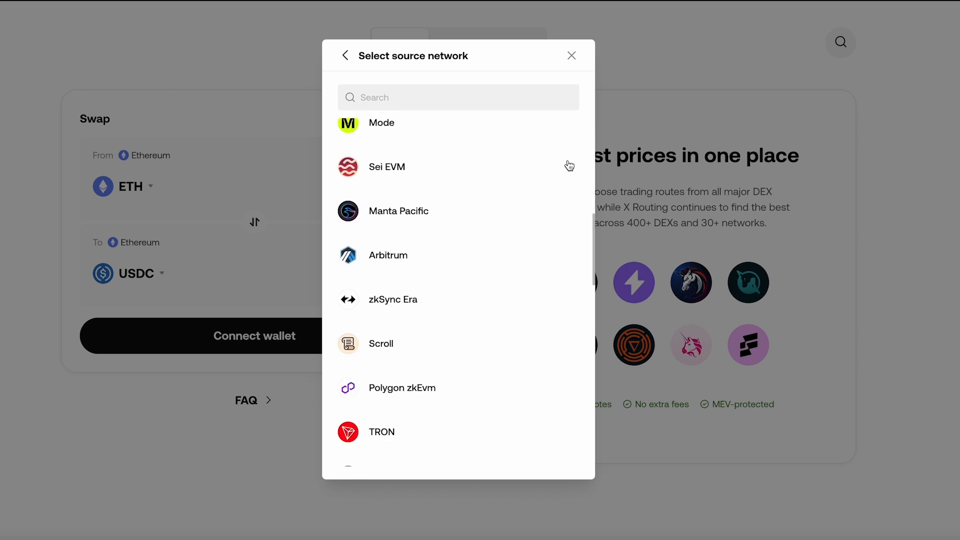
left_click(570, 55)
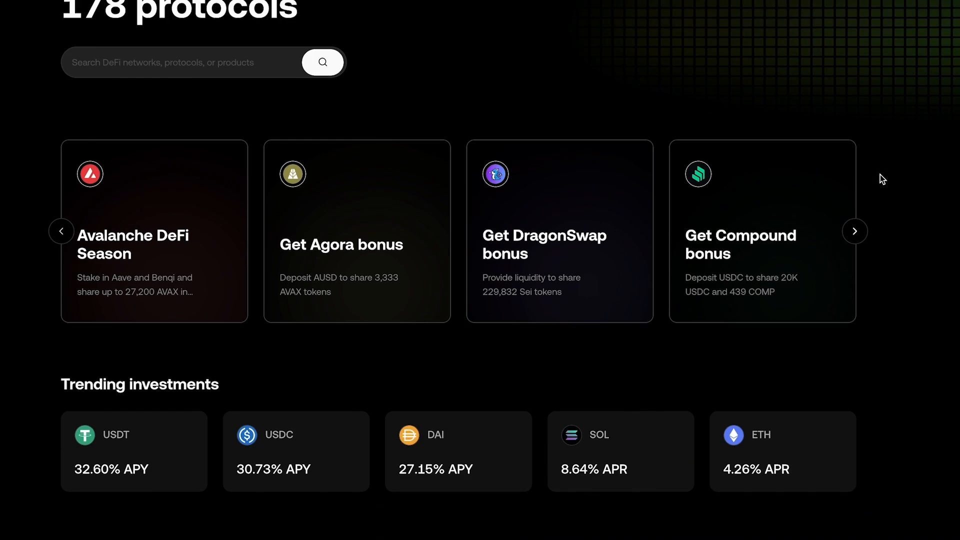
scroll("down", 3)
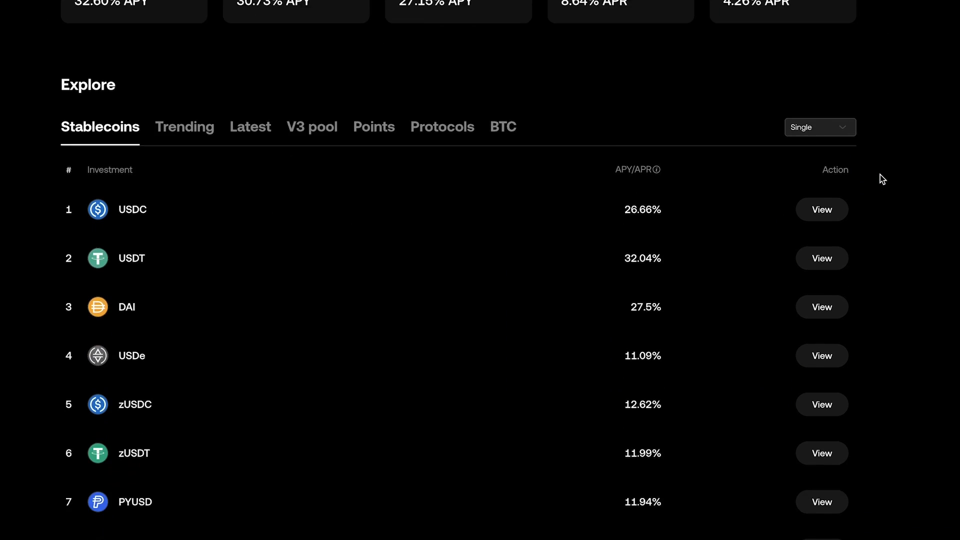